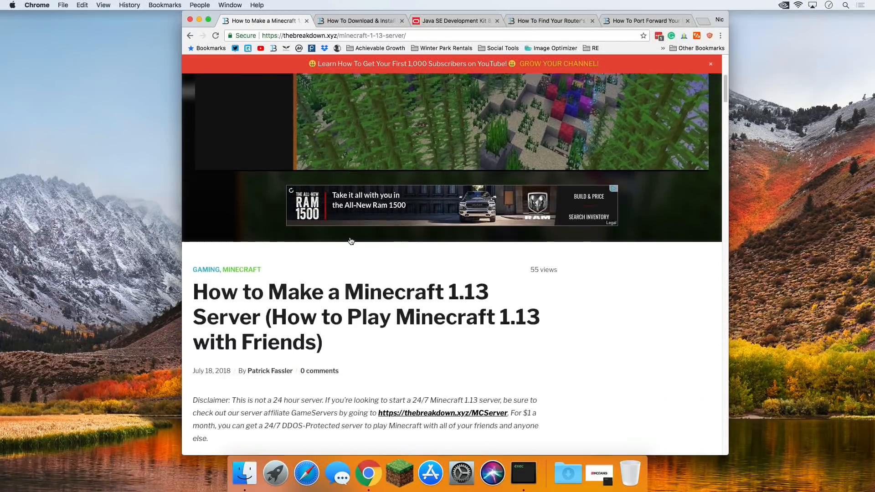
Scroll up and down through the currently open Chrome page.
scroll(down, 3)
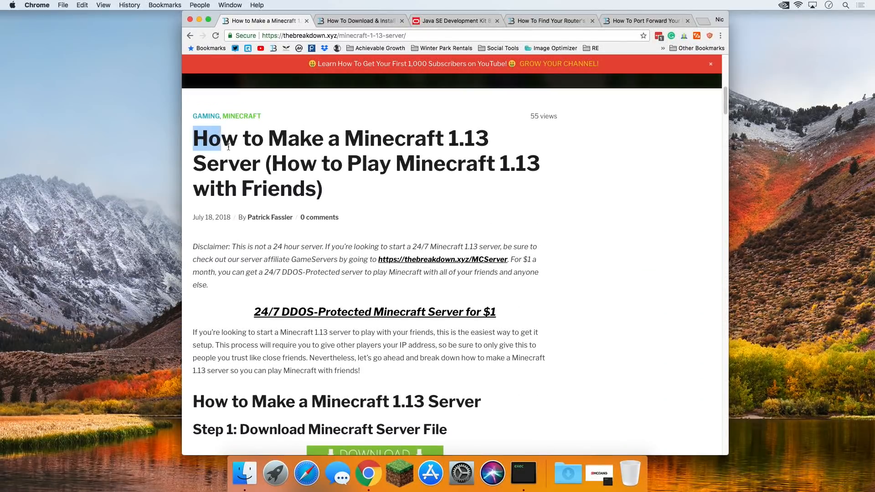
scroll(up, 3)
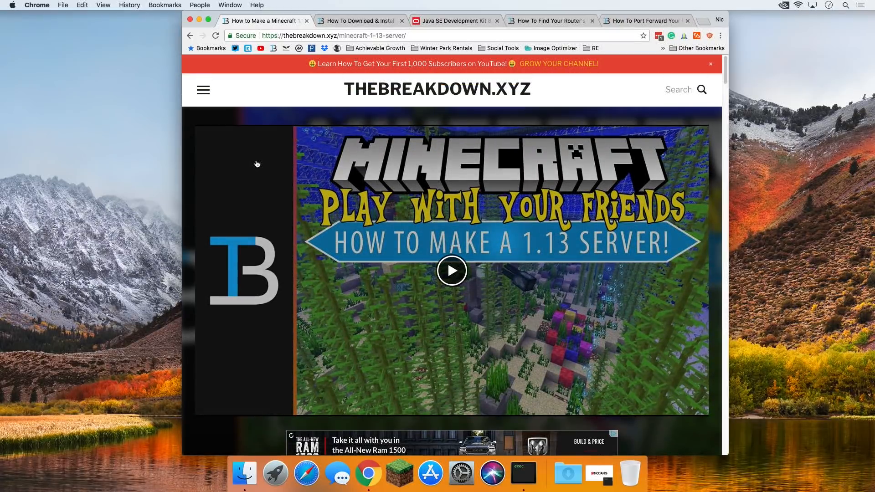
mouse_move(379, 207)
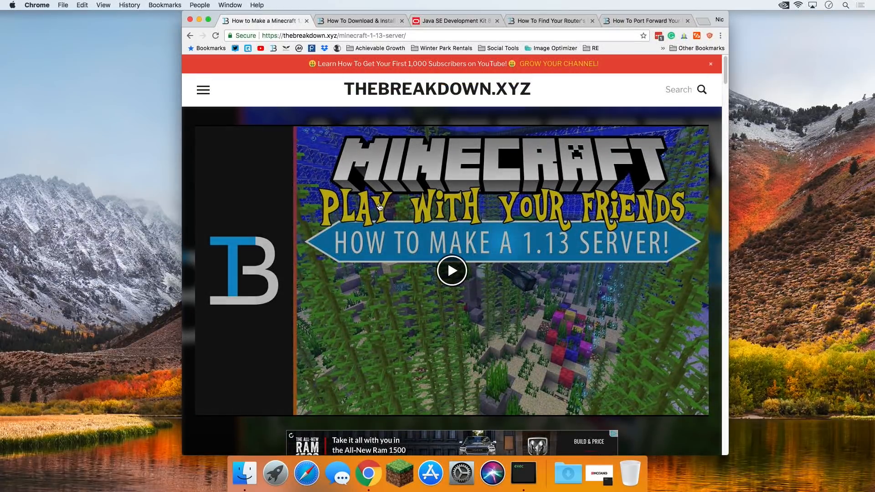
mouse_move(474, 183)
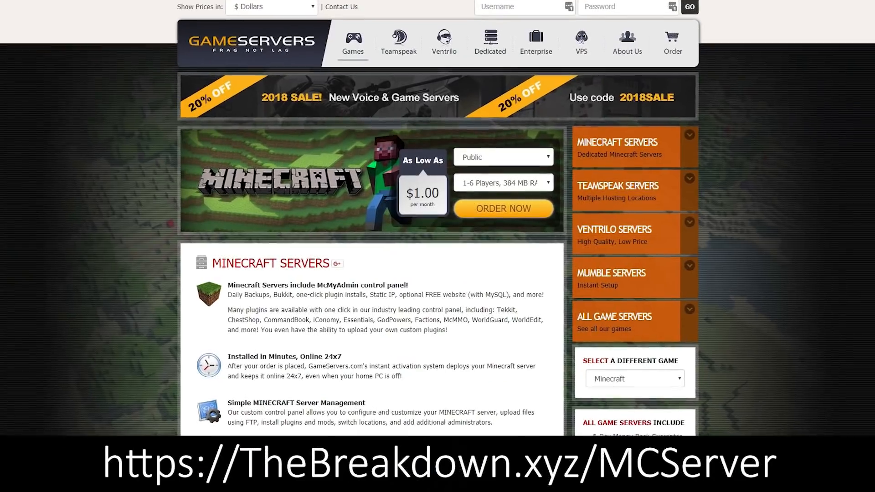
scroll(up, 3)
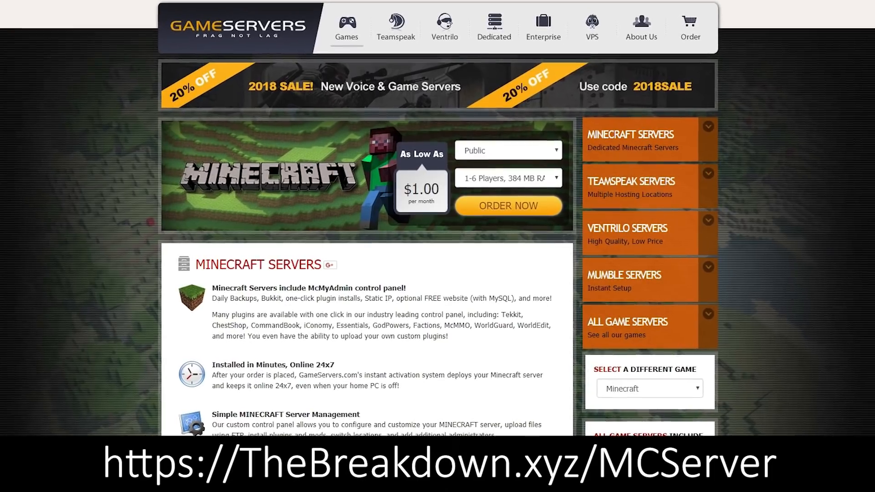
scroll(up, 3)
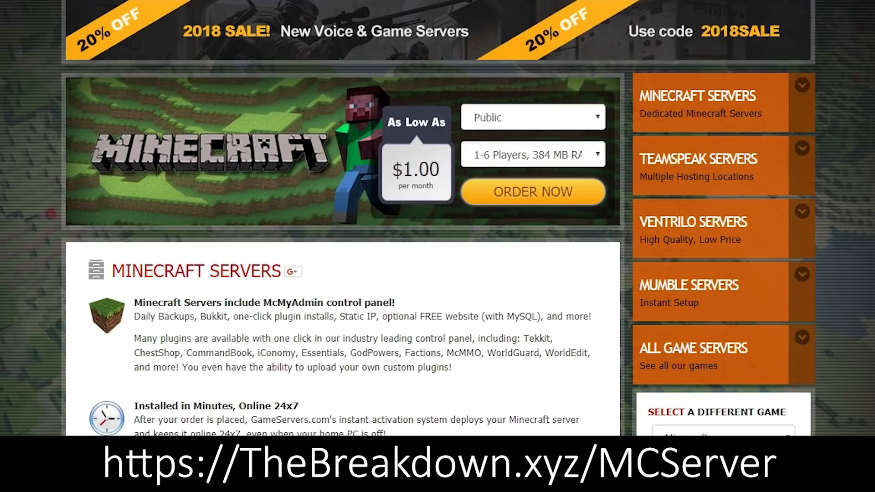
scroll(down, 3)
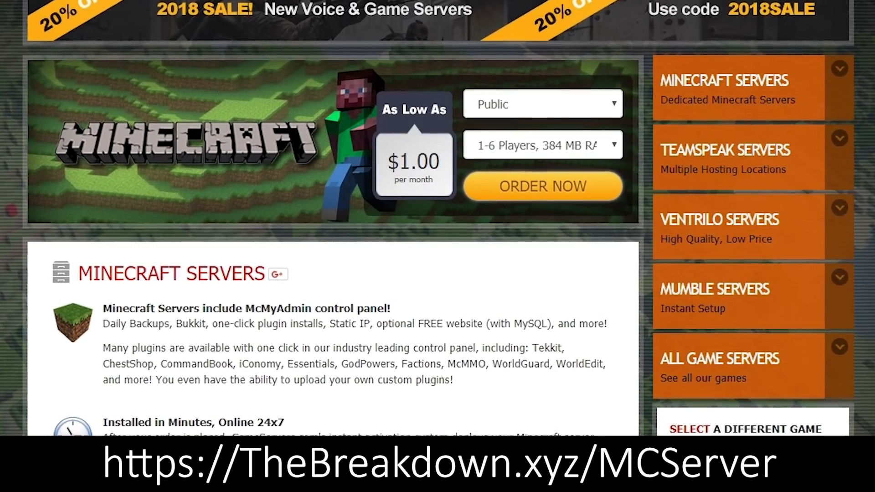
scroll(down, 3)
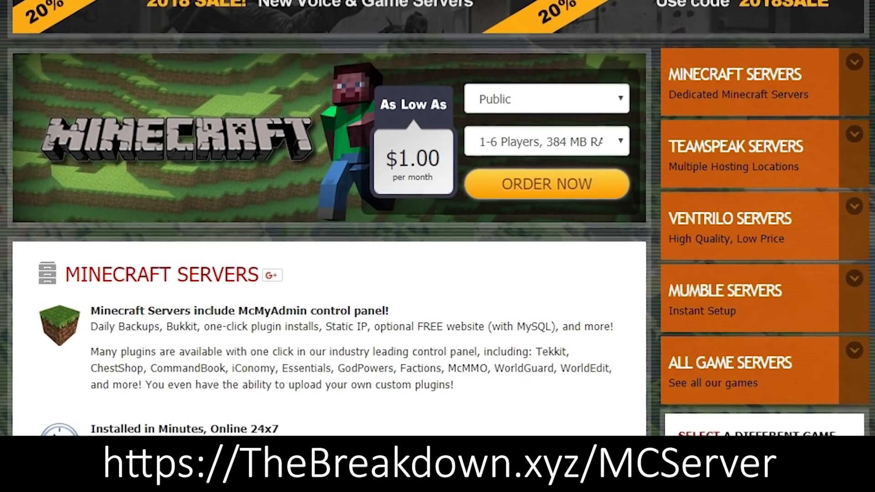
scroll(down, 3)
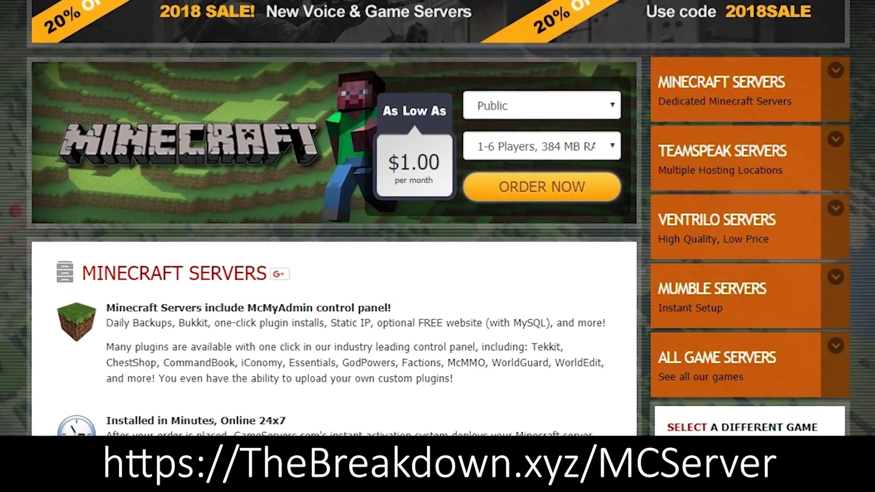
scroll(down, 3)
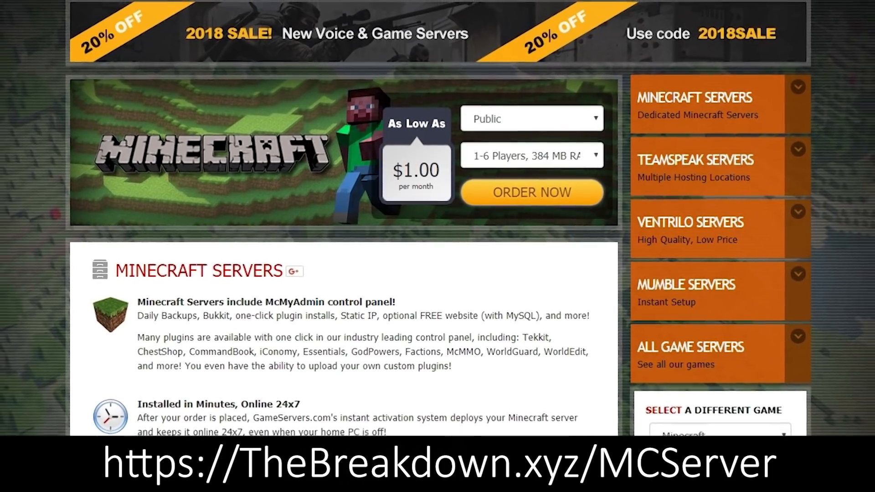
scroll(up, 3)
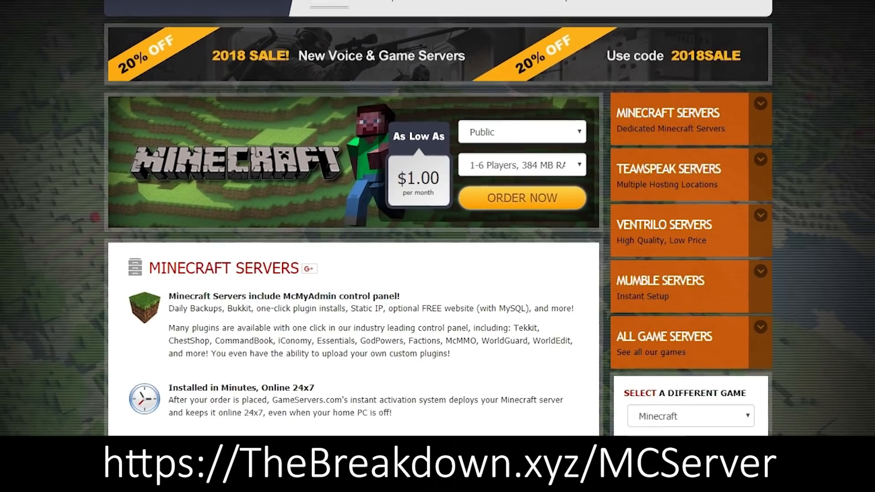
scroll(up, 3)
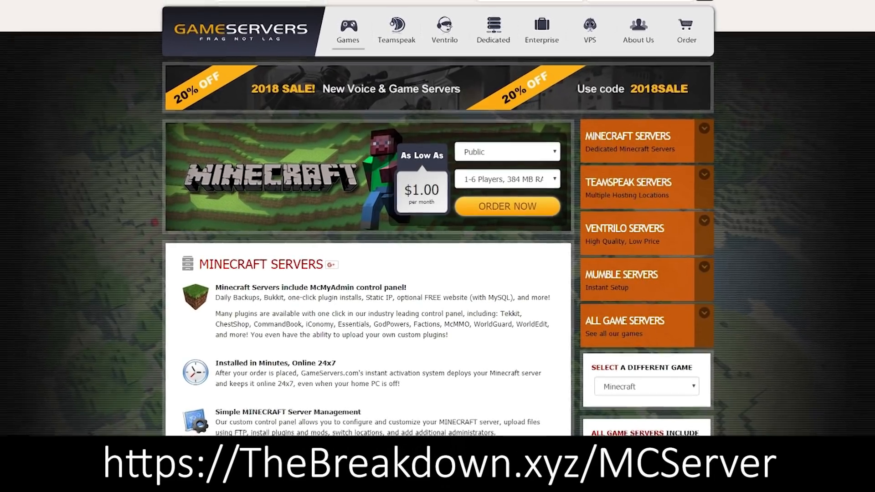
scroll(up, 3)
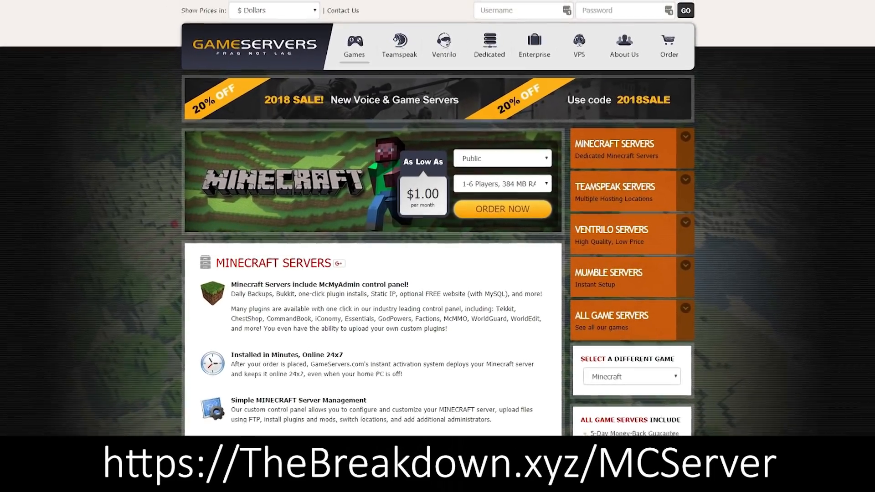
scroll(up, 3)
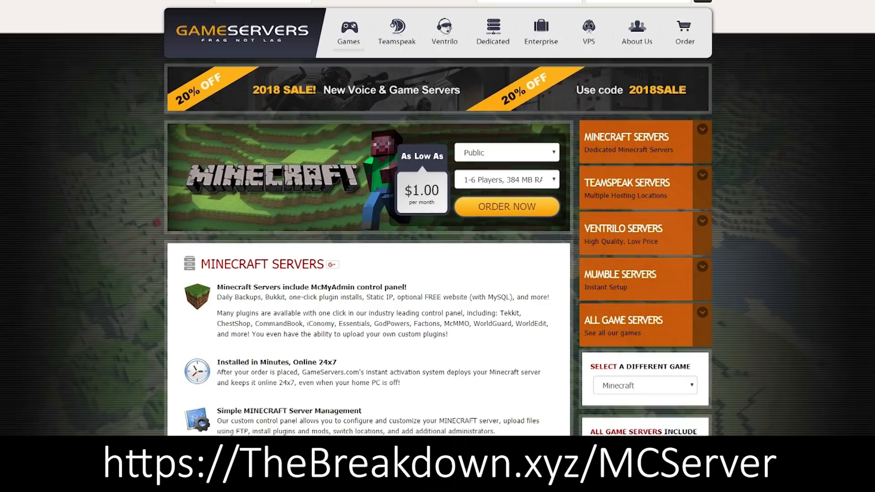
scroll(up, 3)
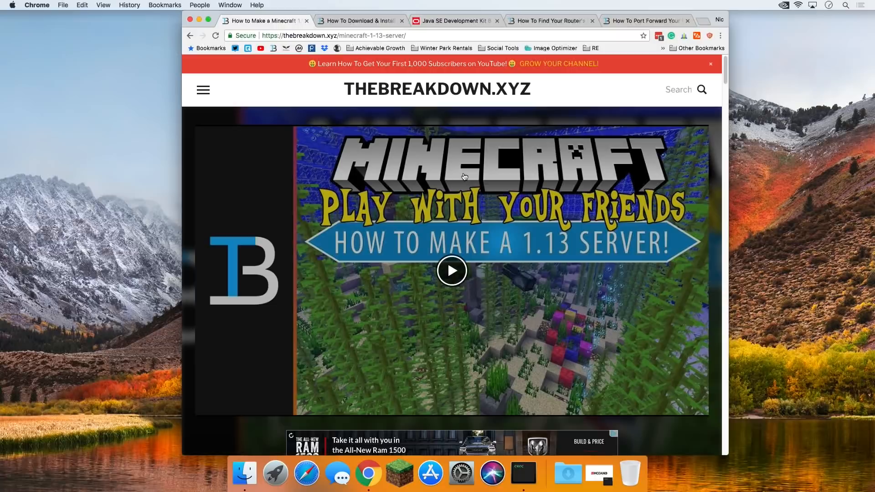
mouse_move(407, 169)
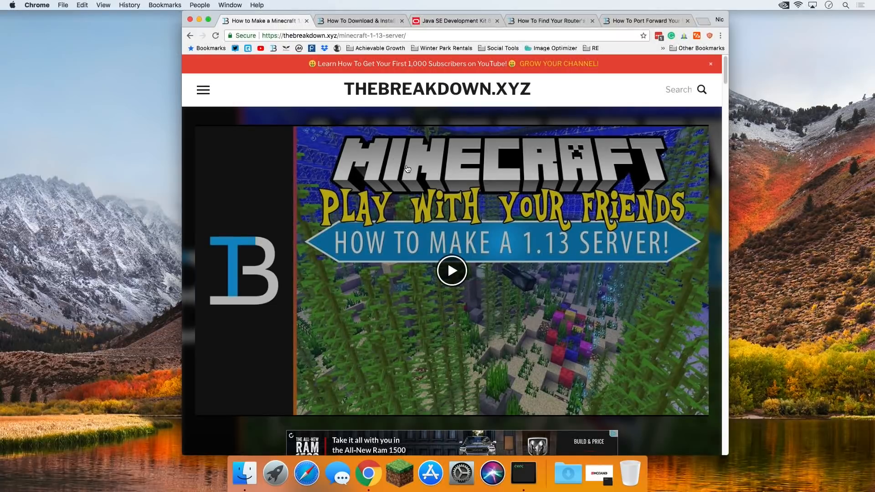
mouse_move(391, 138)
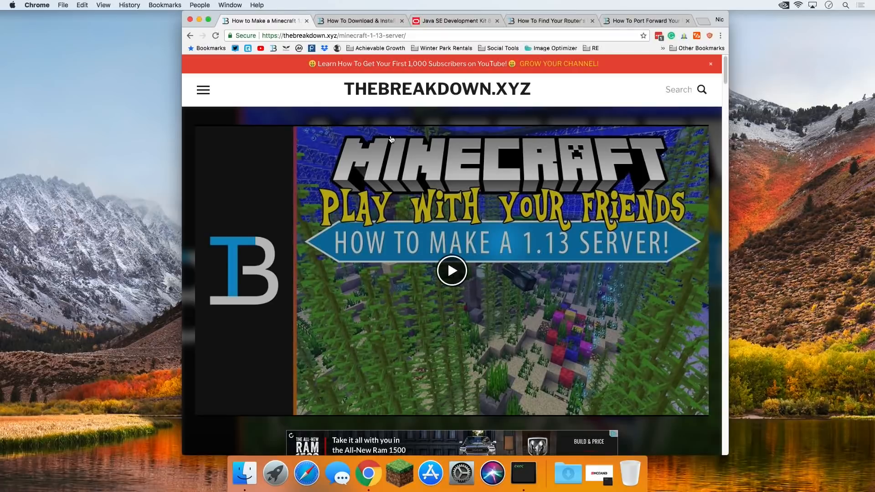
mouse_move(360, 21)
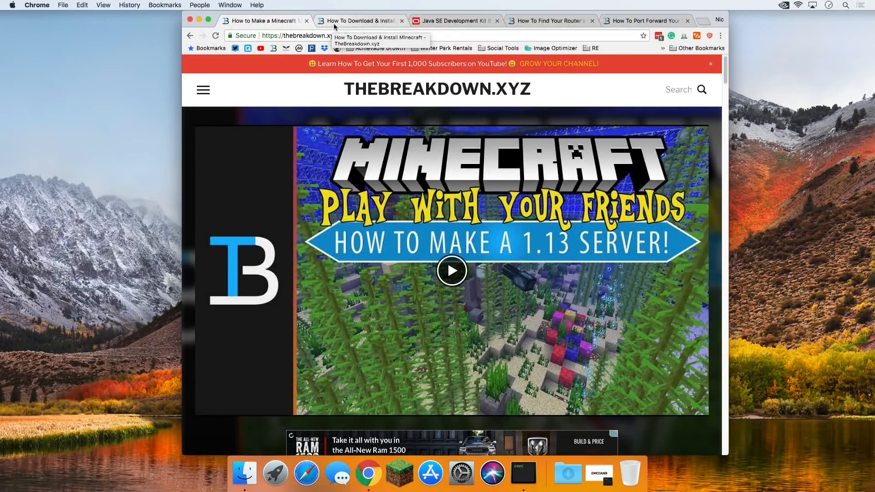
Switch to the Minecraft download-and-install article and scroll to its Step 1 download links.
click(360, 21)
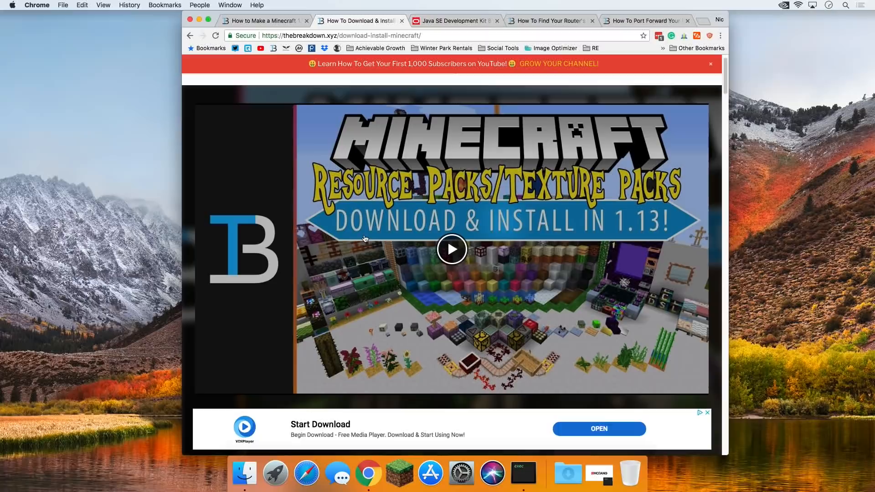
scroll(down, 3)
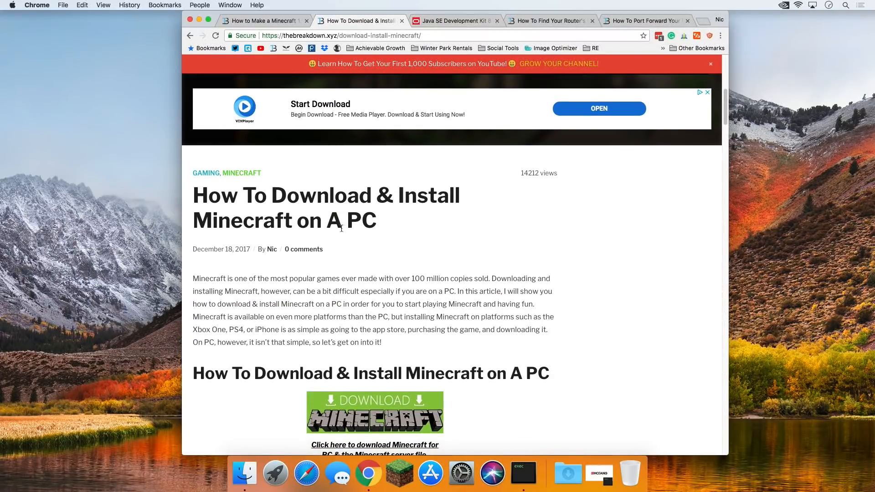
scroll(down, 3)
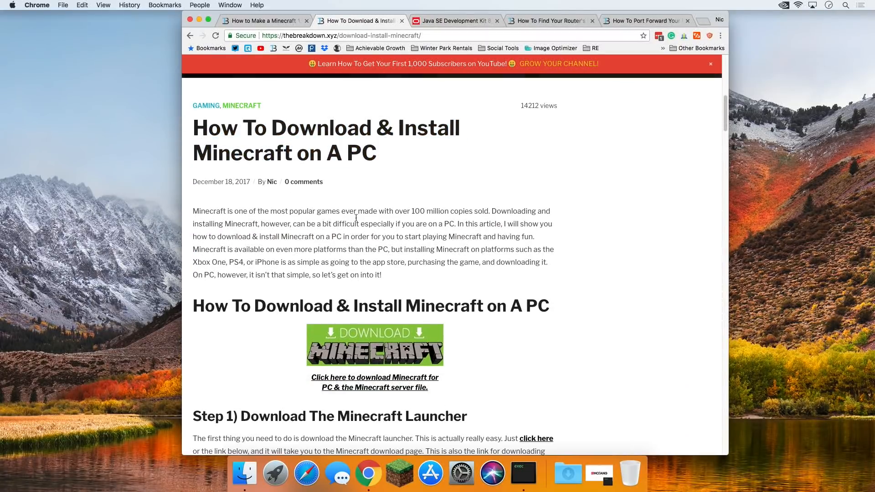
scroll(down, 3)
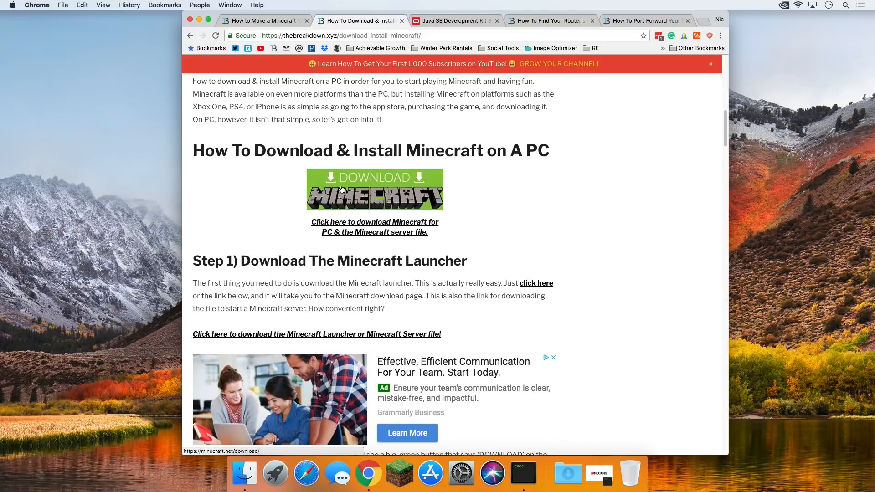
Follow the server download link and start downloading minecraft_server.1.13.jar from minecraft.net.
click(374, 189)
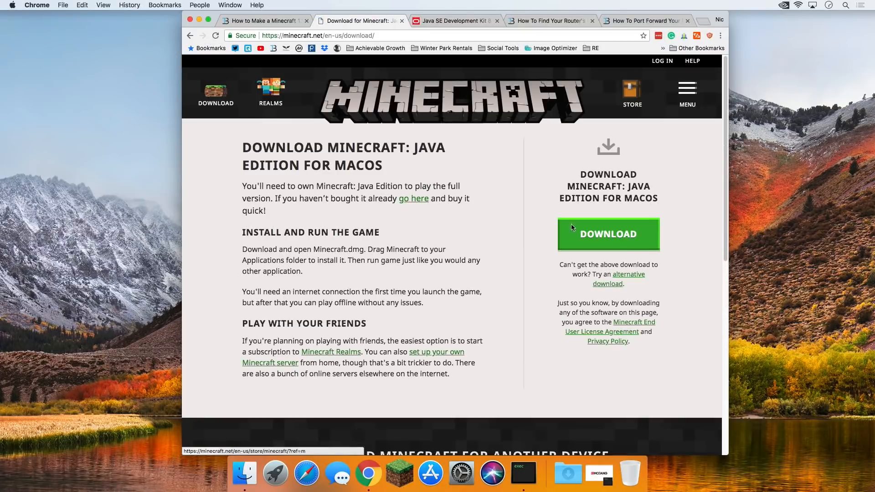
mouse_move(371, 327)
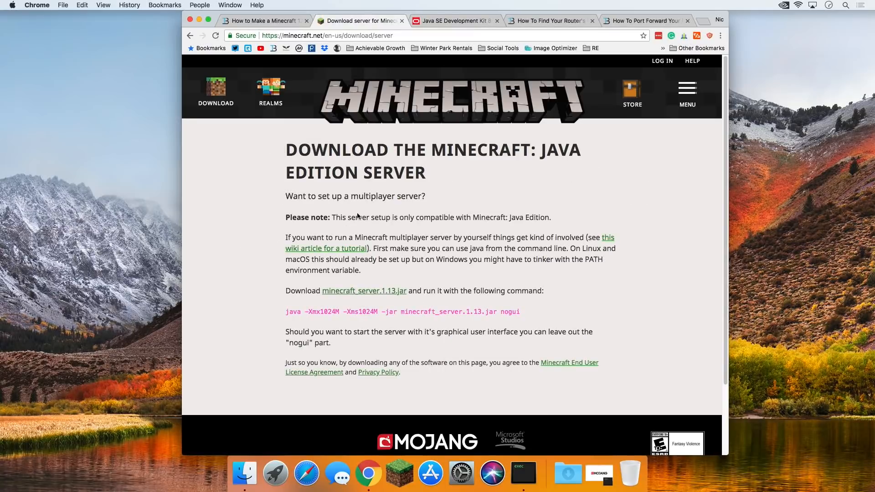
mouse_move(364, 291)
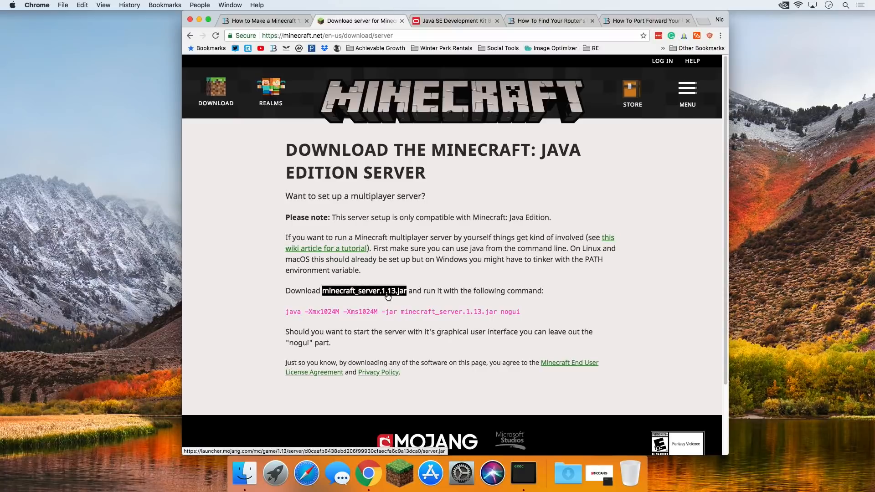
click(364, 291)
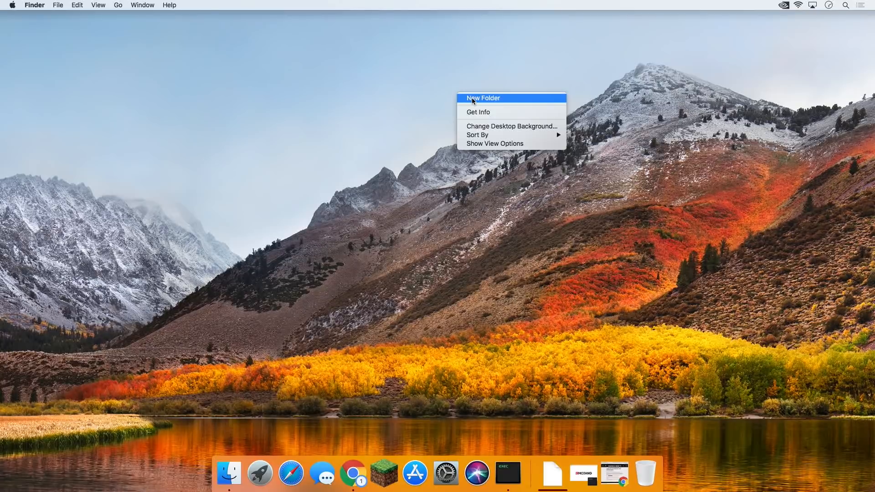
Create a desktop folder named 'MC Server 1.13' and return to Chrome's pending download.
click(483, 97)
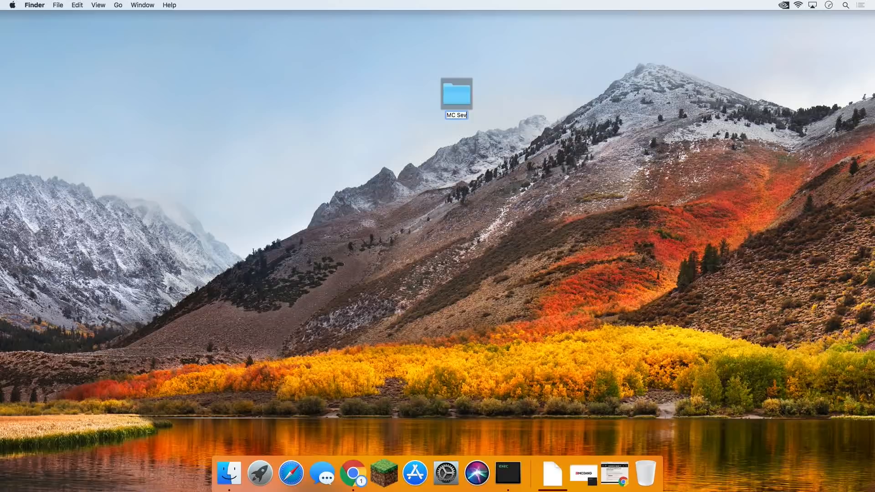
text(MC Server 1.13)
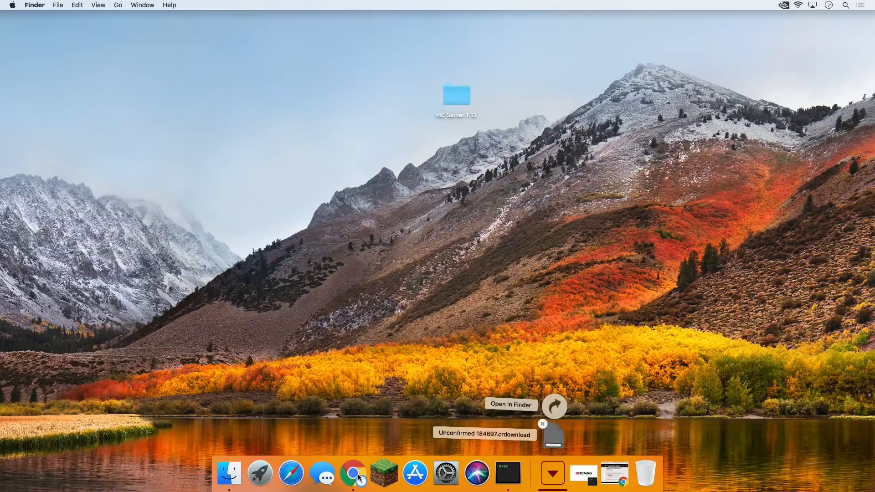
click(354, 472)
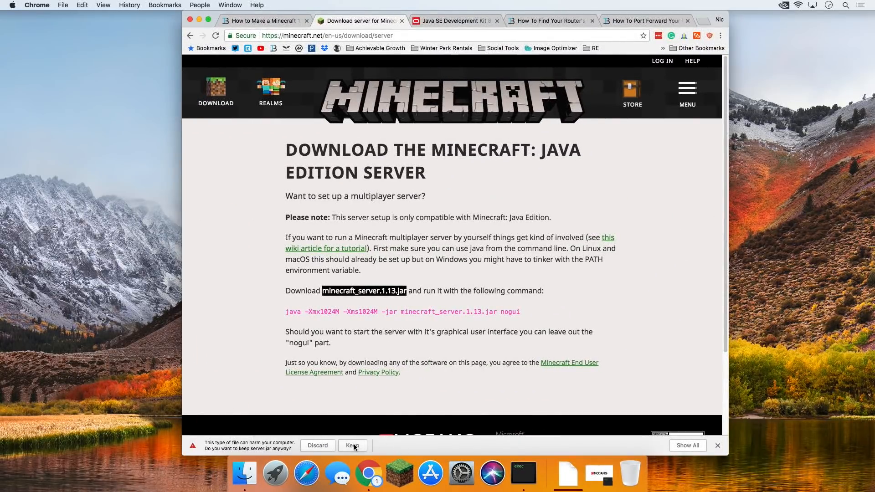
Keep the downloaded server.jar despite Chrome's warning and bring the browser back to the front.
click(352, 446)
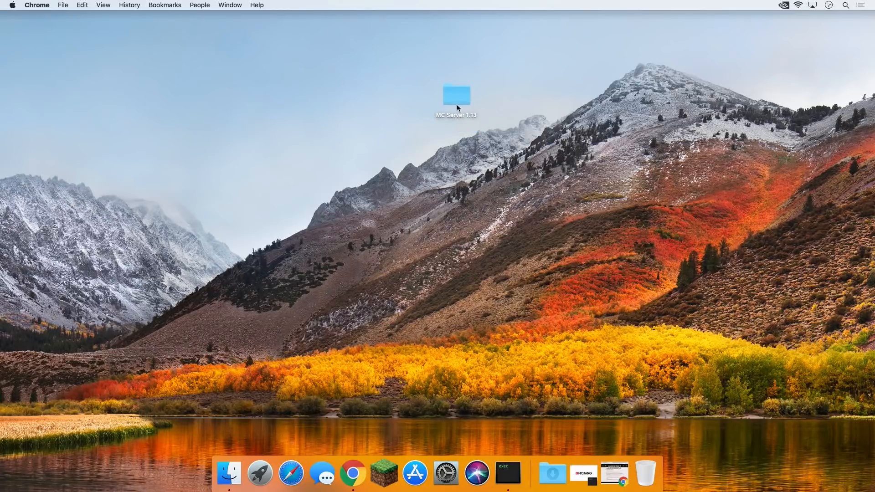
mouse_move(463, 103)
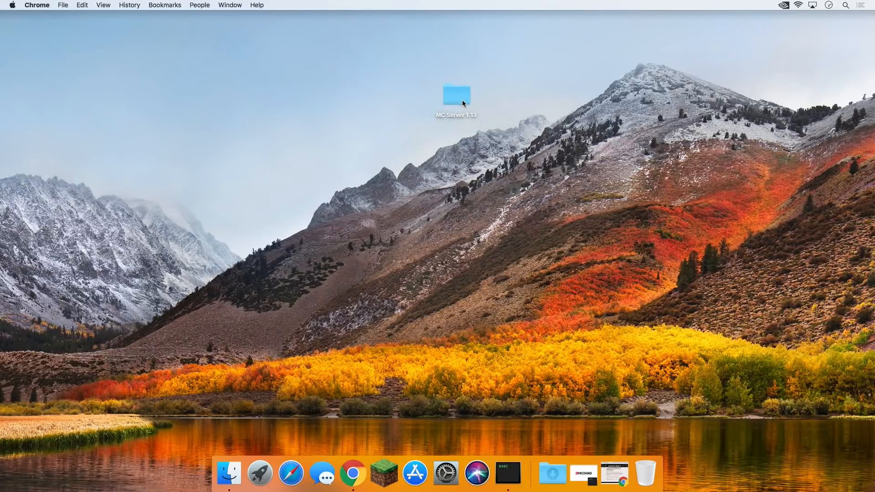
mouse_move(353, 473)
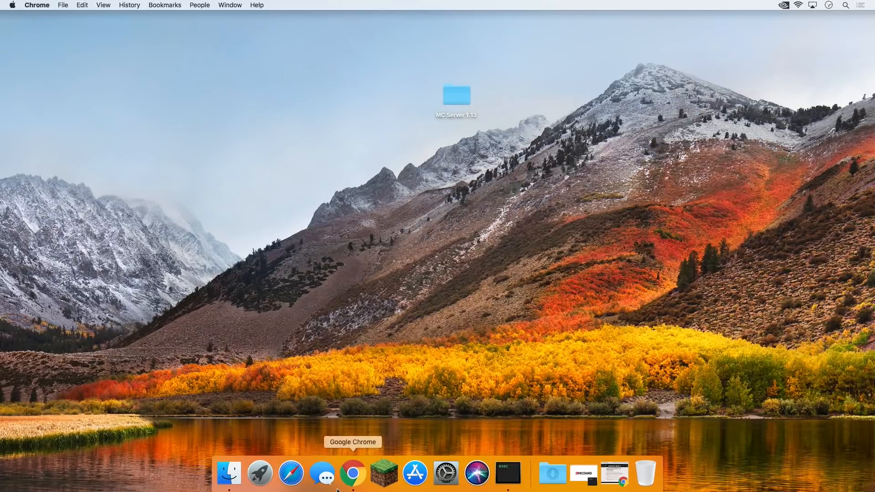
click(352, 473)
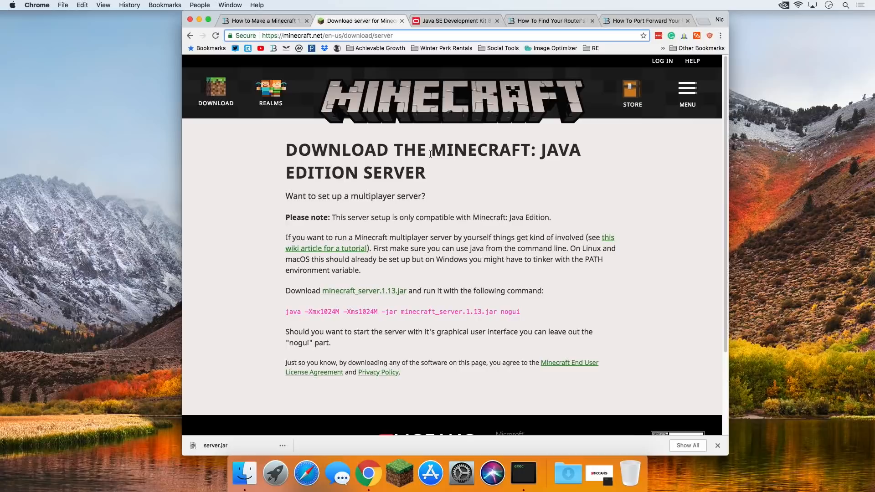
On Oracle's JDK 8 page, accept the license and download jdk-8u181-macosx-x64.dmg.
click(452, 21)
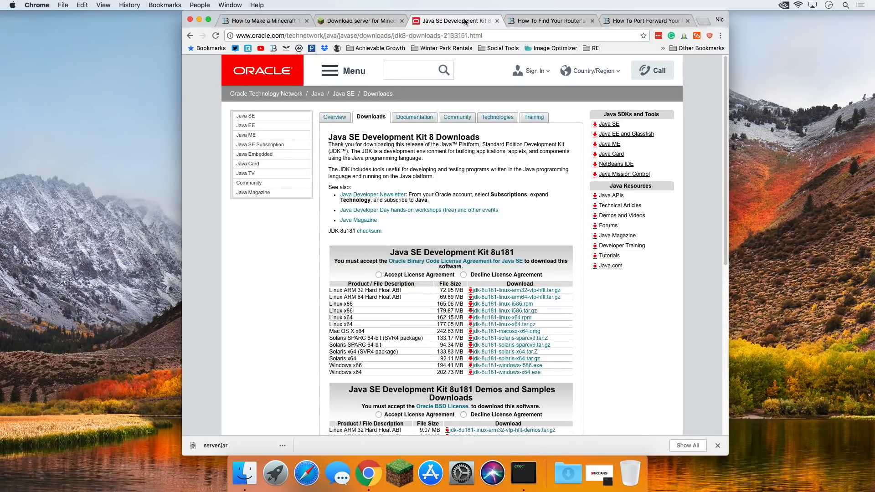
mouse_move(437, 160)
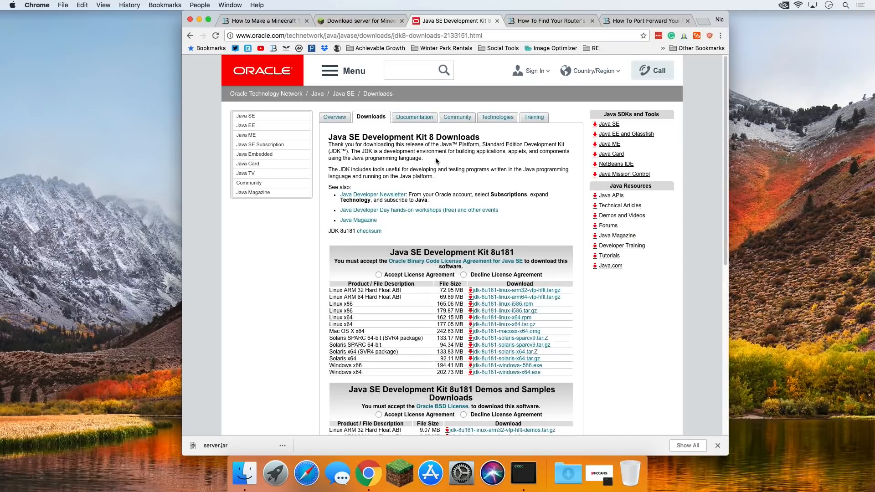
scroll(down, 3)
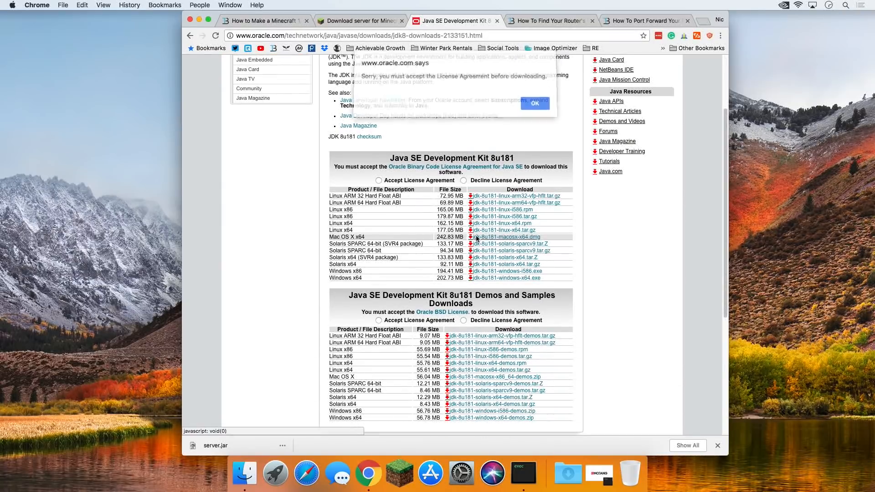
click(534, 104)
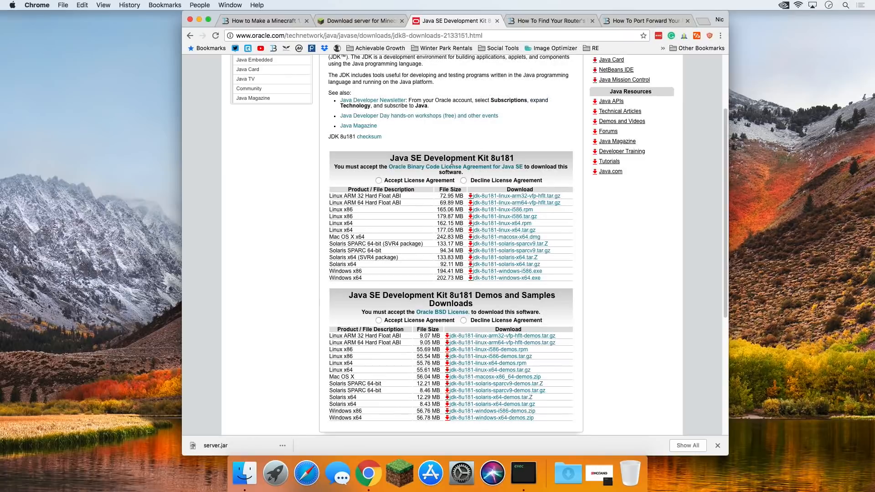
click(380, 181)
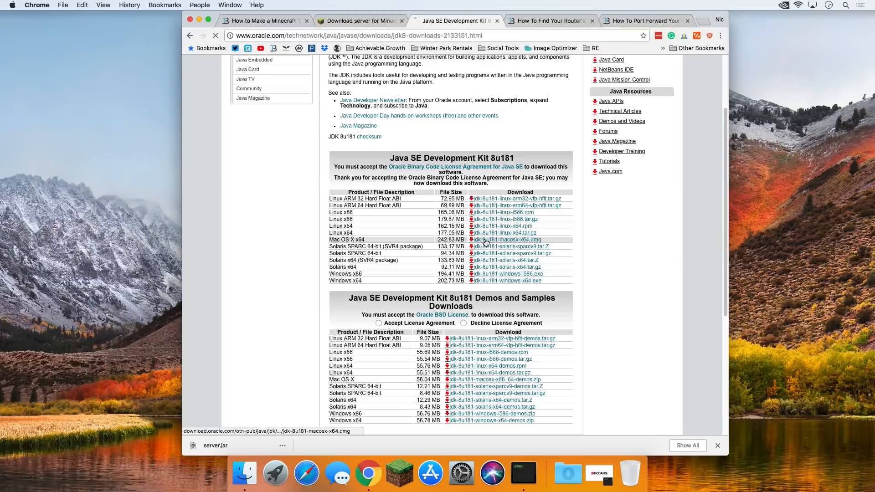
click(507, 240)
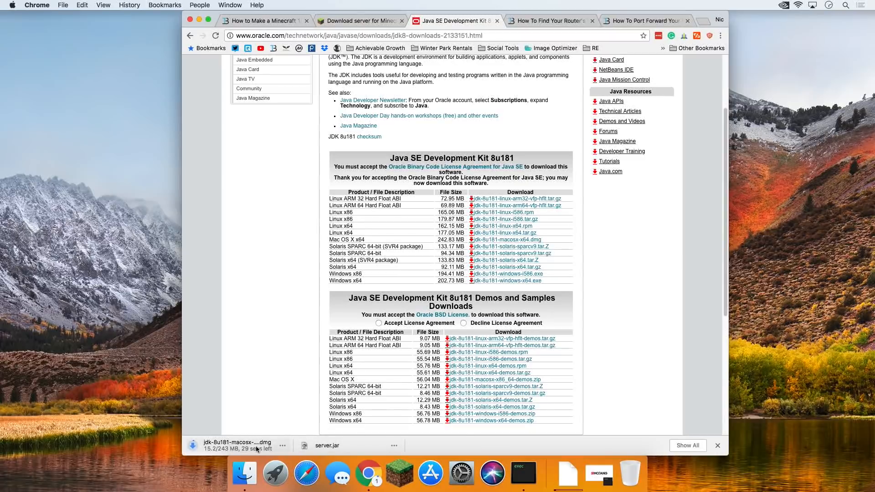
mouse_move(415, 226)
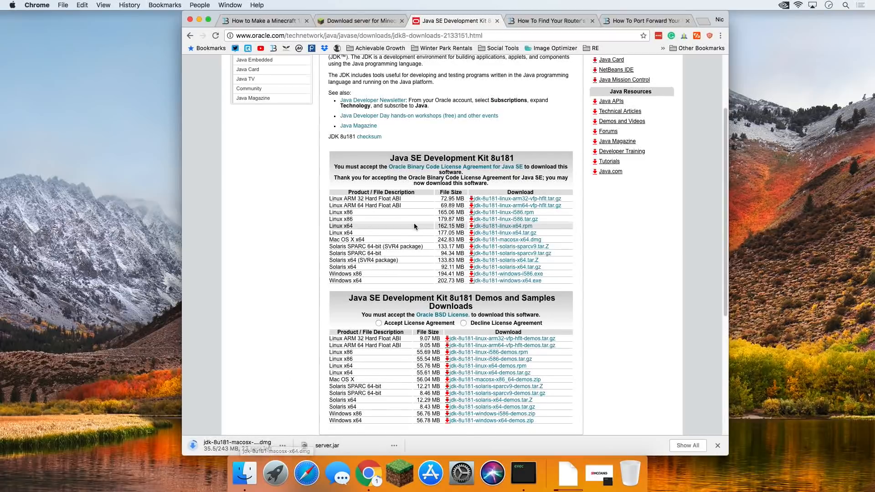
Open the finished JDK 8u181 disk image from Chrome's downloads.
scroll(up, 3)
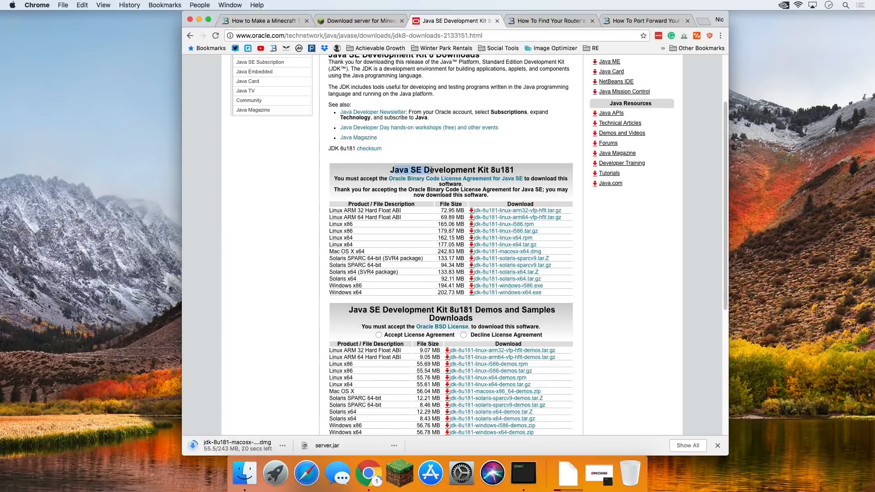
scroll(up, 3)
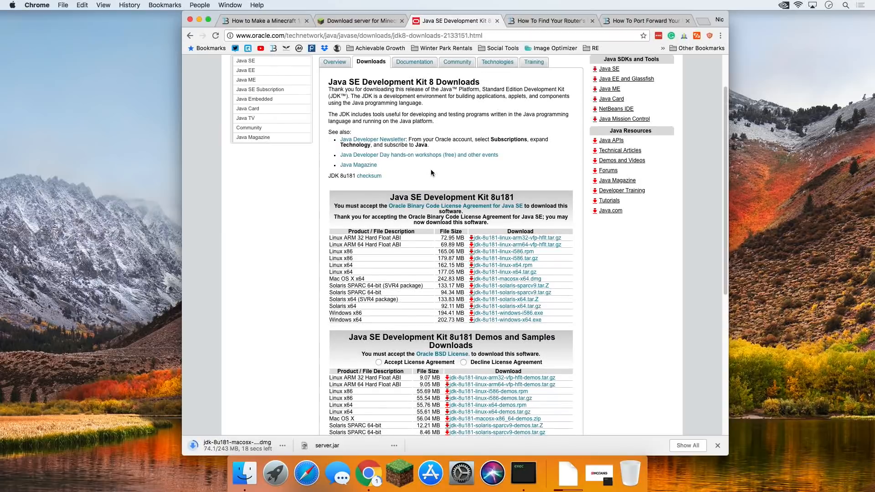
scroll(down, 3)
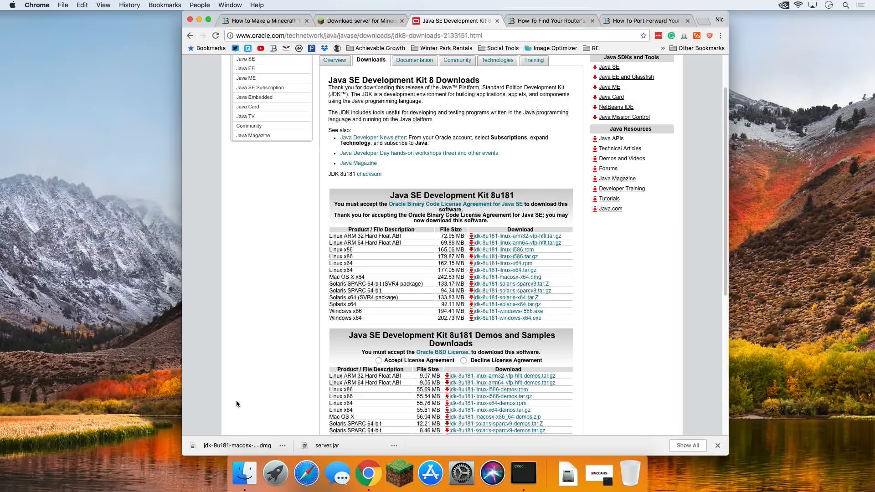
mouse_move(518, 473)
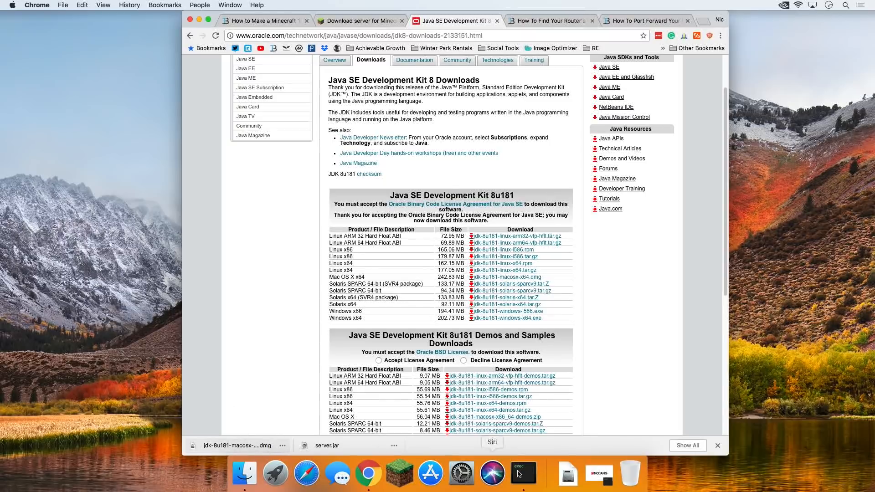
click(567, 474)
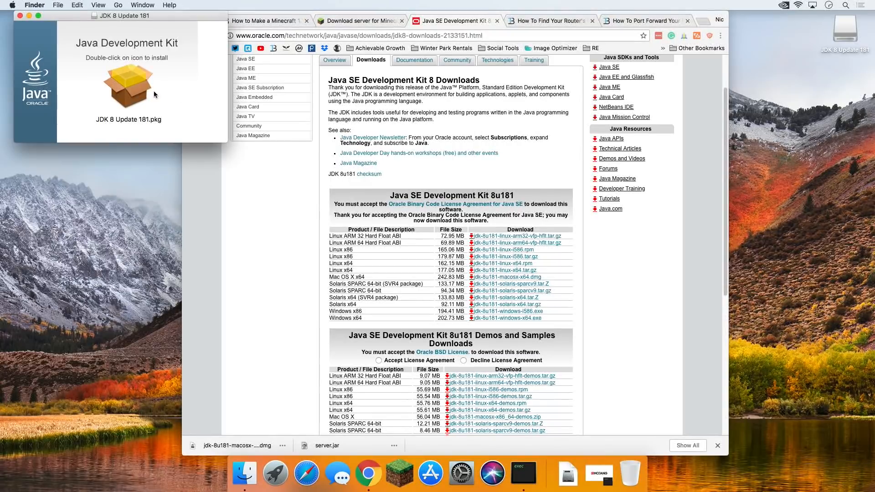
Run JDK 8 Update 181.pkg through Continue, Install, password authorization and Close.
double_click(128, 86)
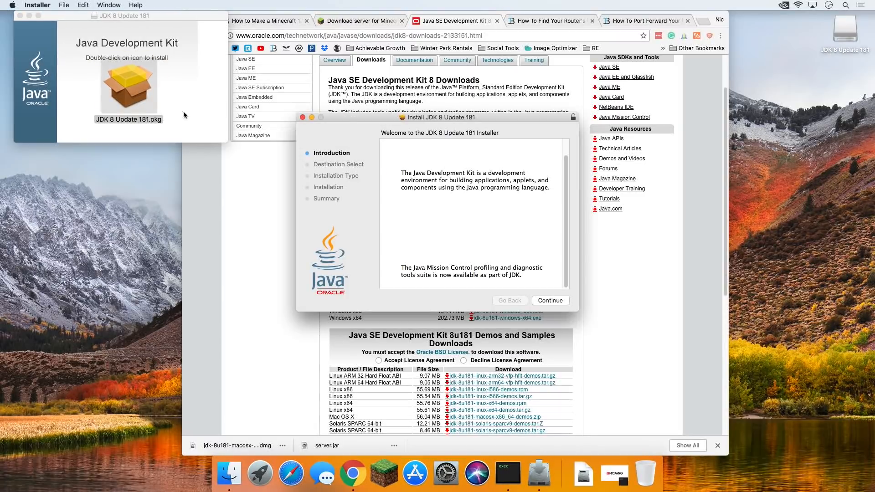
click(550, 300)
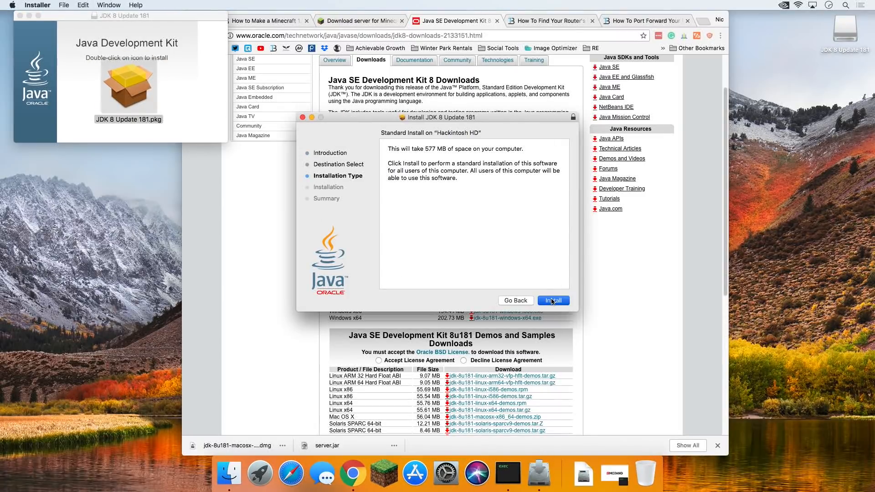
click(553, 300)
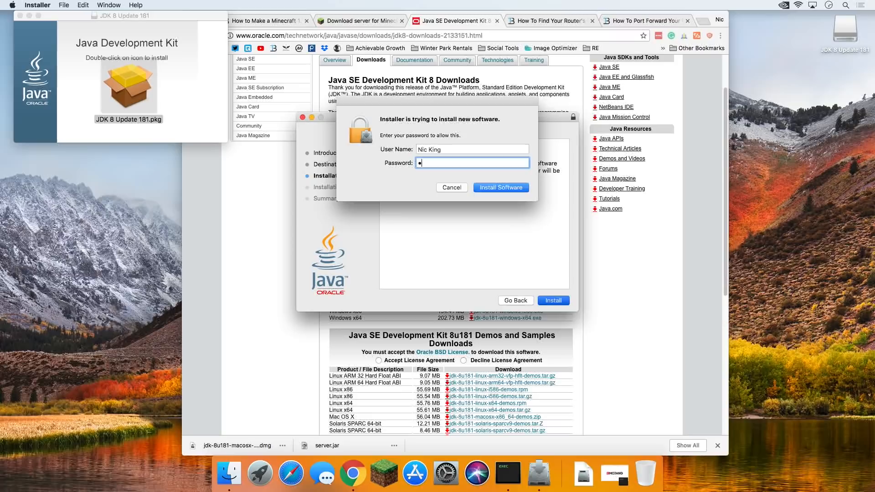
click(501, 186)
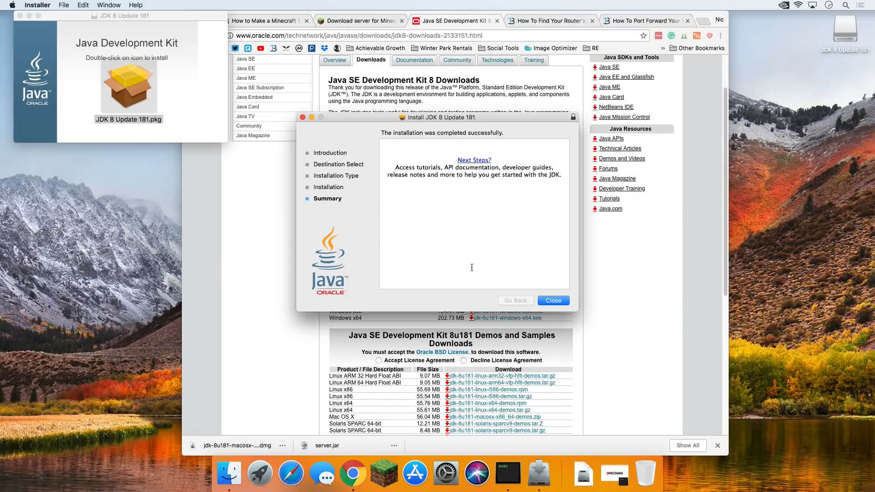
click(552, 300)
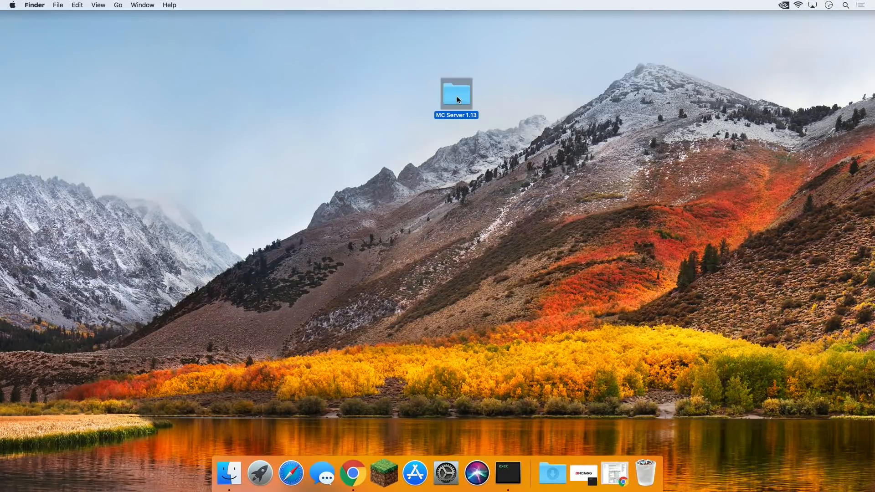
Open the MC Server 1.13 folder, try server.jar, and dismiss the unidentified-developer block.
double_click(456, 92)
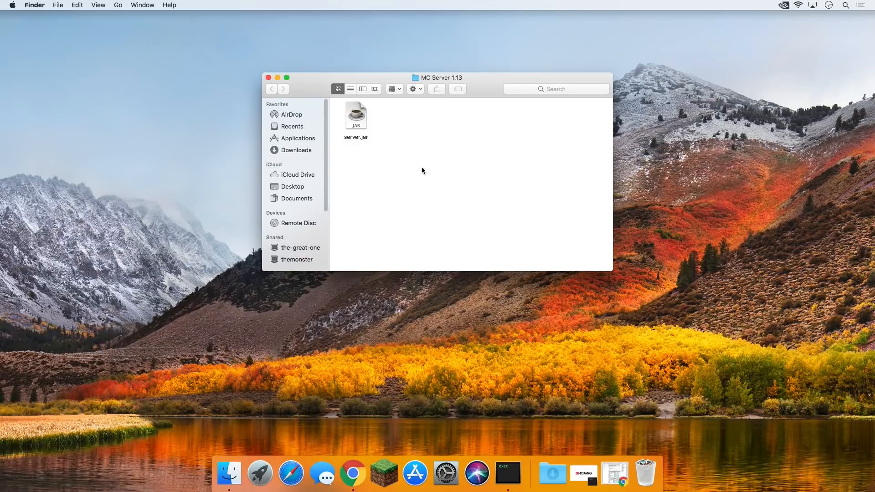
mouse_move(356, 123)
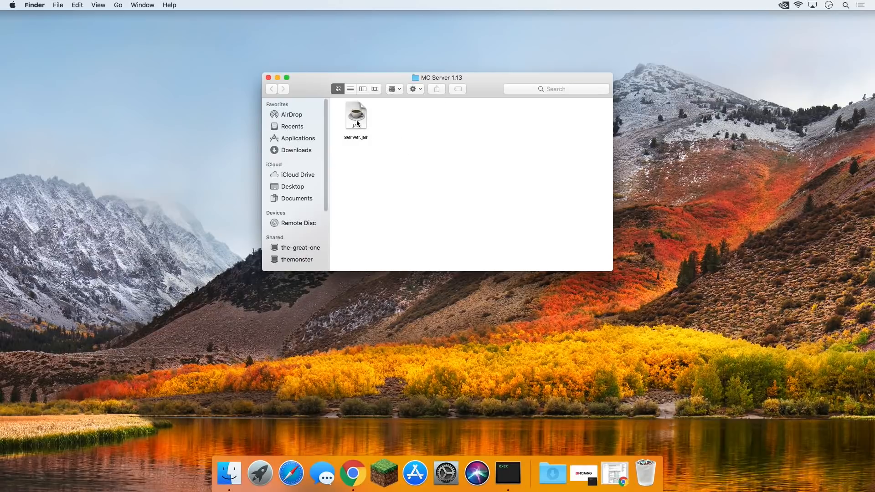
double_click(356, 115)
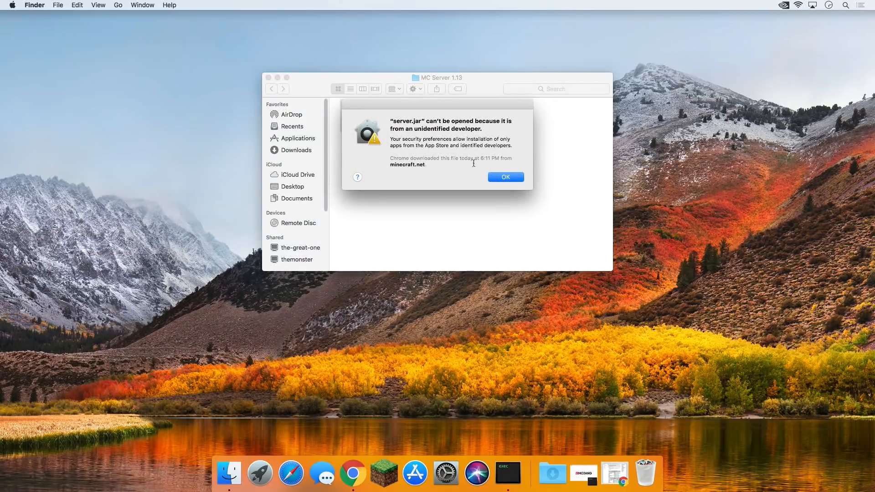
mouse_move(441, 123)
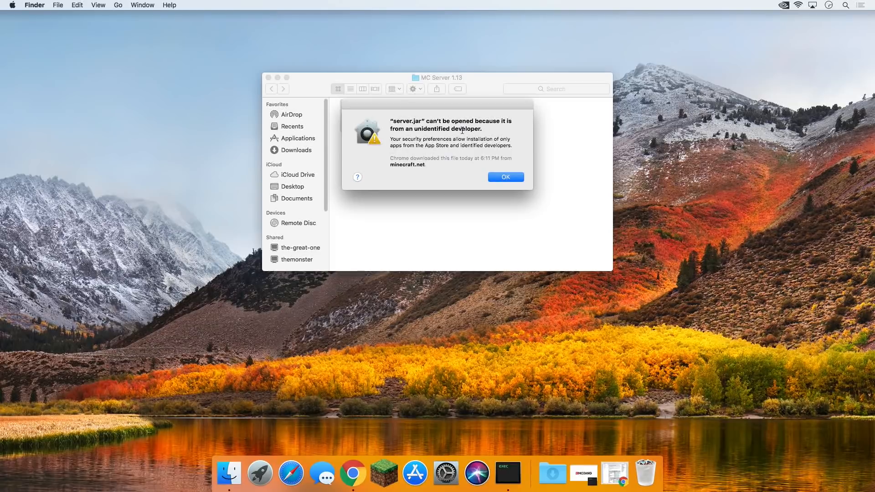
click(505, 177)
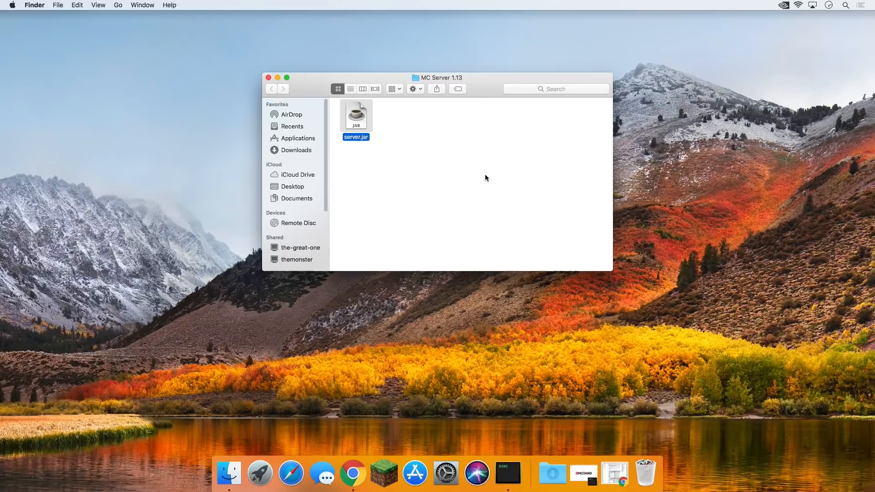
mouse_move(445, 473)
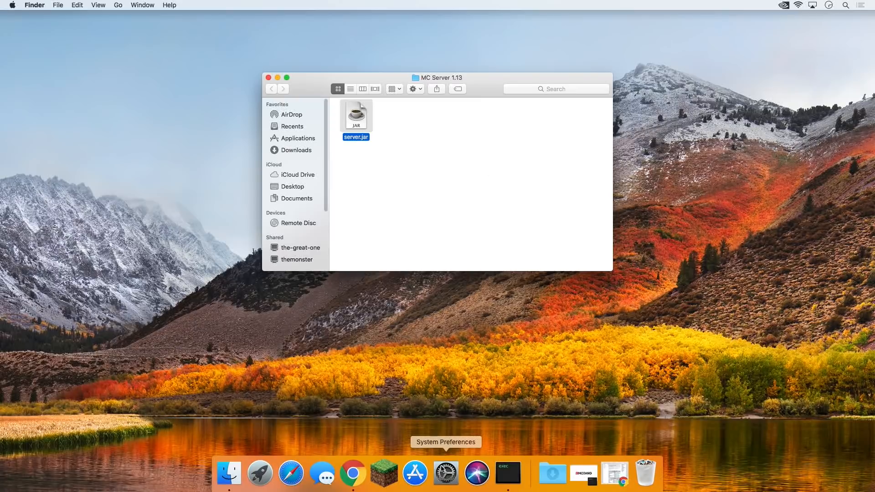
In Security & Privacy > General, choose Open Anyway for server.jar and confirm so it runs.
click(446, 474)
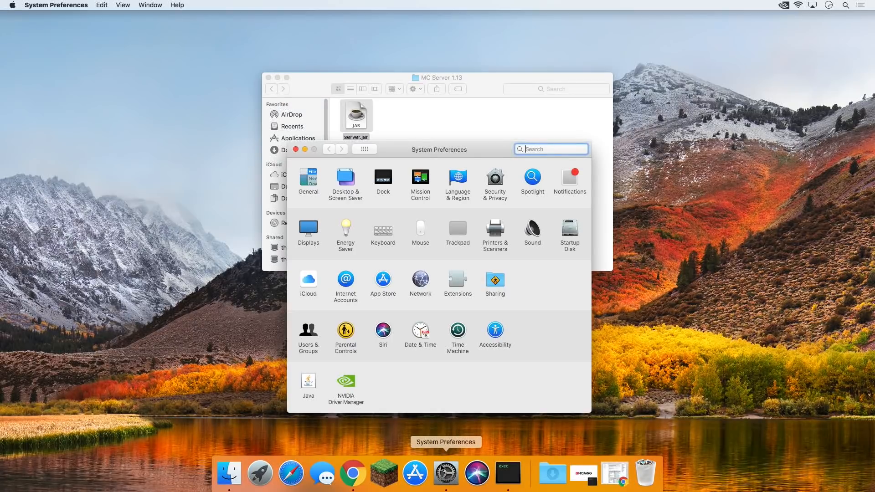
click(531, 177)
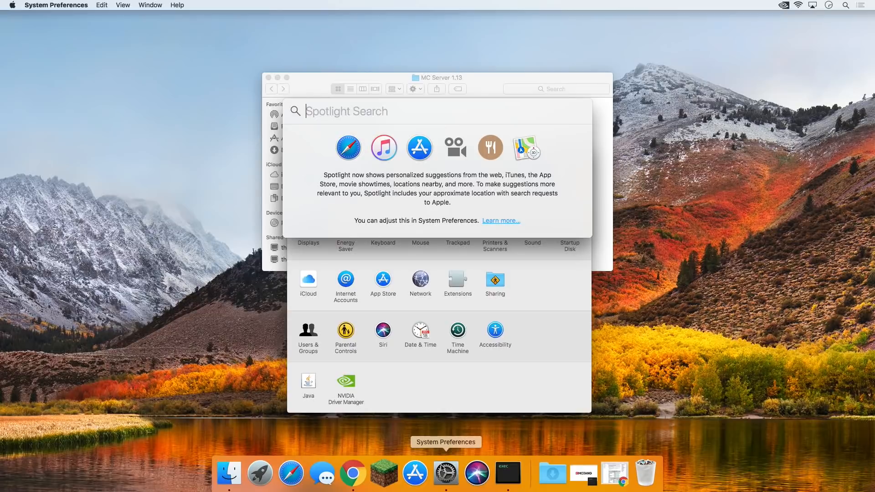
key(escape)
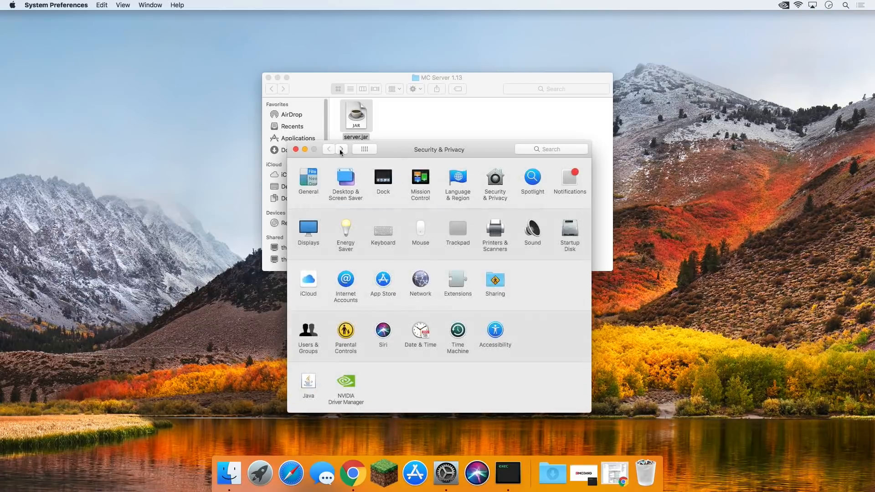
click(494, 178)
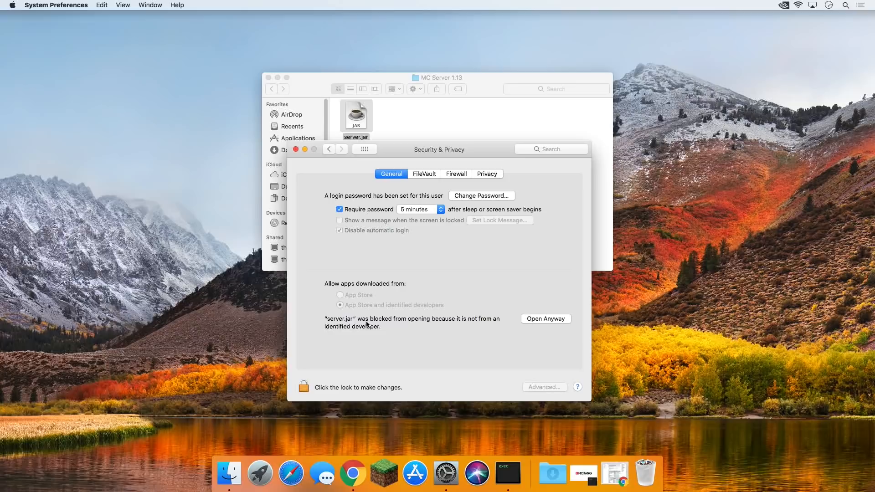
mouse_move(525, 339)
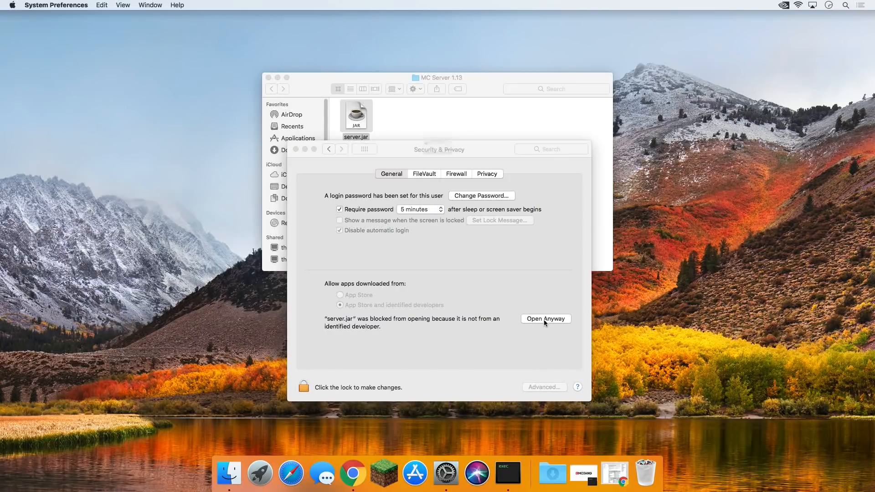
click(545, 319)
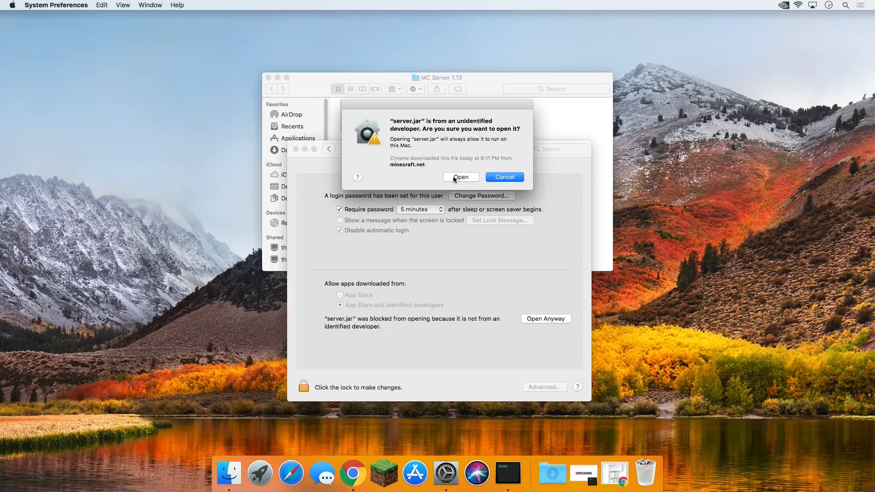
click(461, 177)
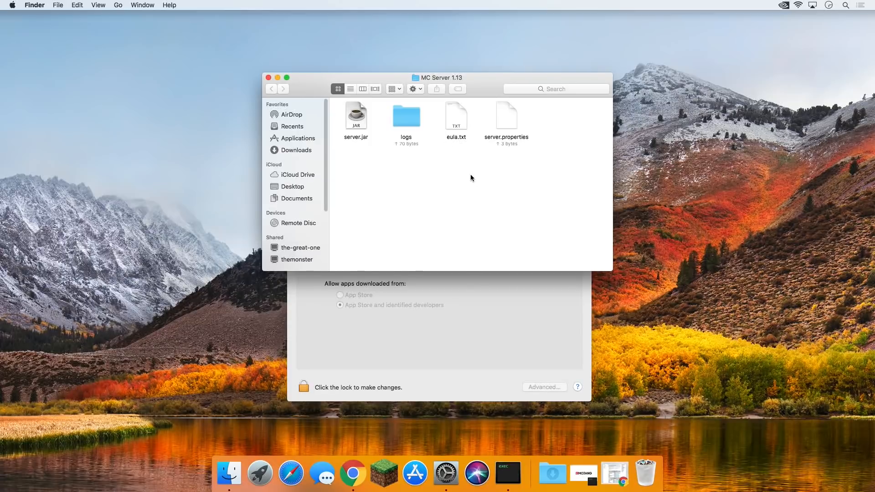
mouse_move(480, 137)
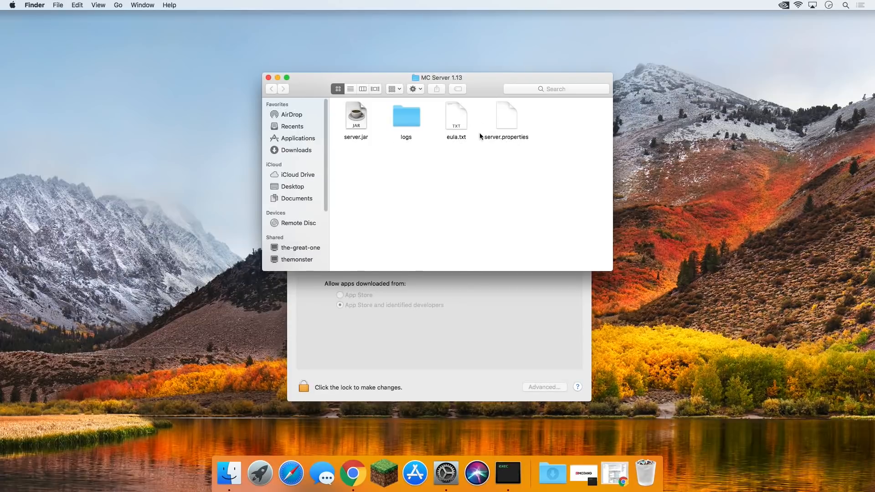
Open eula.txt from the server folder in TextEdit.
right_click(456, 115)
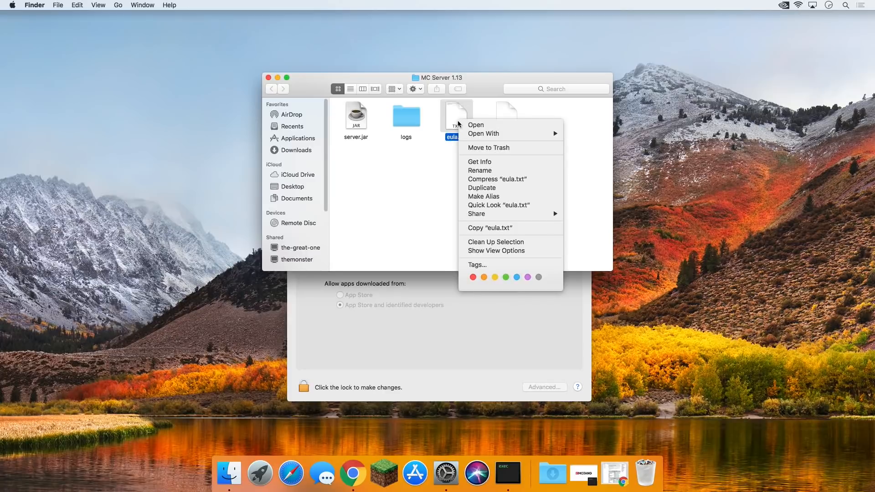
click(592, 142)
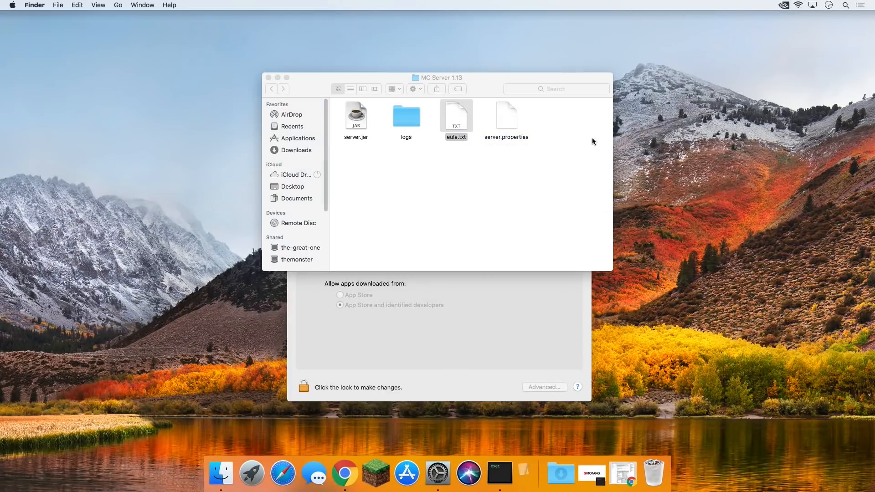
double_click(456, 116)
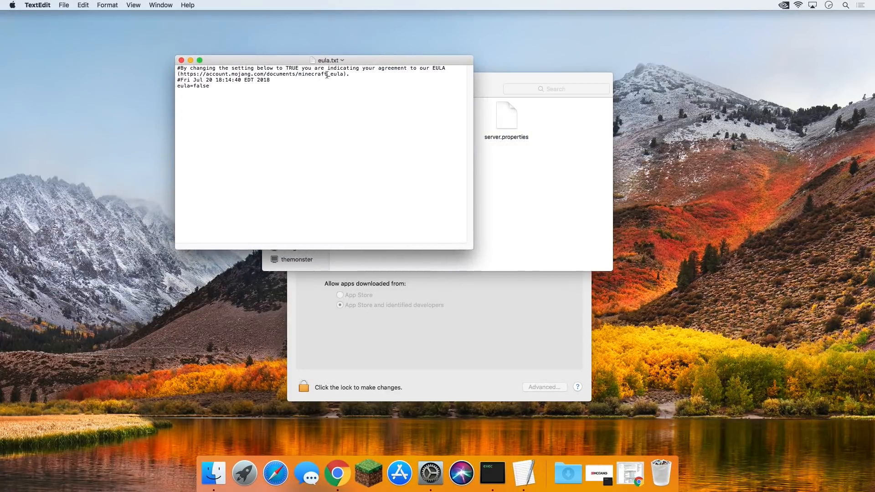
Change the last line from eula=false to eula=true and close the file.
double_click(262, 74)
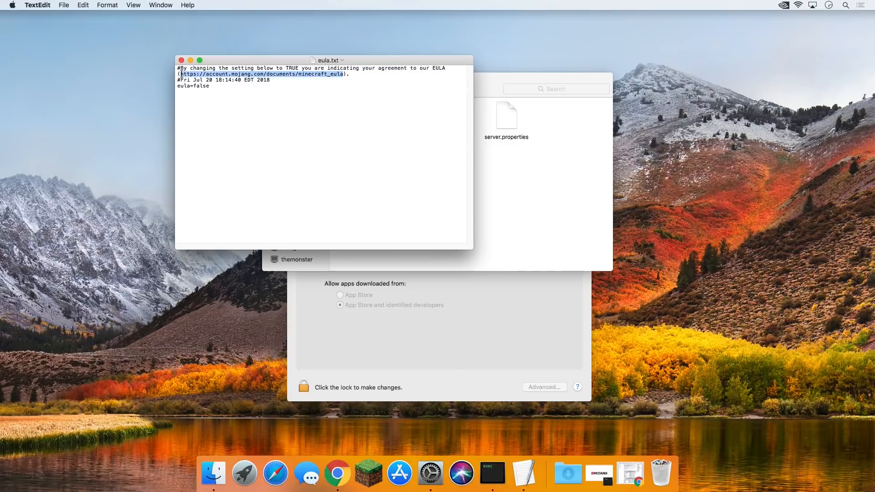
click(252, 91)
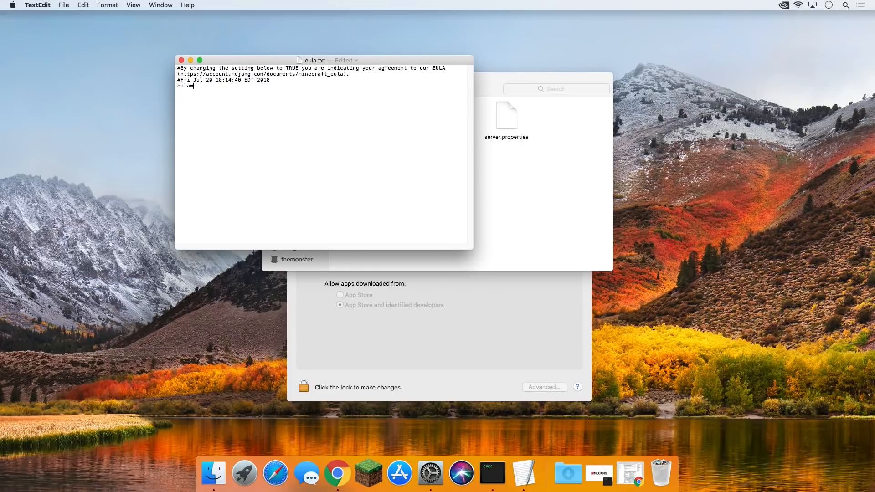
text(fale)
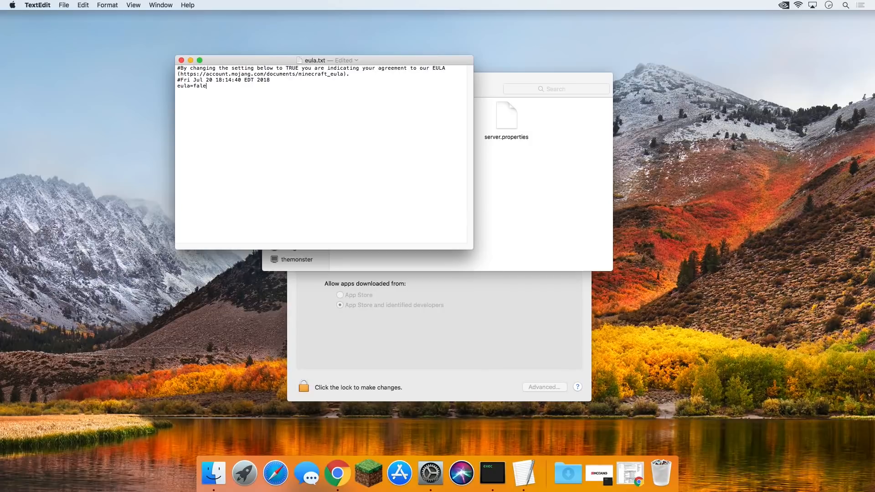
key(Backspace)
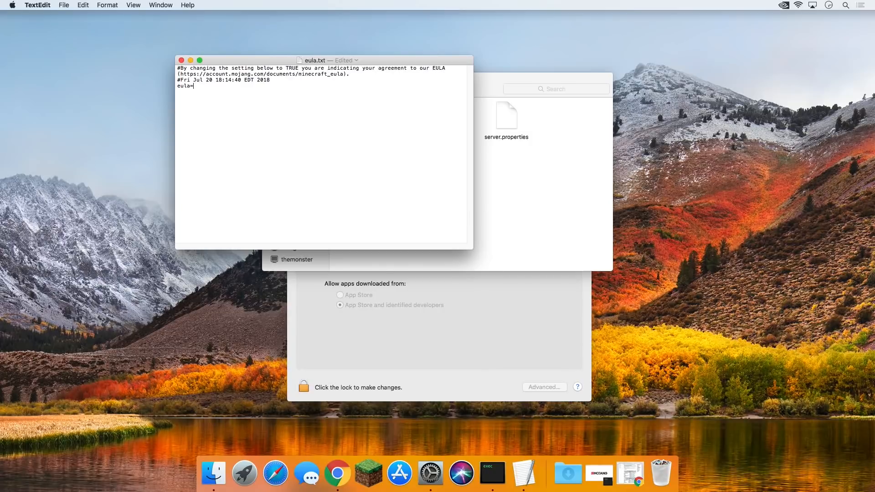
text(true)
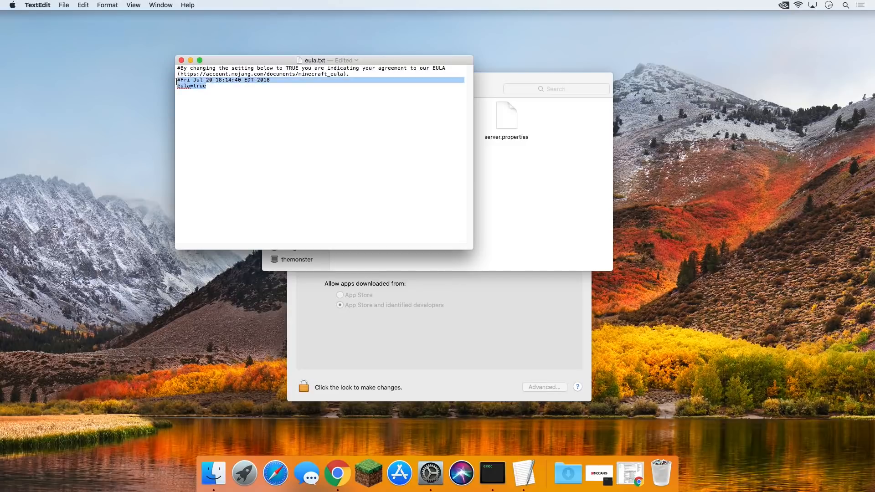
click(63, 5)
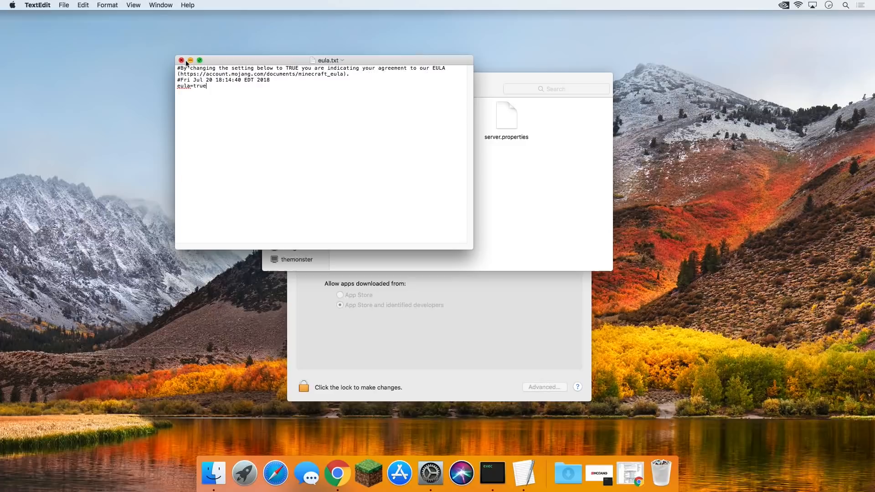
click(182, 60)
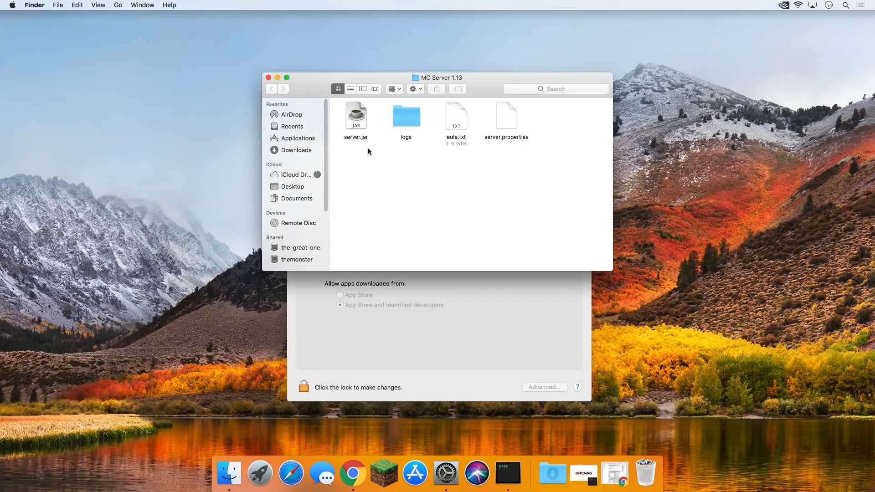
Relaunch server.jar and let the Minecraft server prepare the spawn area until it reports Done.
click(356, 117)
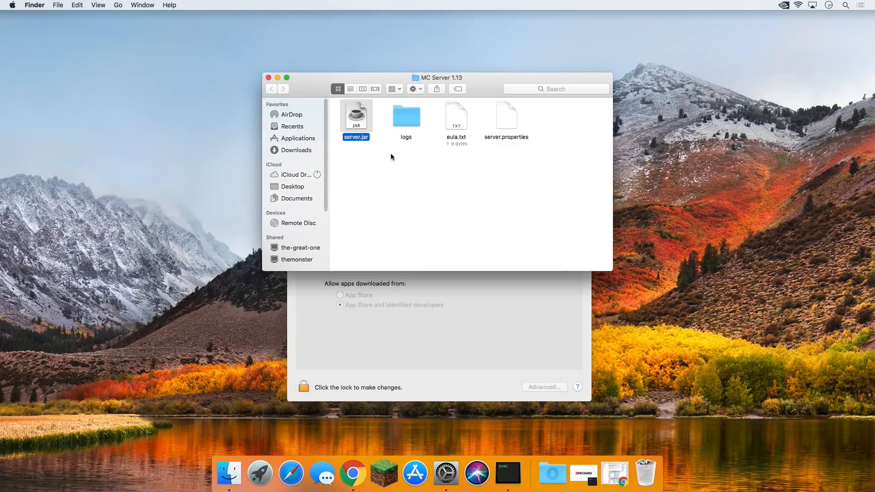
mouse_move(419, 178)
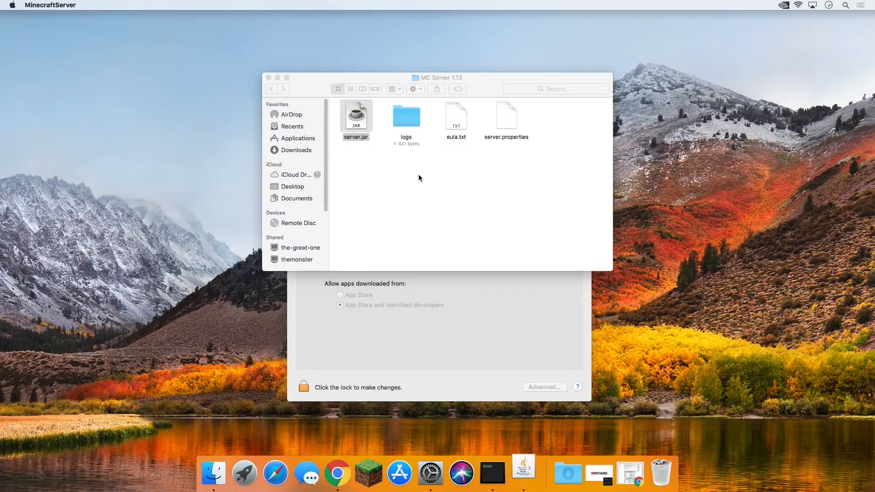
double_click(355, 115)
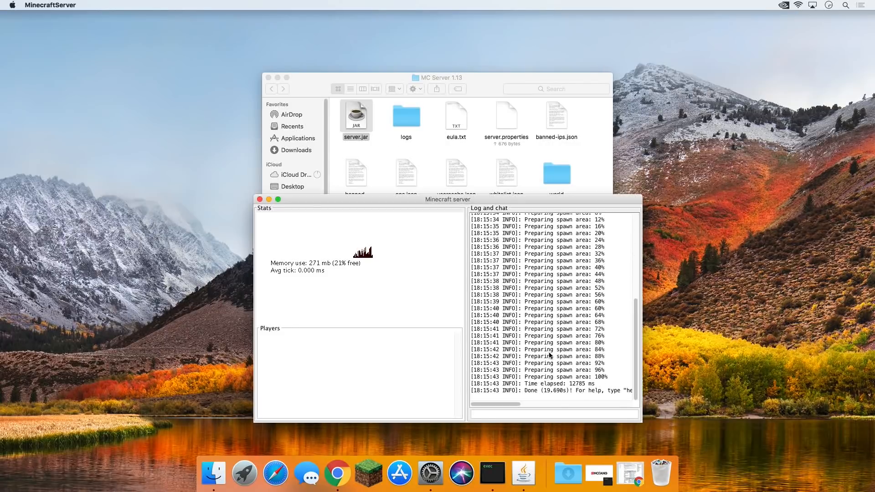
click(552, 415)
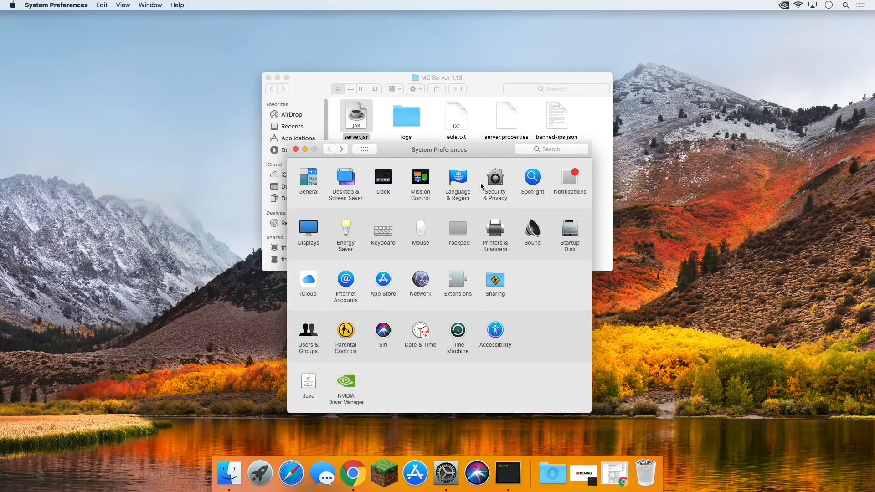
mouse_move(524, 252)
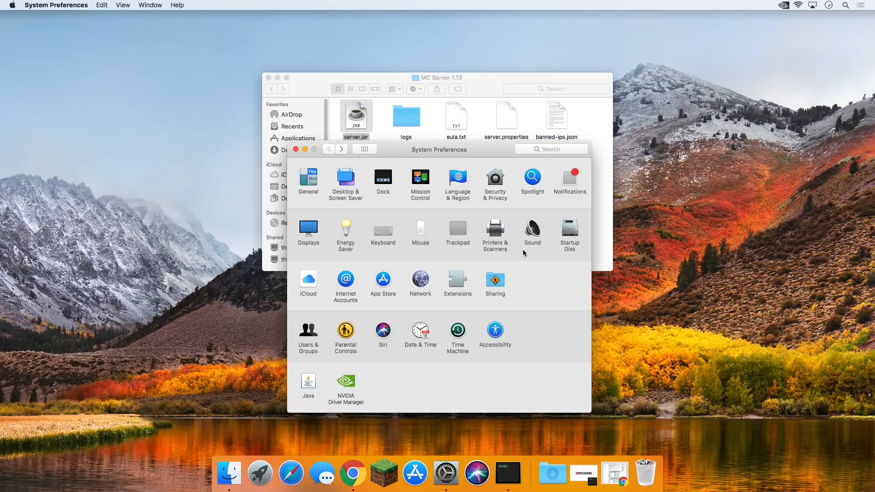
mouse_move(421, 283)
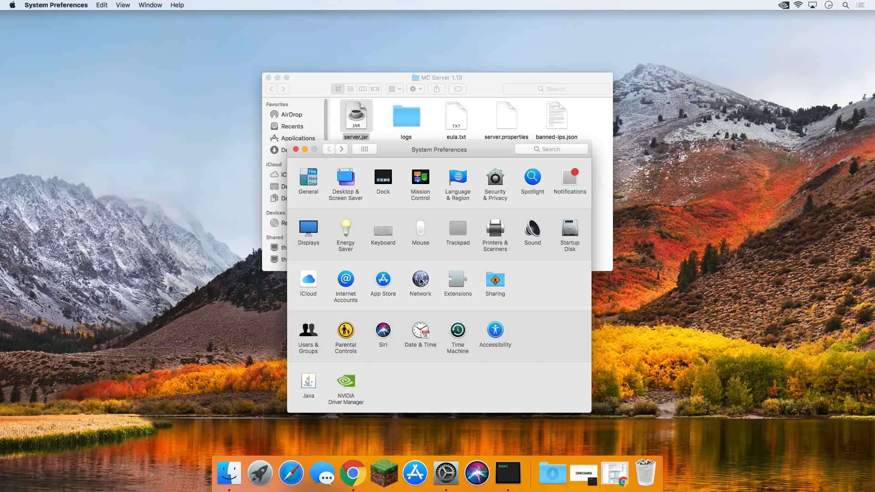
Look into Network > Wi-Fi > Advanced once, then return to the preferences overview.
click(420, 282)
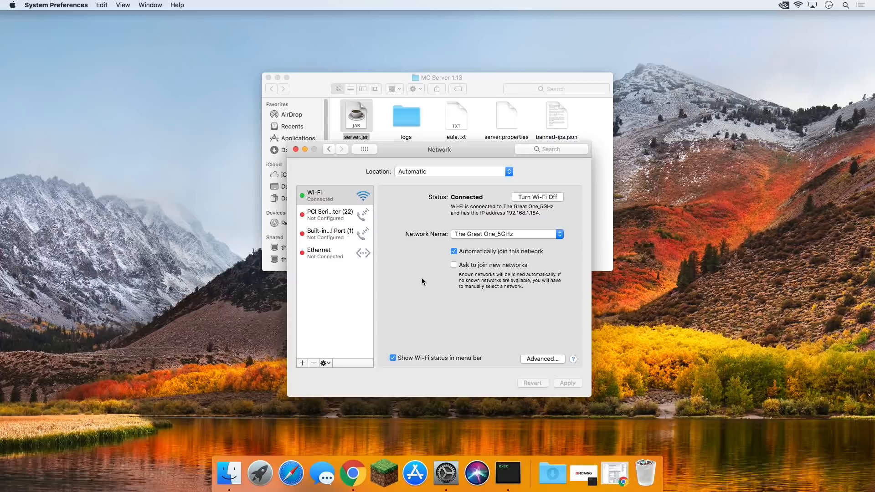
mouse_move(585, 280)
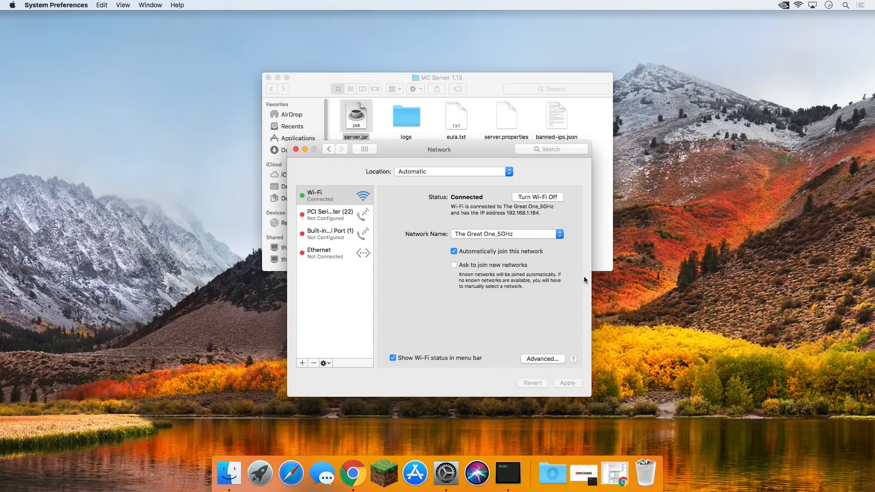
mouse_move(492, 311)
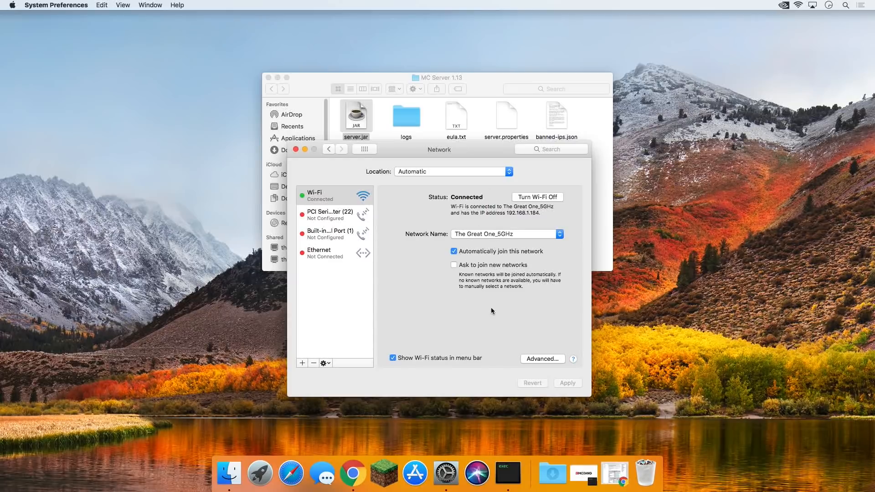
click(541, 358)
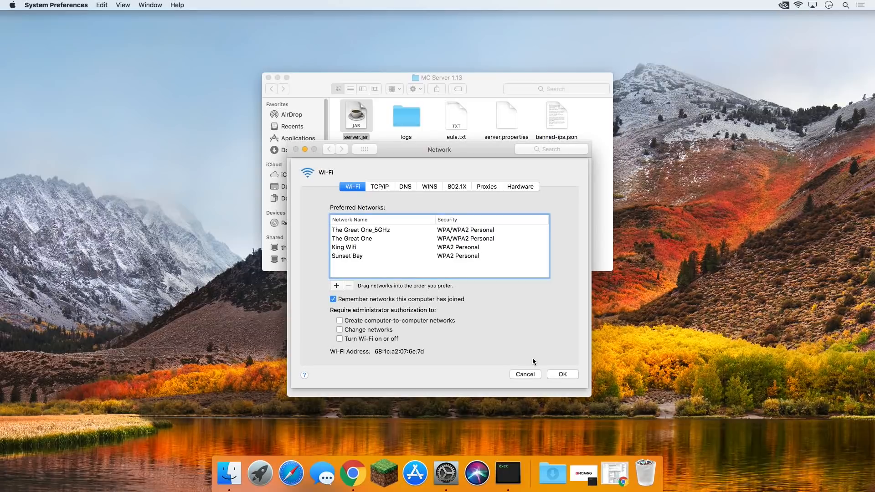
click(379, 186)
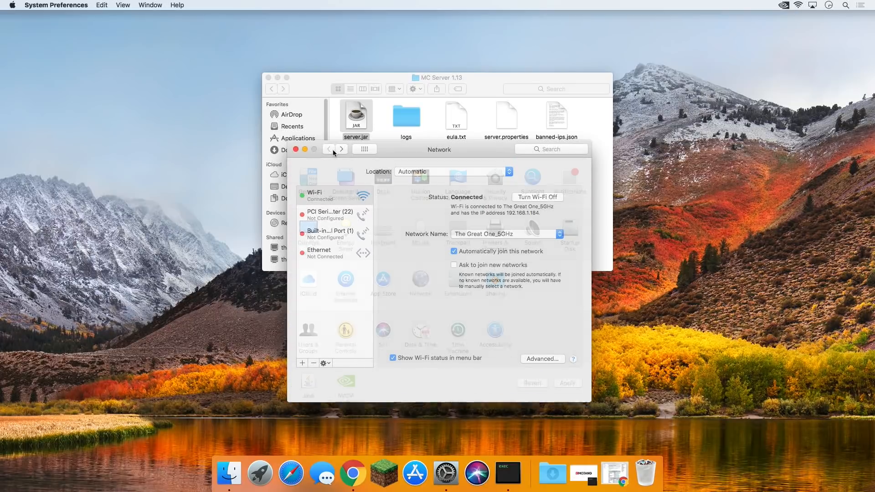
click(328, 148)
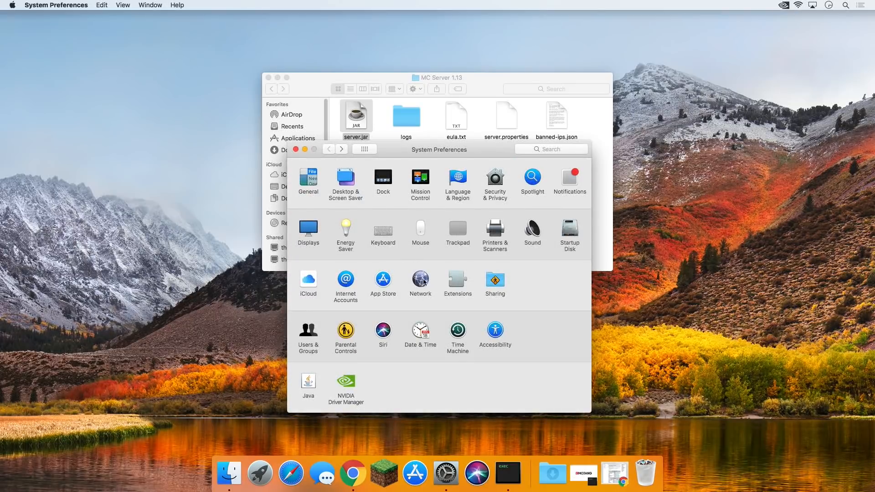
Show the Wi-Fi TCP/IP details and select the Mac's IPv4 address 192.168.1.184.
click(419, 278)
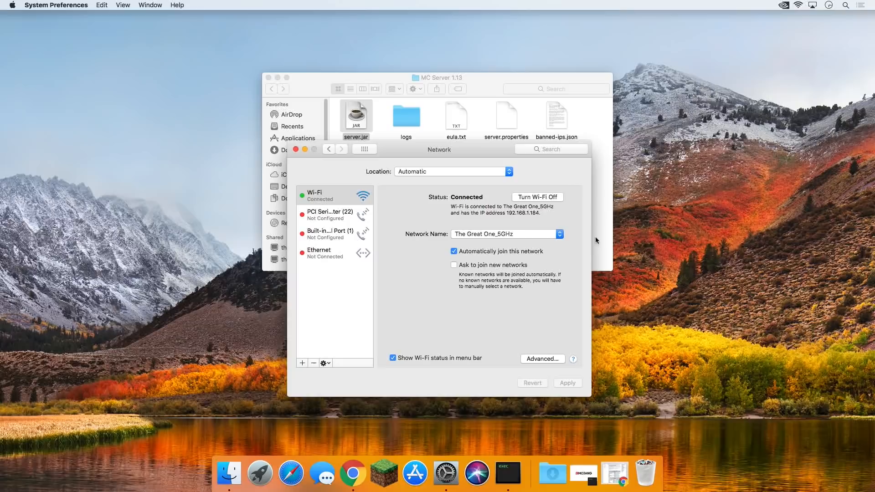
mouse_move(493, 240)
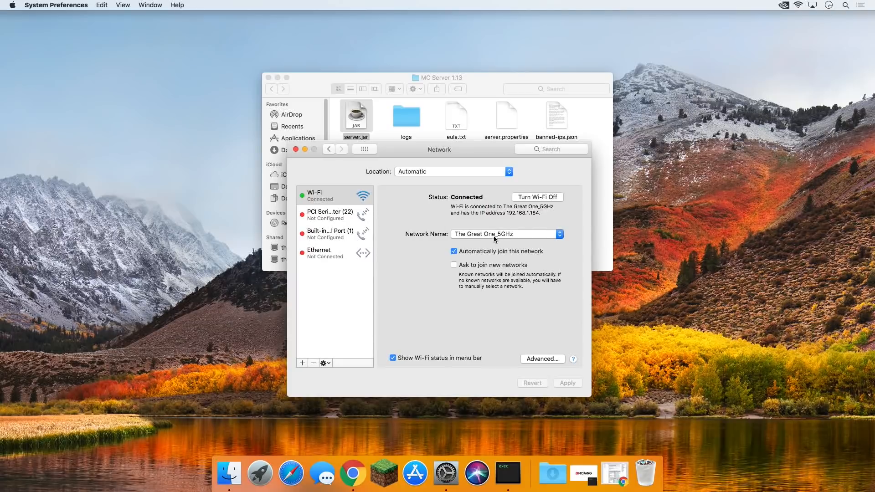
click(541, 359)
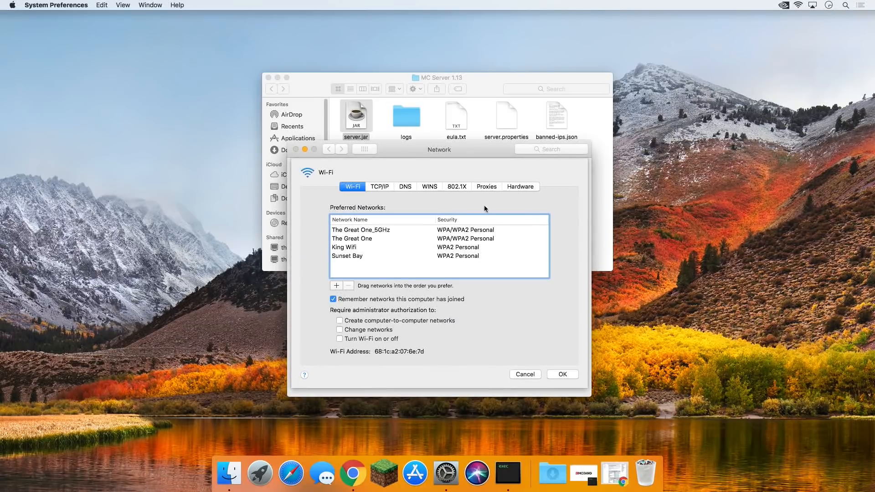
click(379, 186)
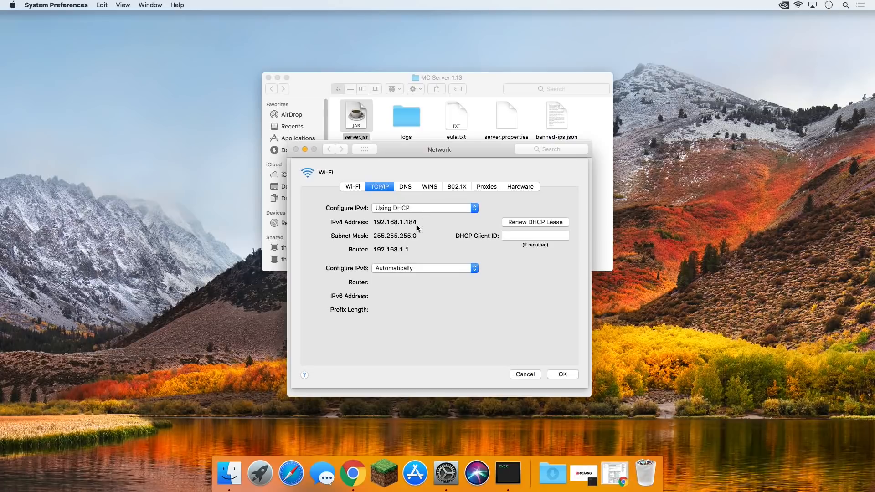
double_click(395, 222)
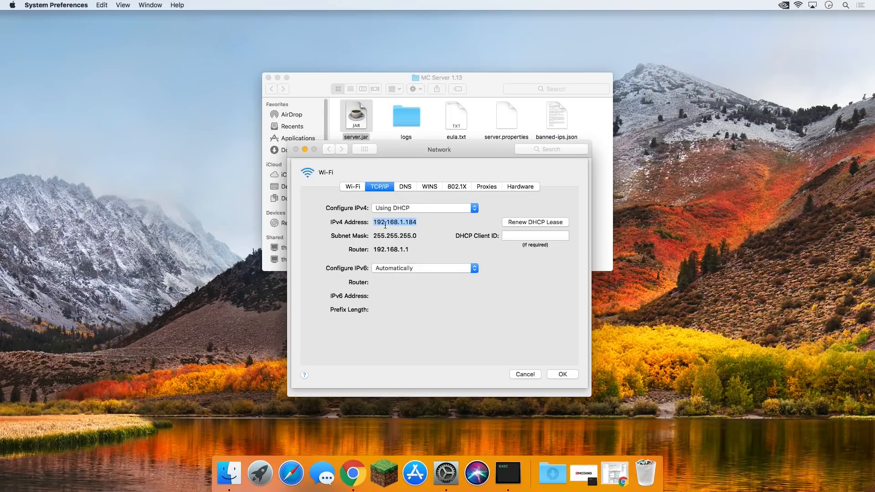
click(506, 116)
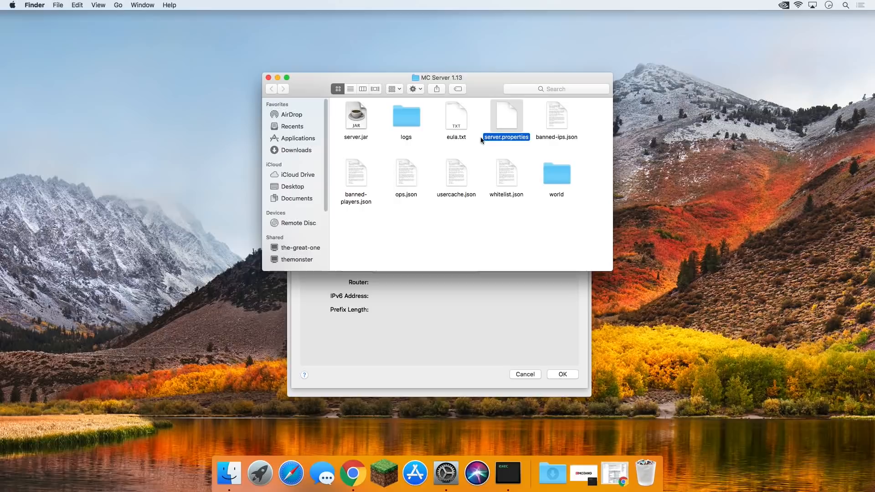
Use Open With on server.properties and choose TextEdit as the application.
right_click(506, 118)
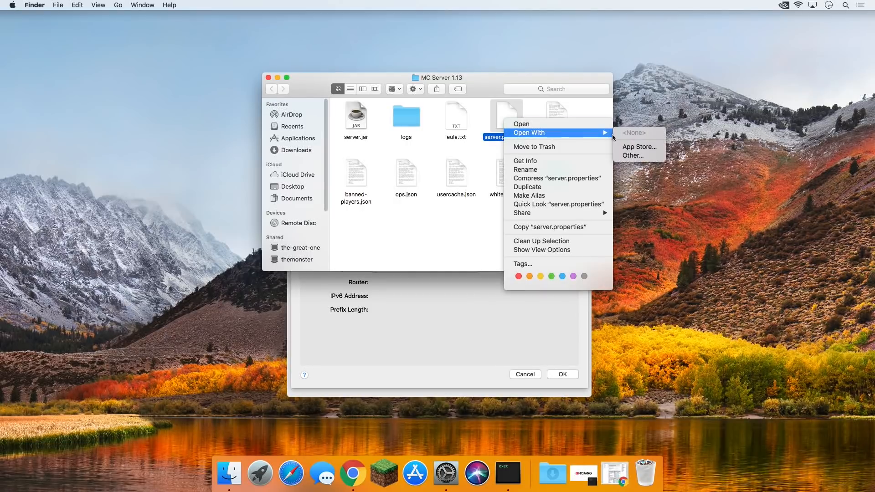
mouse_move(632, 155)
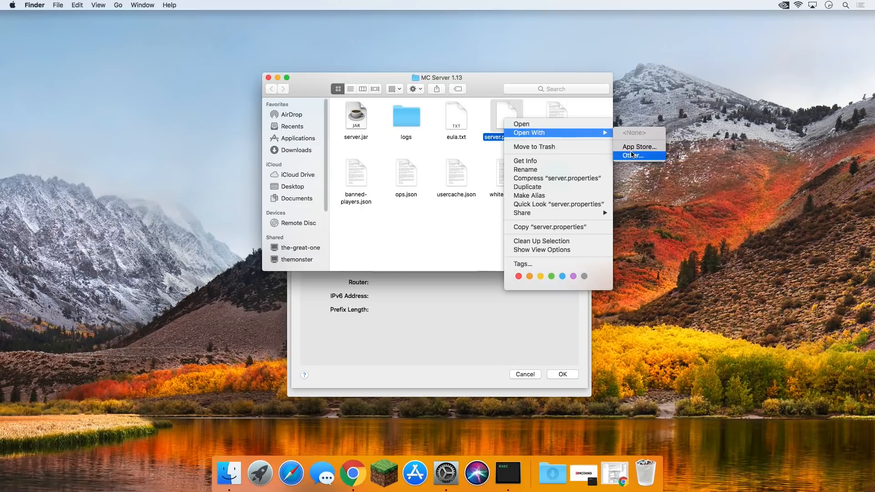
click(633, 155)
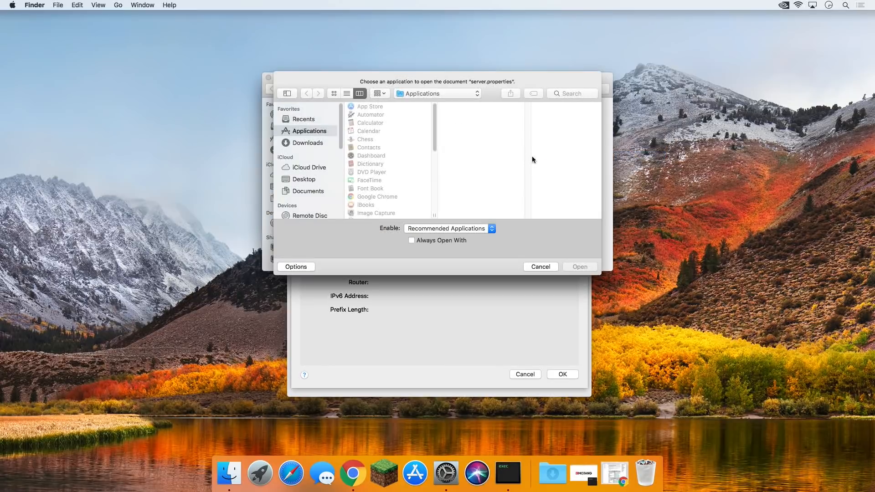
scroll(down, 3)
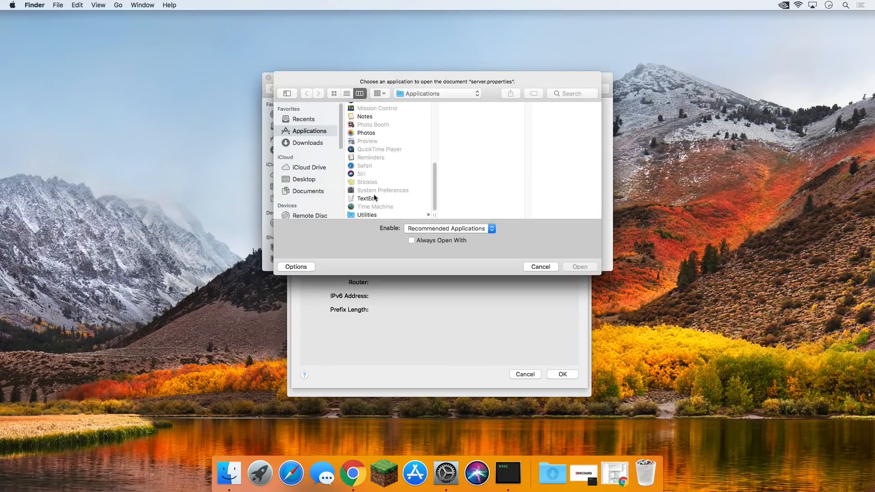
click(580, 266)
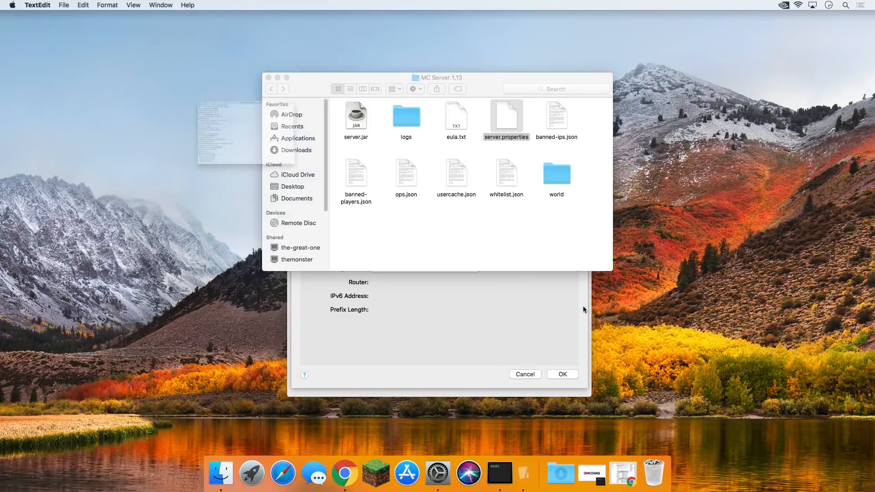
Enter 192.168.1.184 after server-ip= in server.properties and close the file.
double_click(506, 115)
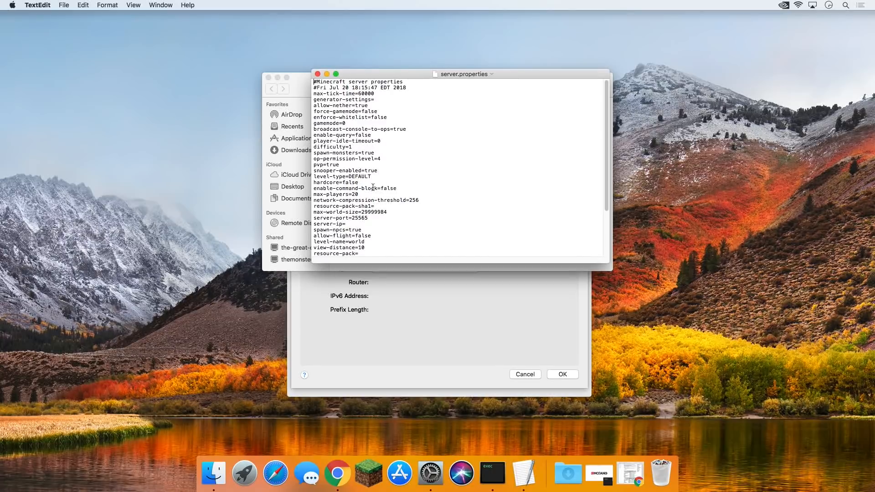
click(347, 224)
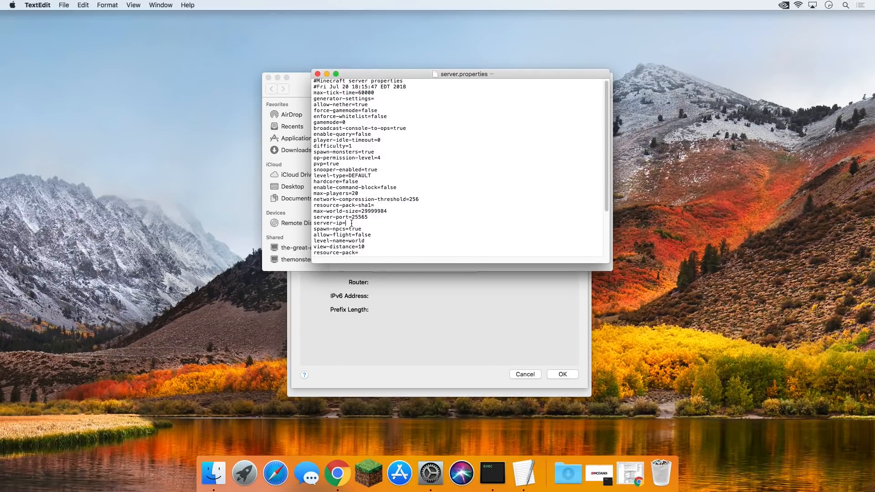
text(192.168.1.184)
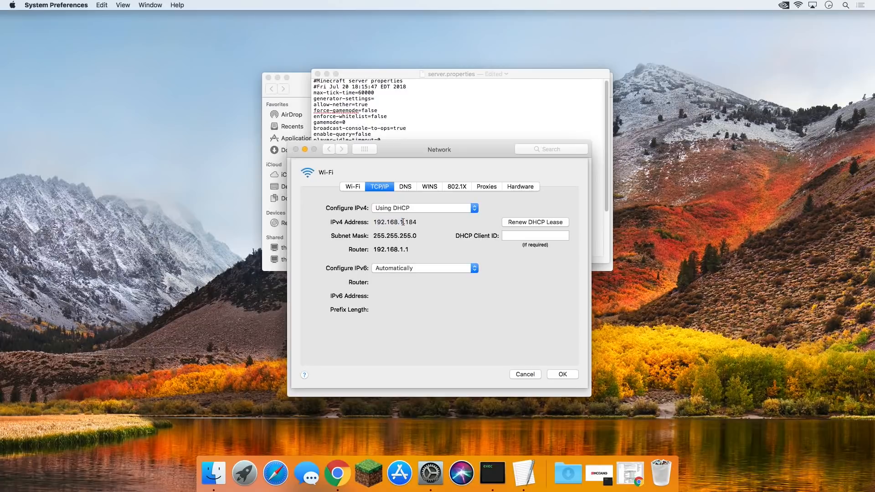
click(63, 5)
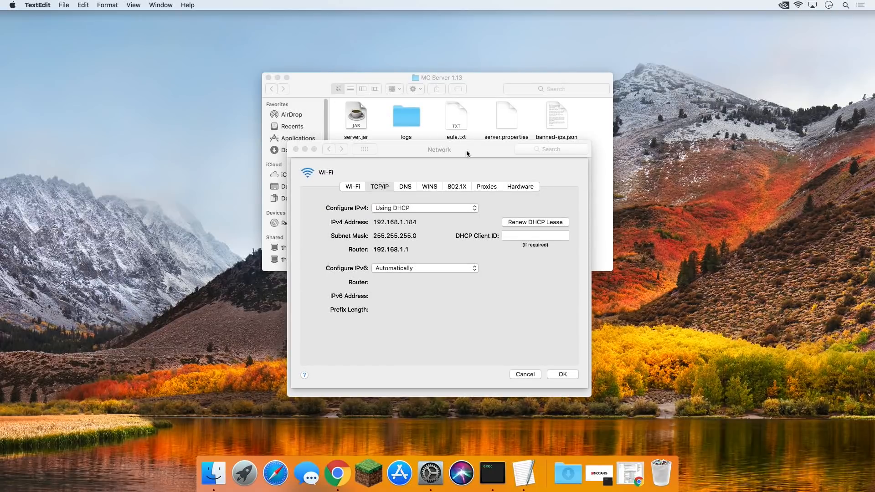
mouse_move(588, 127)
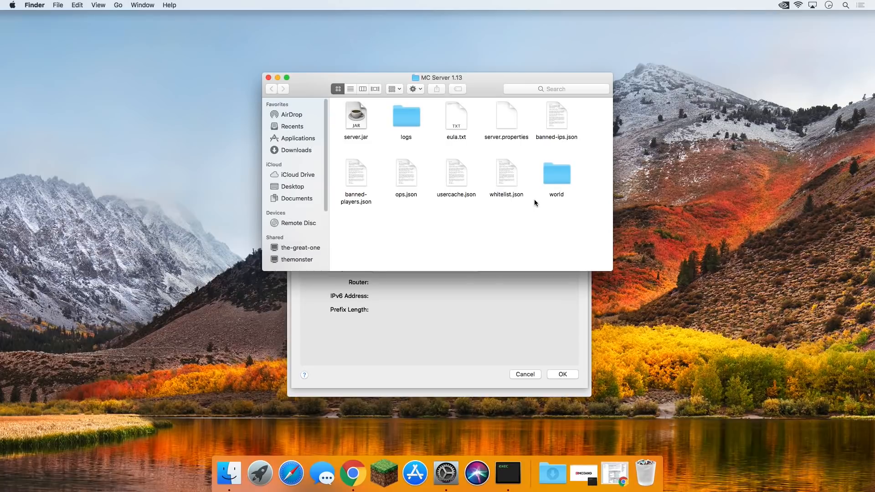
mouse_move(478, 251)
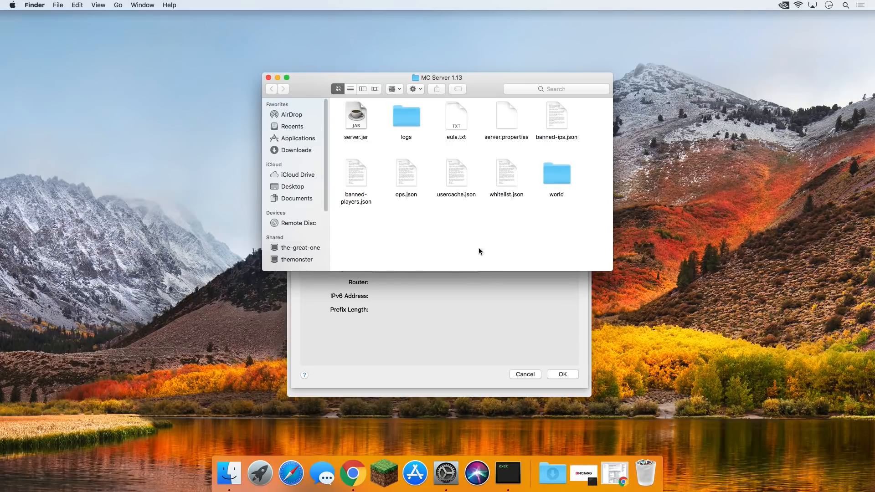
mouse_move(447, 292)
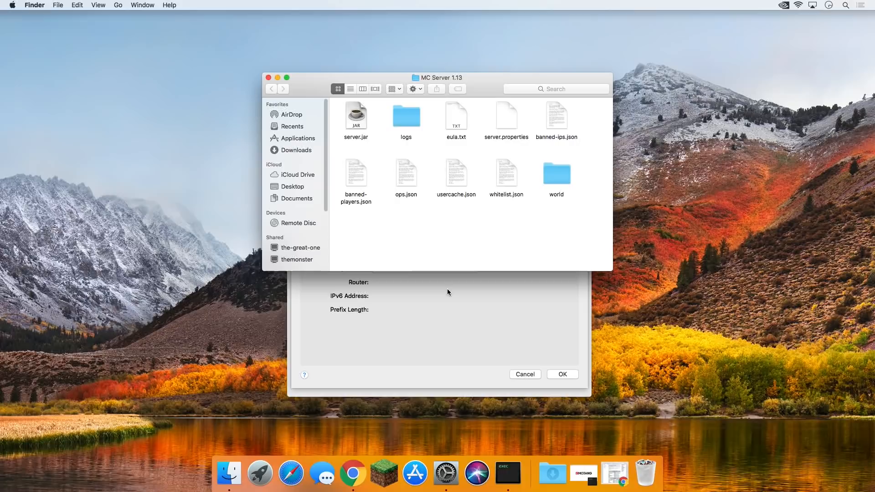
mouse_move(405, 366)
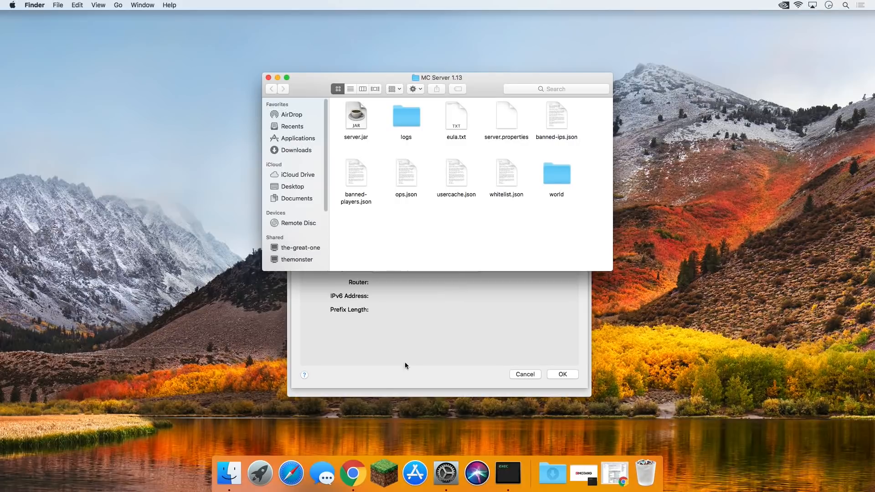
mouse_move(420, 330)
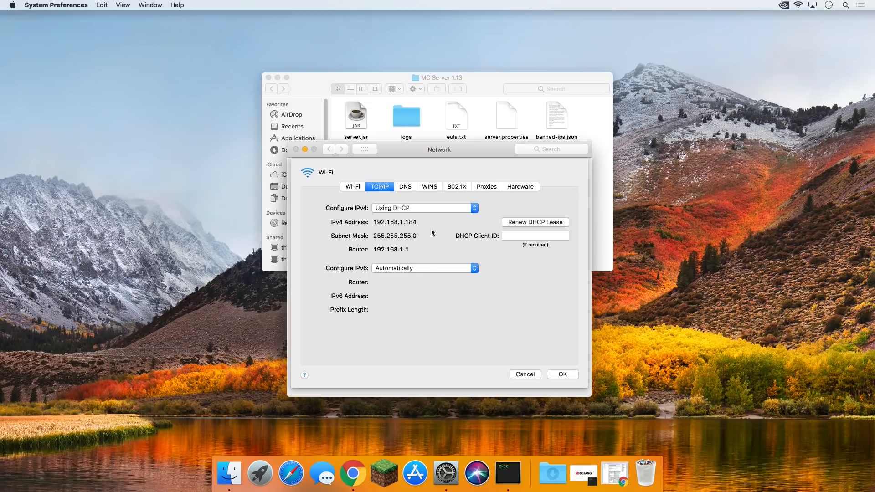
Select the Router value 192.168.1.1 in the TCP/IP details, then bring Chrome forward.
double_click(391, 250)
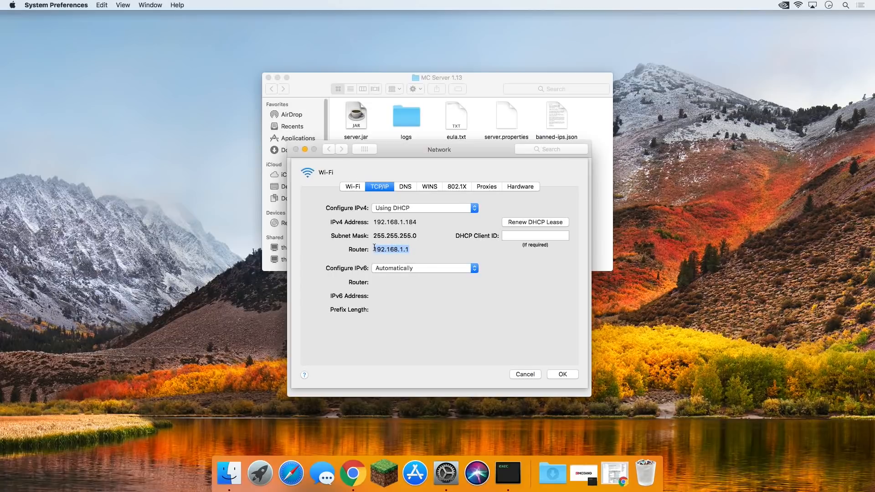
click(391, 250)
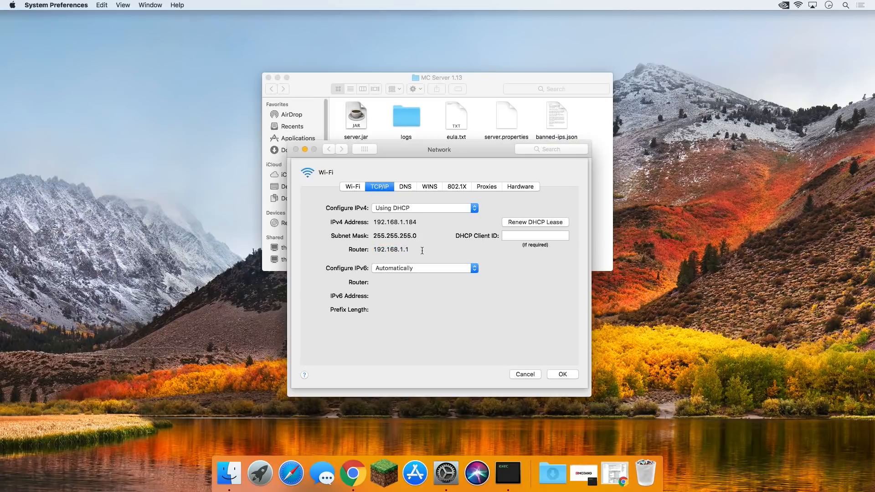
double_click(391, 250)
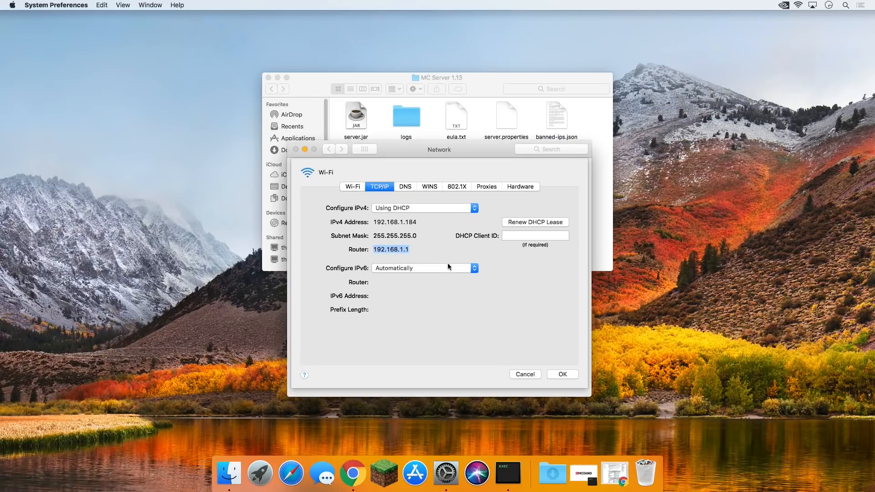
click(353, 473)
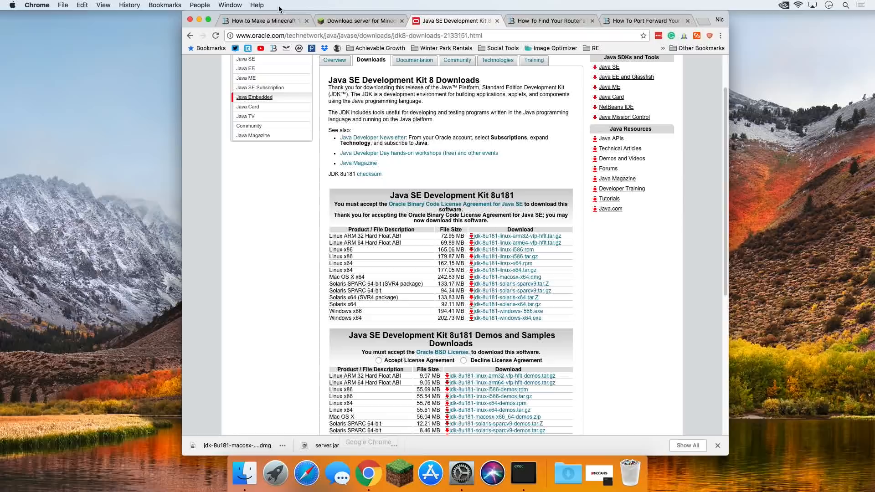
Load 192.168.1.1 in a new tab and reload until the router sign-in prompt appears.
click(710, 21)
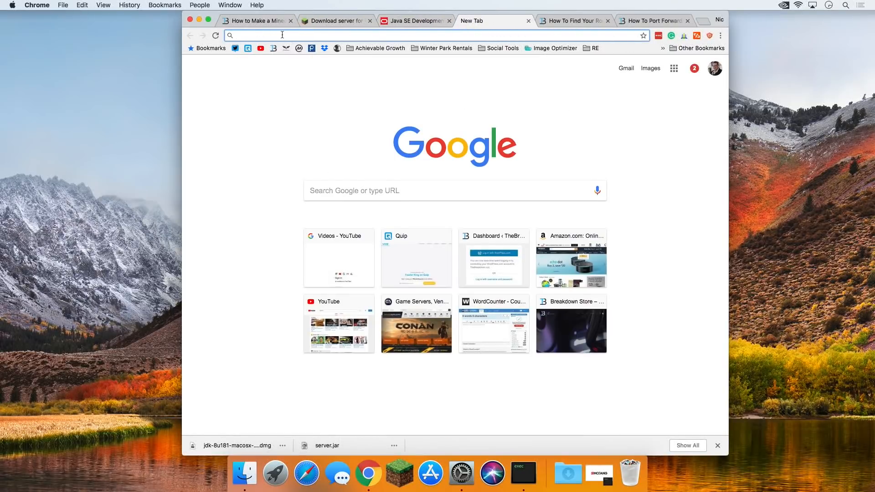
text(192.168.1.1)
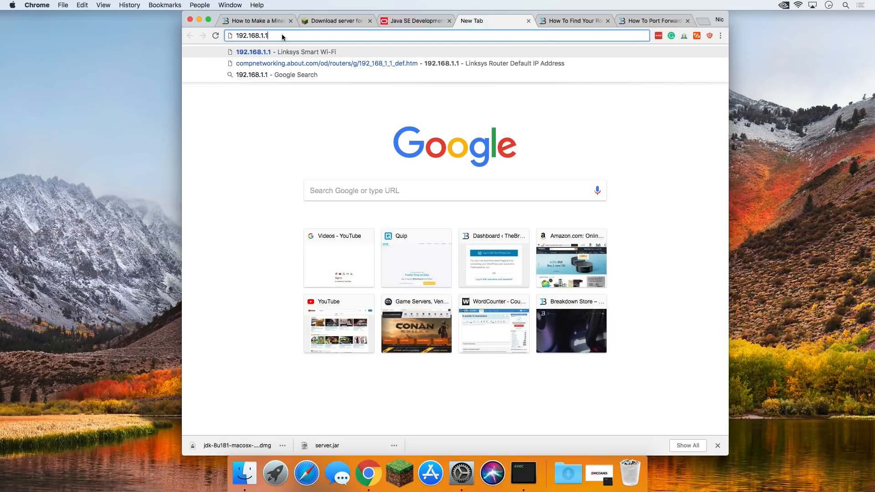
key(Return)
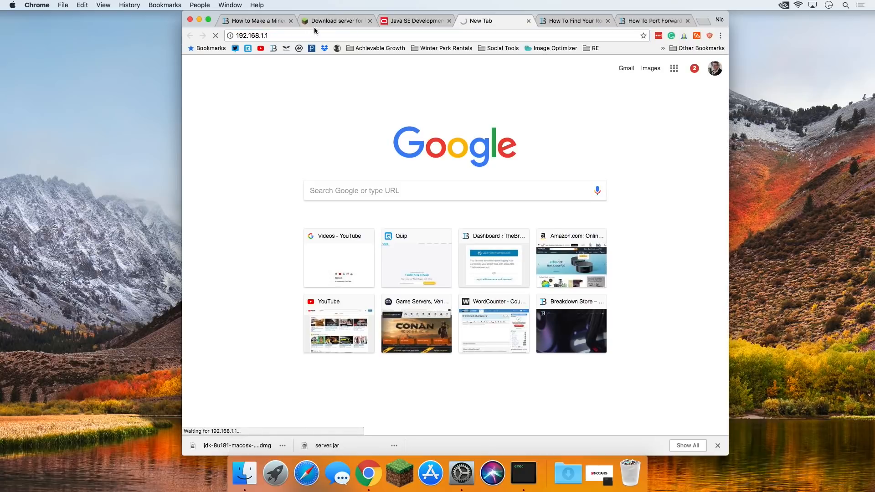
mouse_move(300, 53)
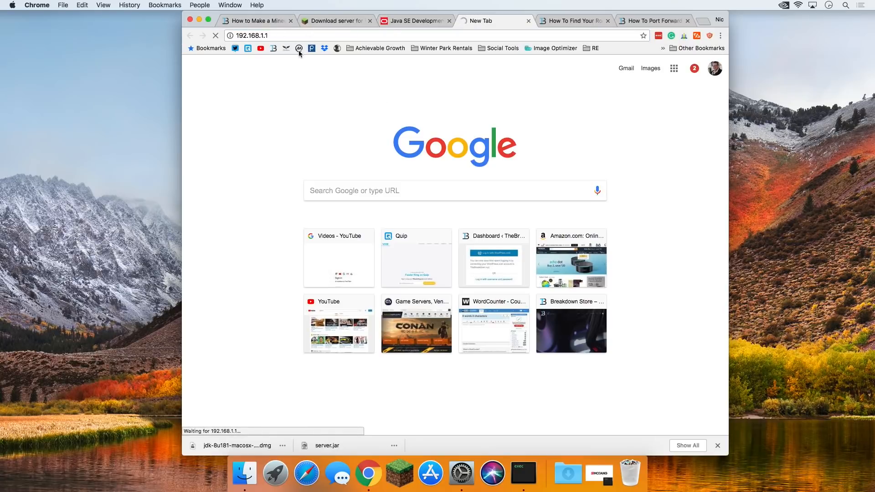
mouse_move(397, 90)
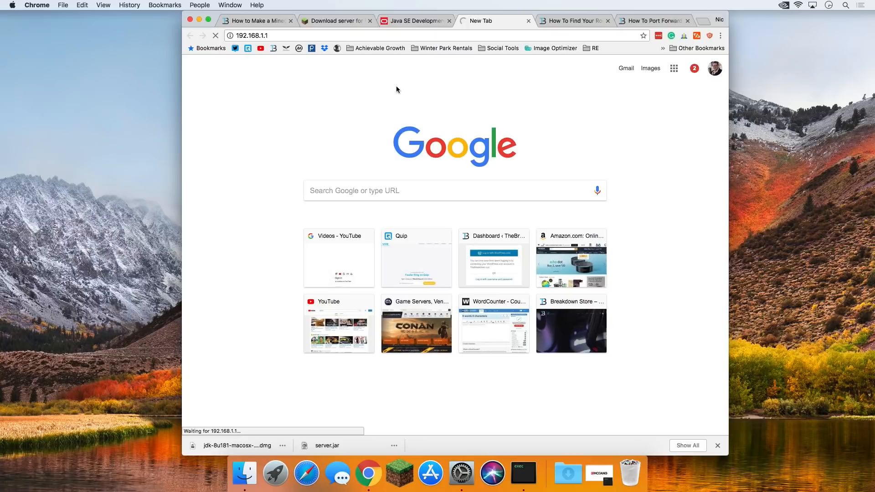
mouse_move(396, 89)
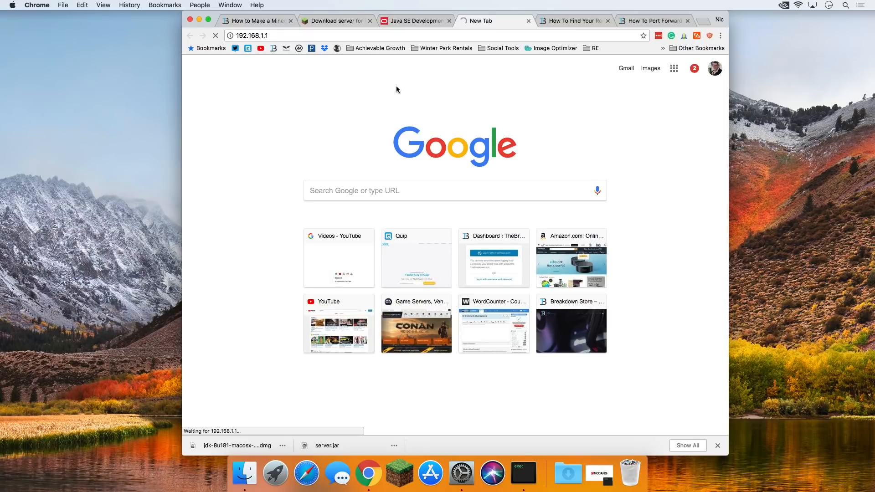
click(252, 36)
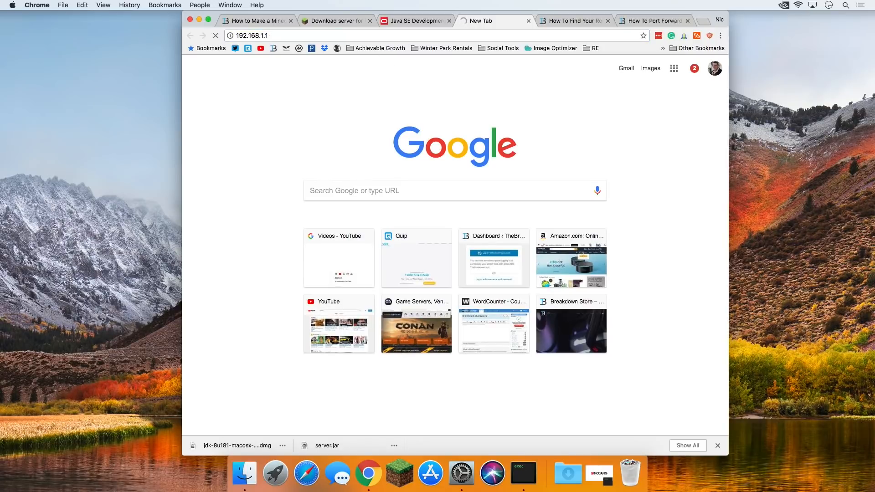
mouse_move(379, 77)
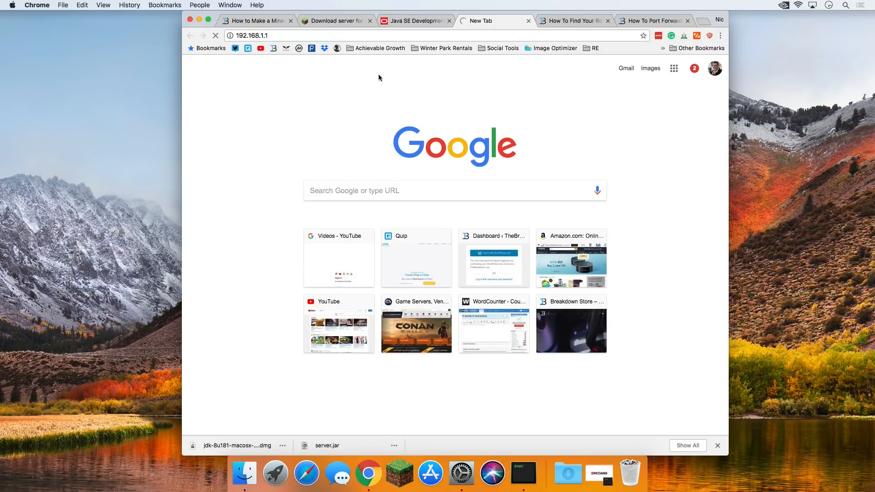
mouse_move(599, 118)
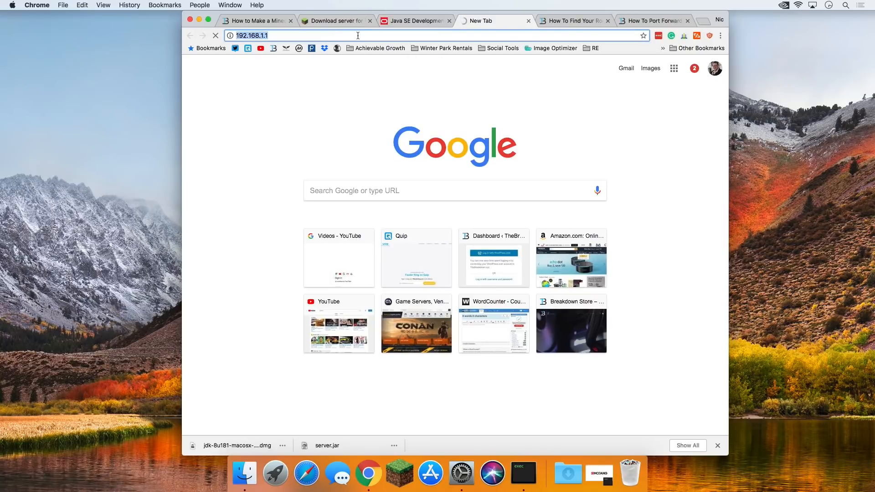
key(Return)
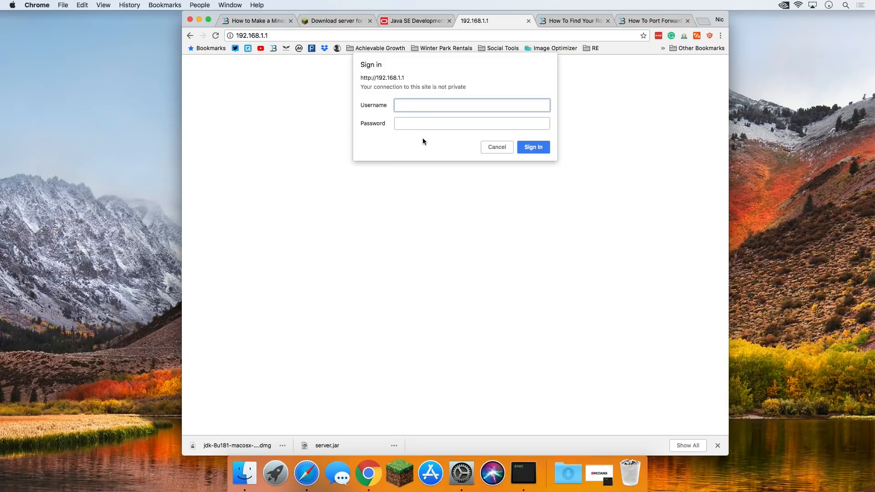
mouse_move(402, 143)
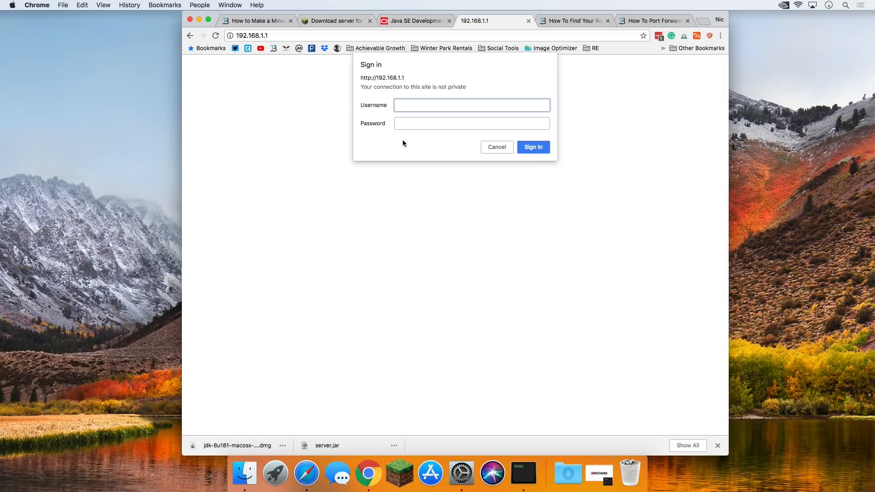
Enter username admin in the router sign-in, then switch to the router password guide tab.
text(admin)
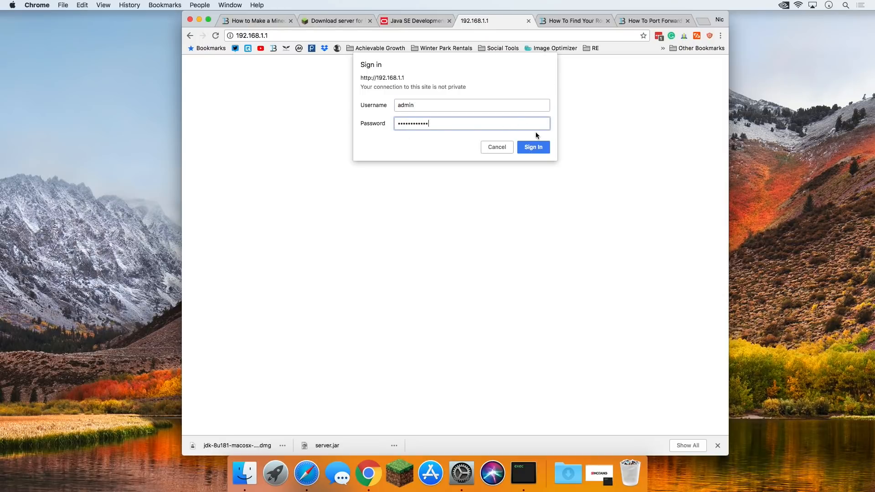
mouse_move(573, 21)
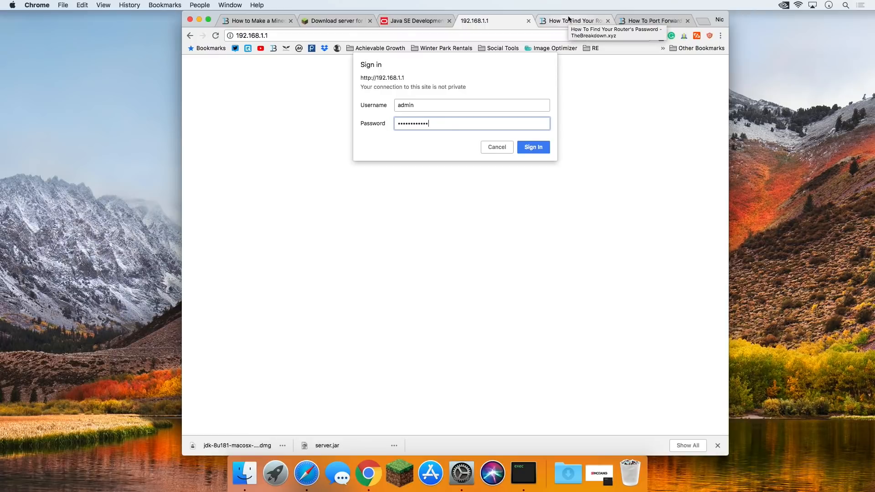
click(573, 21)
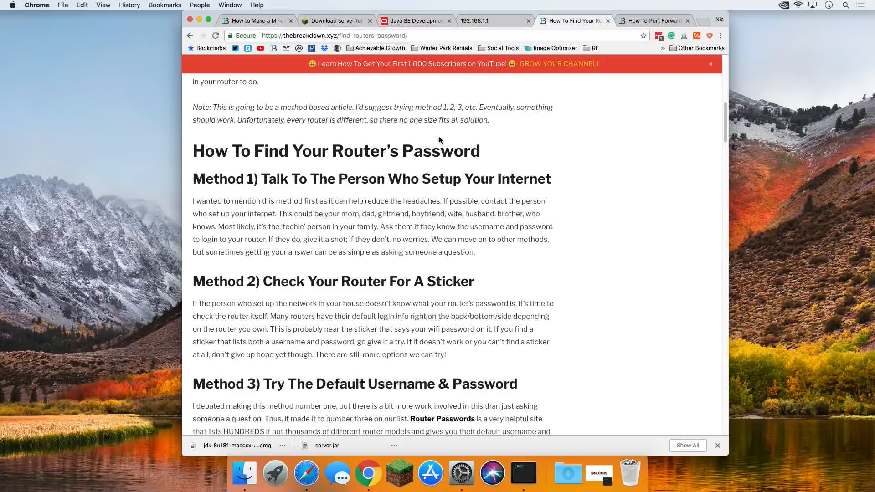
Scroll through the router password article and return to the 192.168.1.1 sign-in tab.
scroll(down, 3)
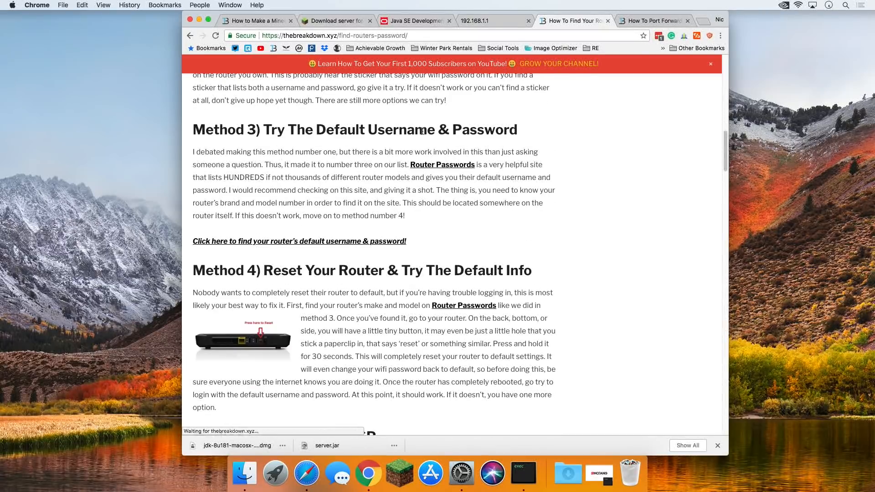
scroll(down, 3)
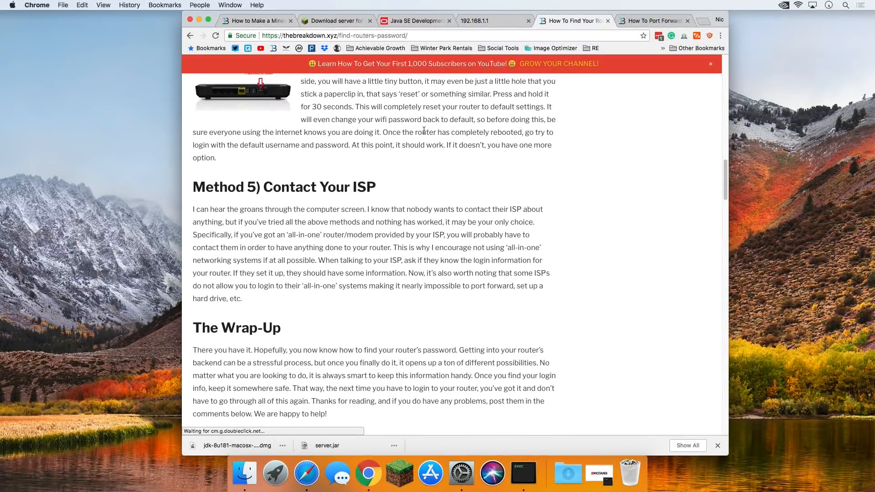
scroll(up, 3)
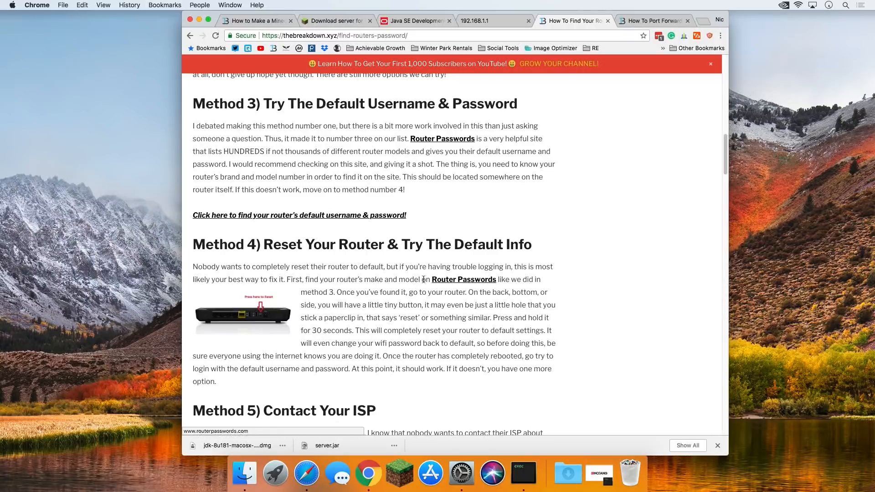
scroll(down, 3)
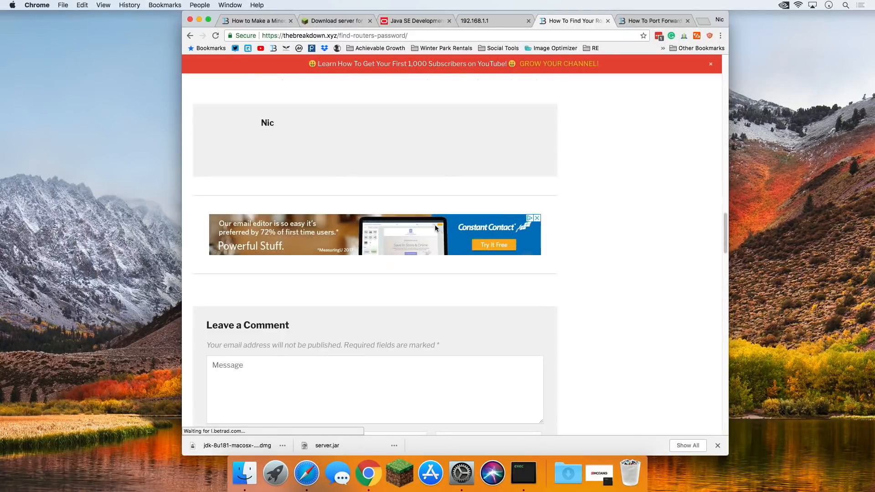
scroll(up, 3)
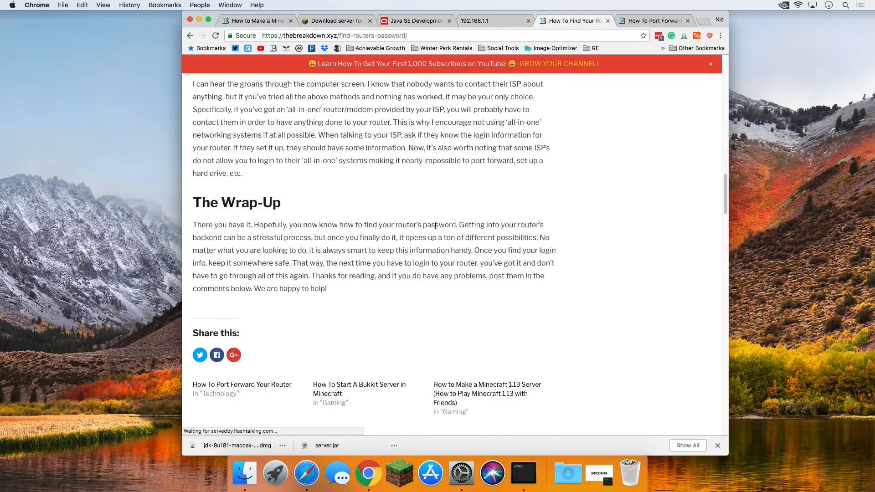
scroll(up, 3)
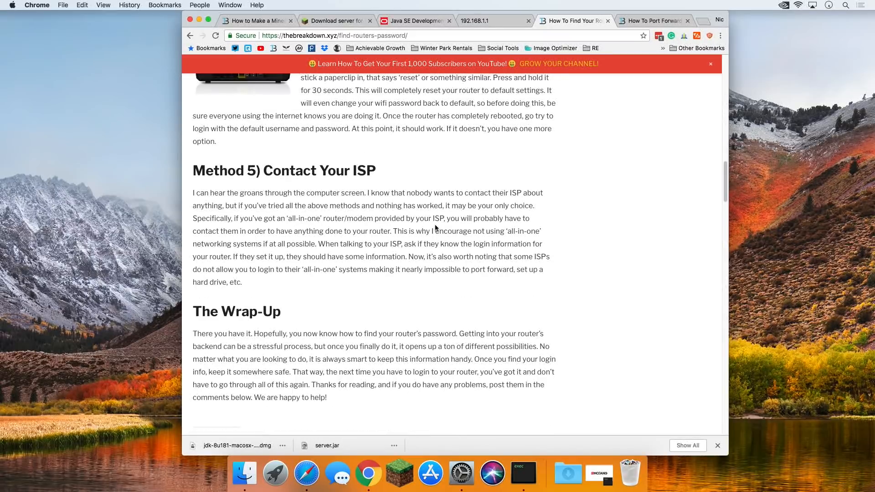
scroll(up, 3)
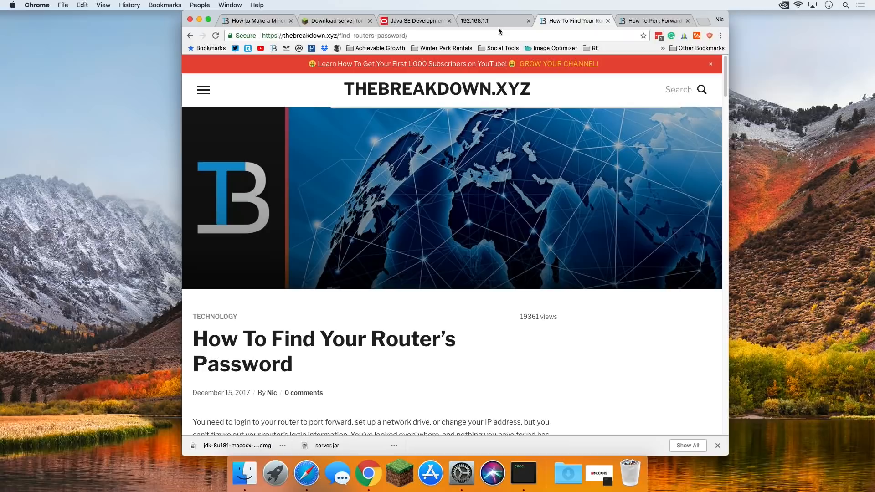
click(491, 21)
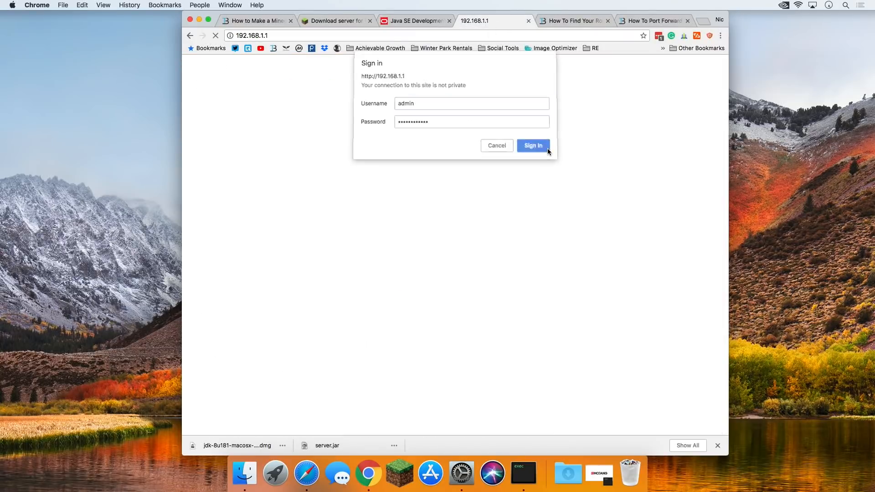
Sign in to NETGEAR genie and reach Advanced Setup > Port Forwarding / Port Triggering.
click(533, 145)
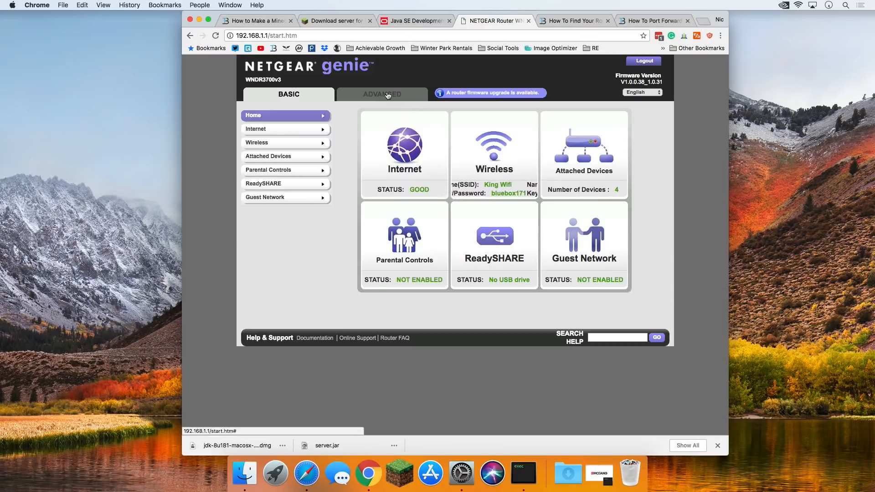
click(382, 94)
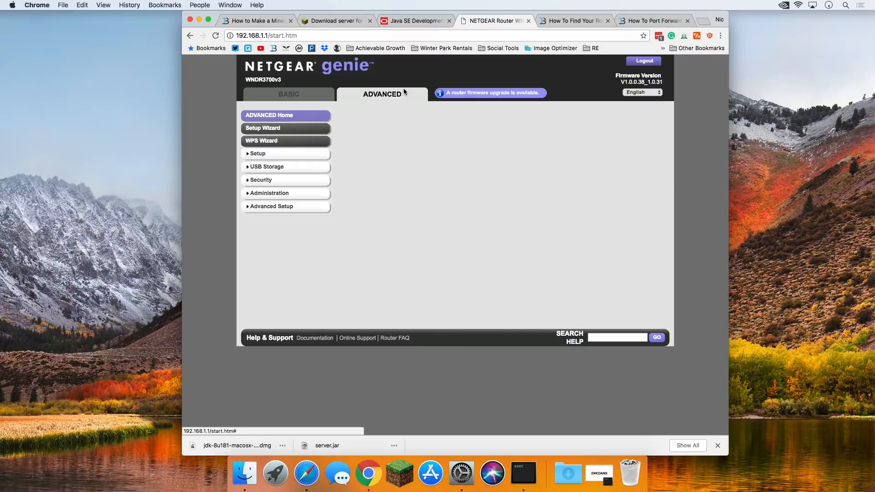
click(270, 116)
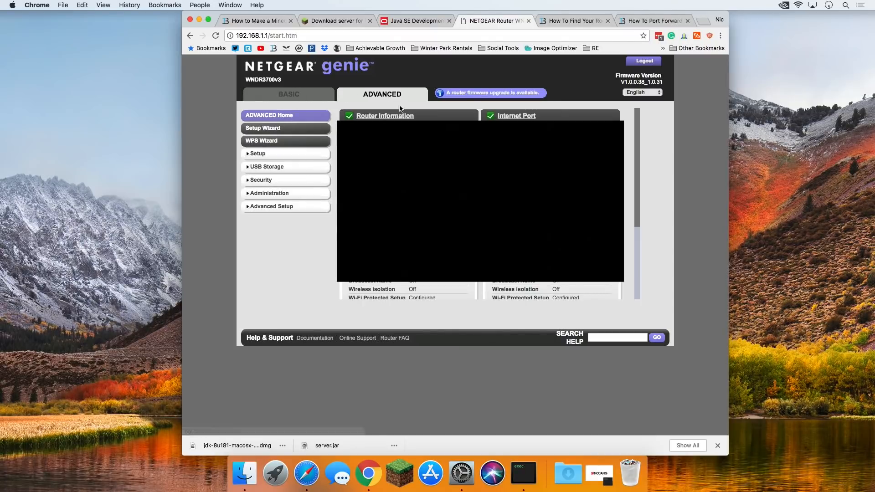
click(271, 207)
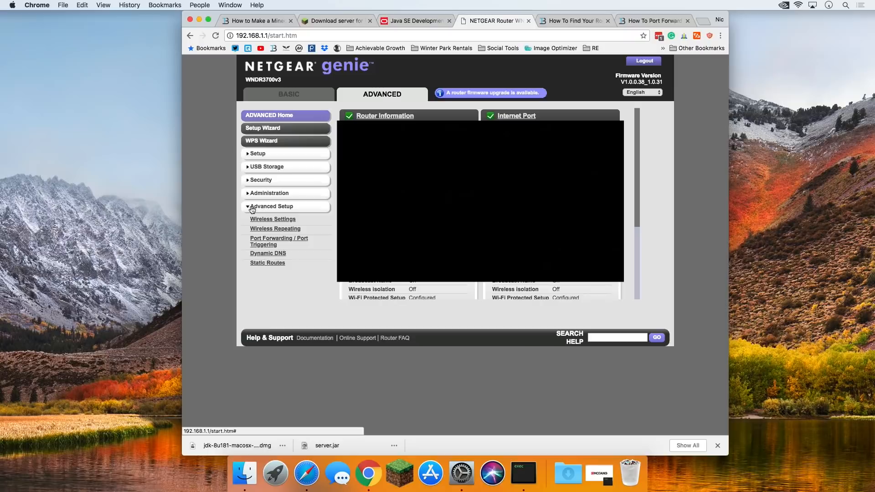
click(272, 207)
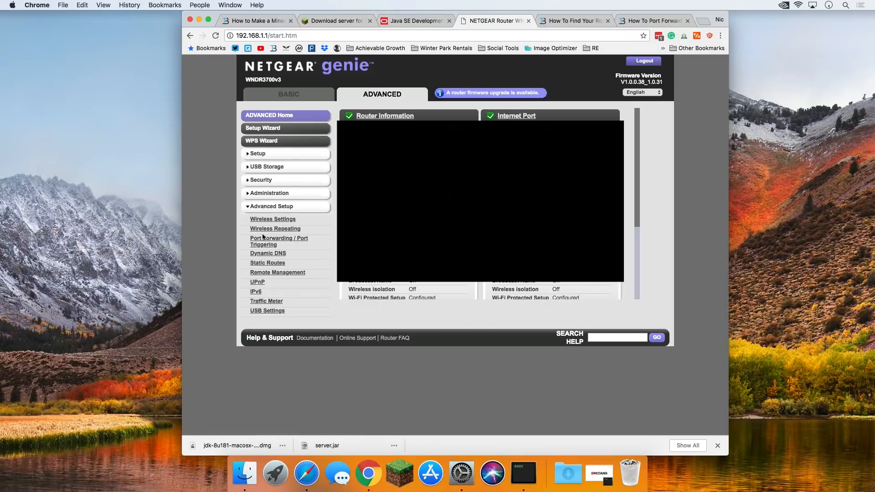
mouse_move(279, 241)
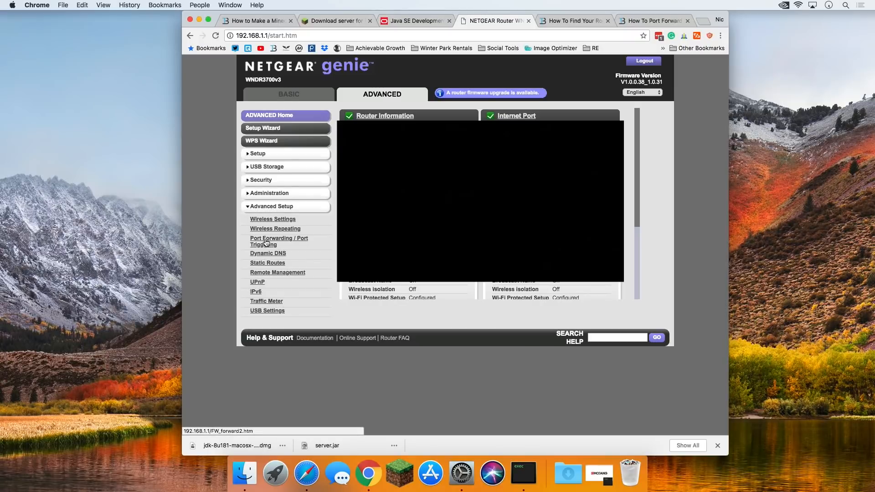
click(279, 240)
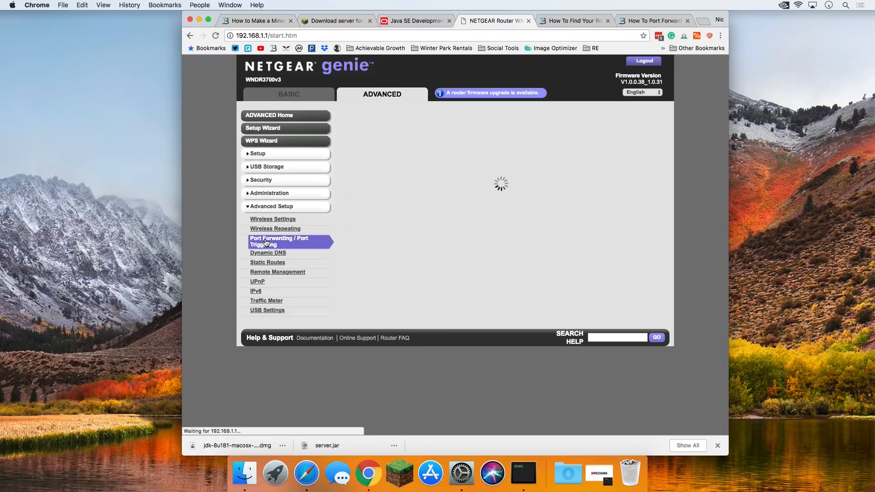
Select the existing Minecraft forwarding rule and delete it, leaving the list empty.
click(279, 241)
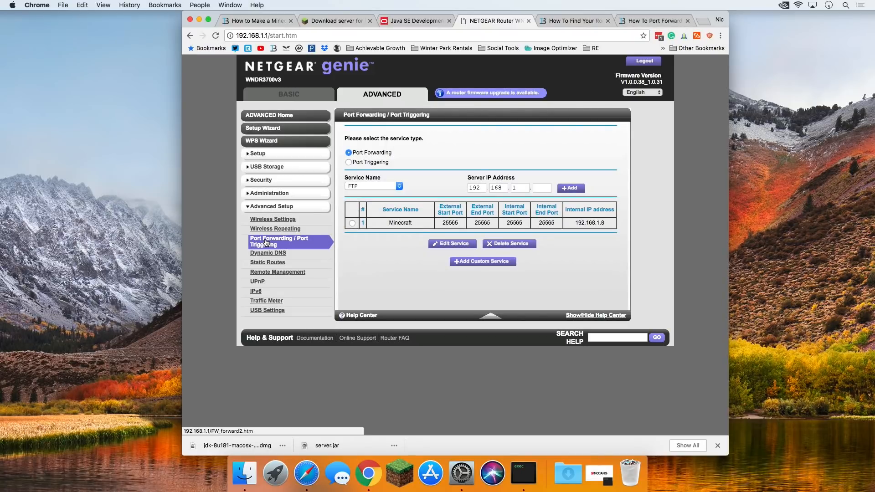
click(352, 223)
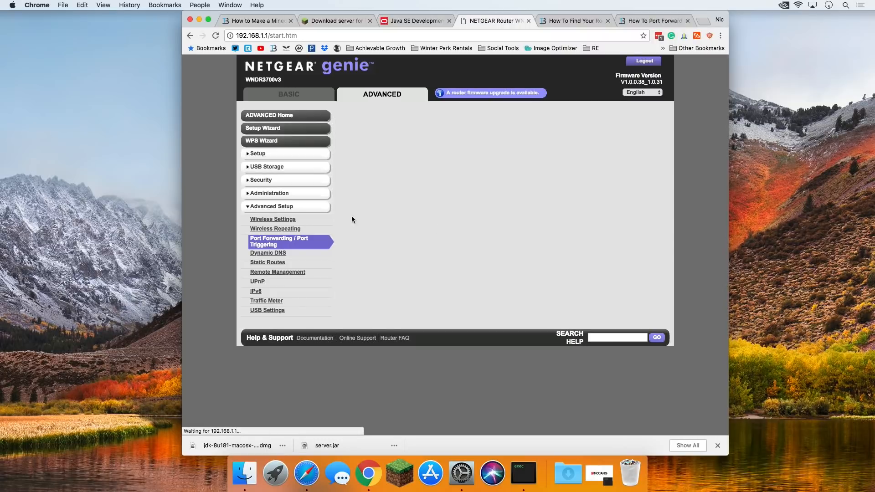
click(279, 241)
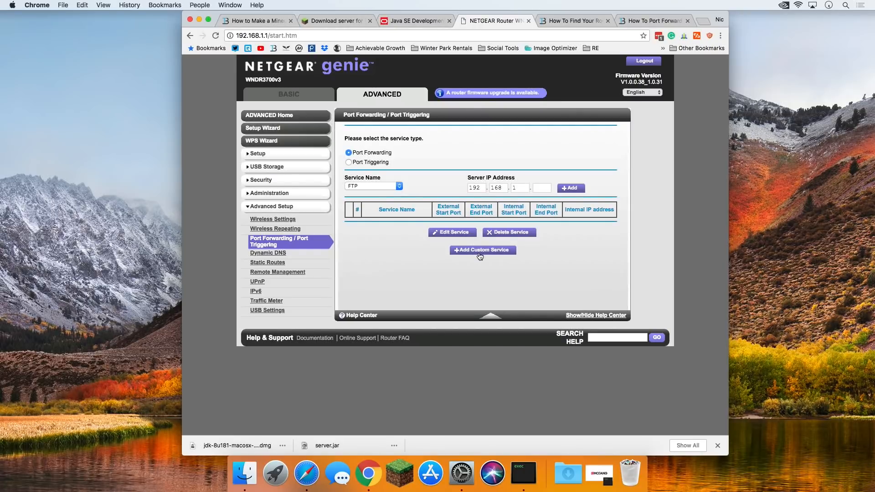
Add a custom service named Minecraft Server with TCP/UDP as the service type.
click(482, 250)
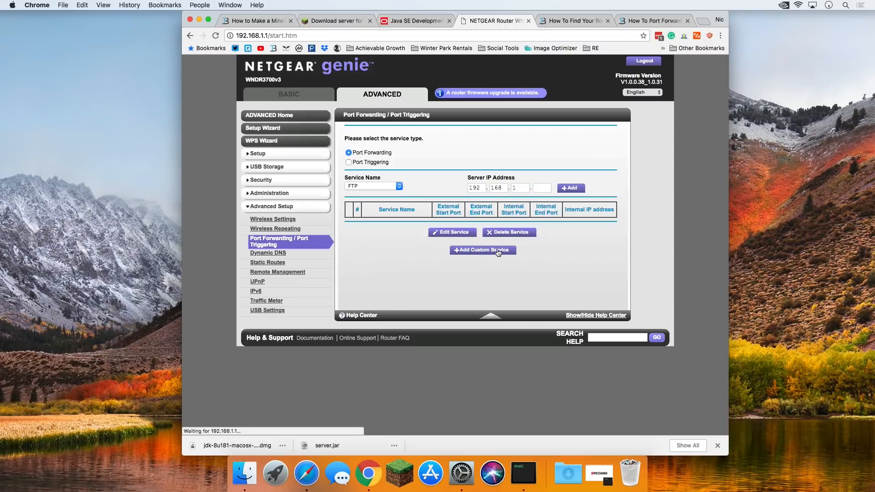
click(483, 249)
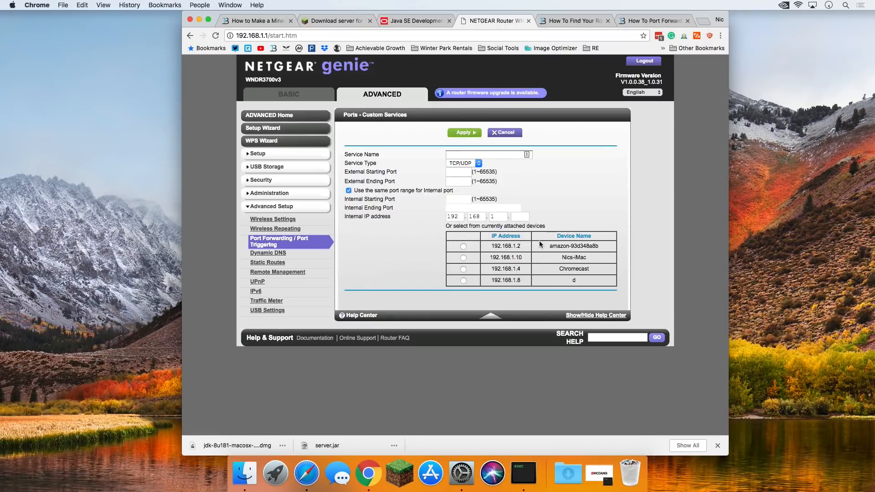
mouse_move(552, 210)
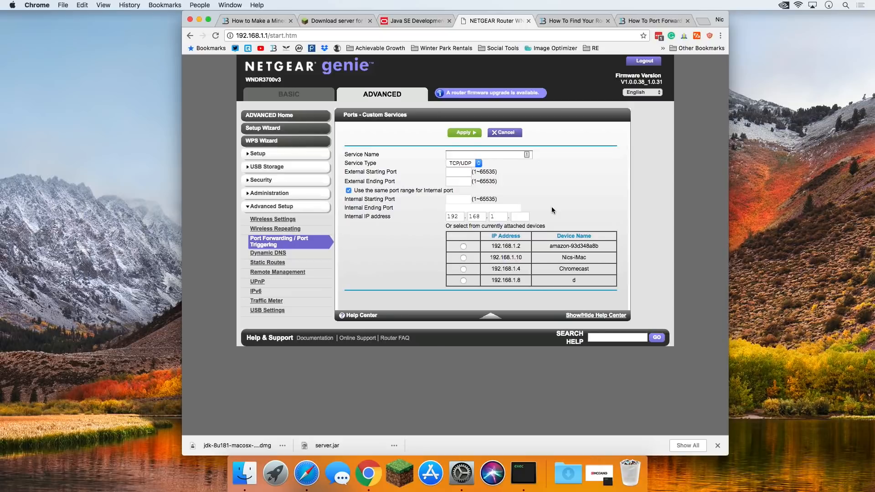
mouse_move(497, 170)
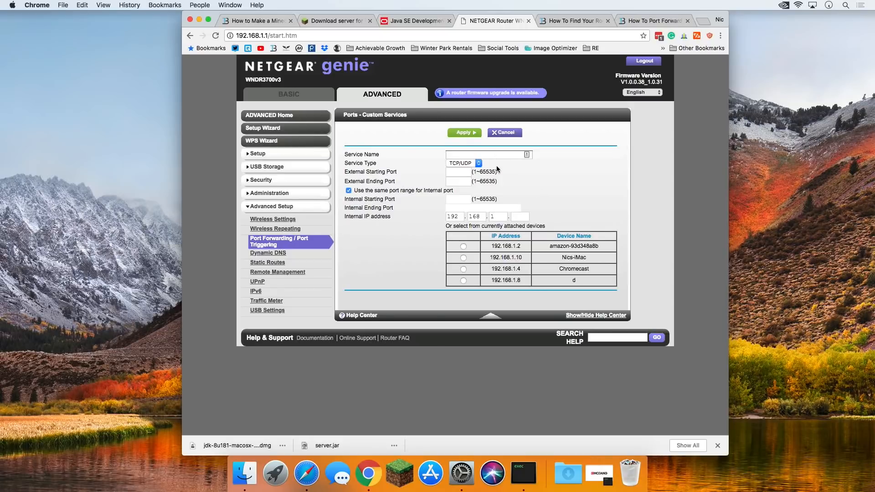
click(486, 155)
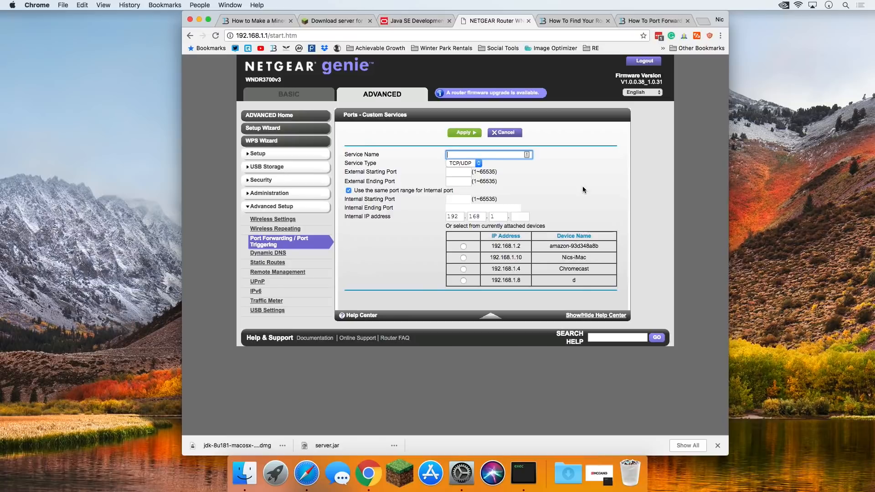
text(Minecraft Server)
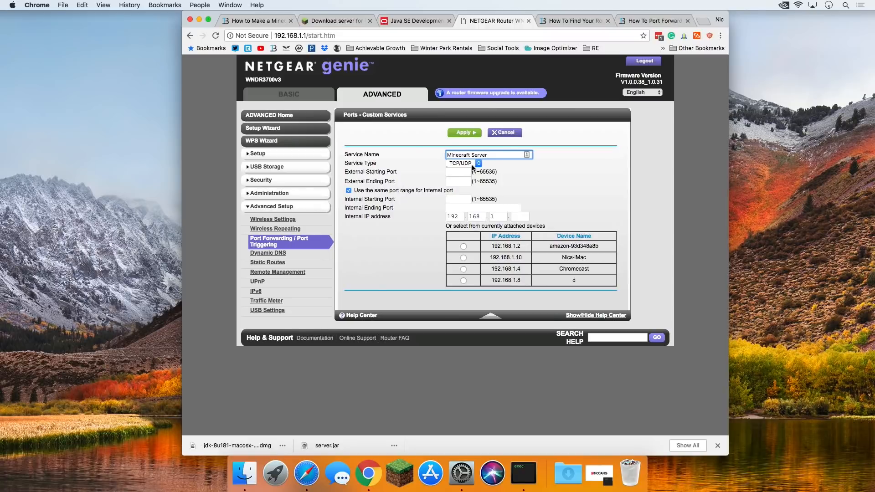
click(462, 163)
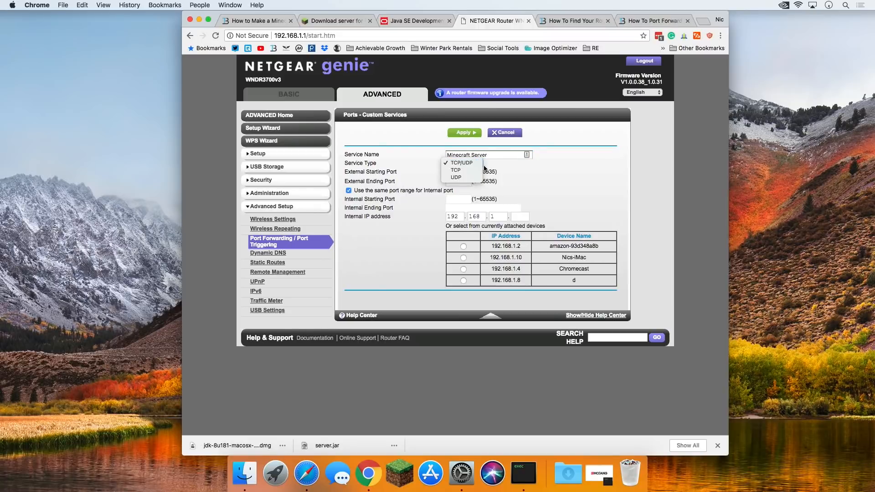
mouse_move(456, 170)
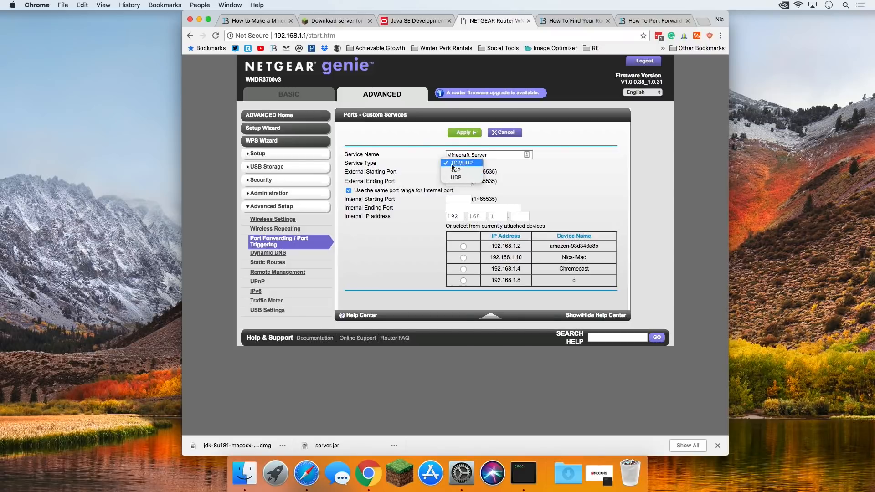
click(461, 162)
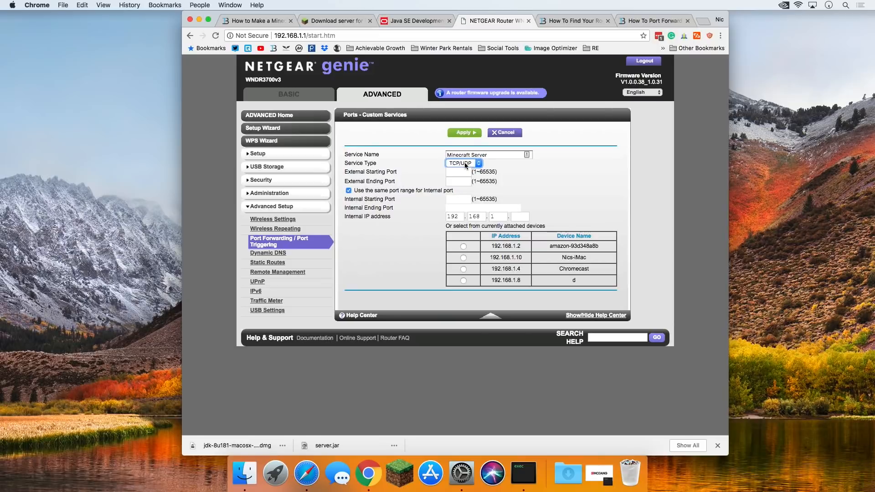
mouse_move(425, 176)
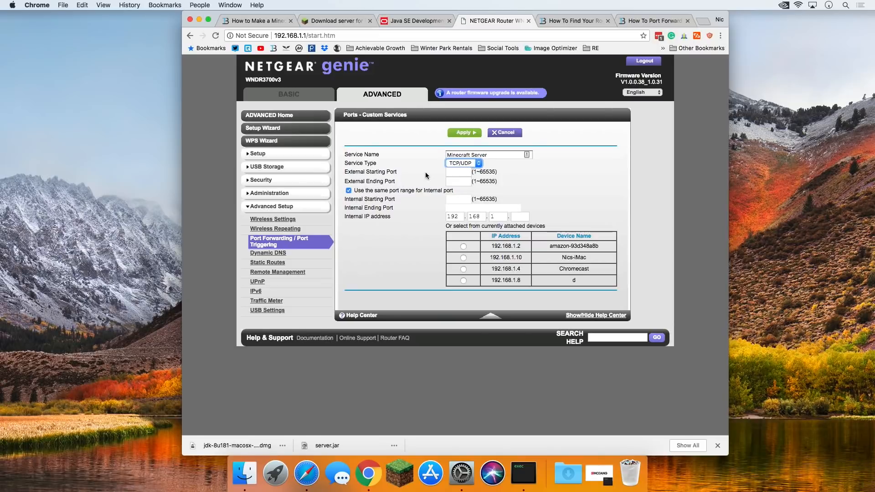
mouse_move(349, 173)
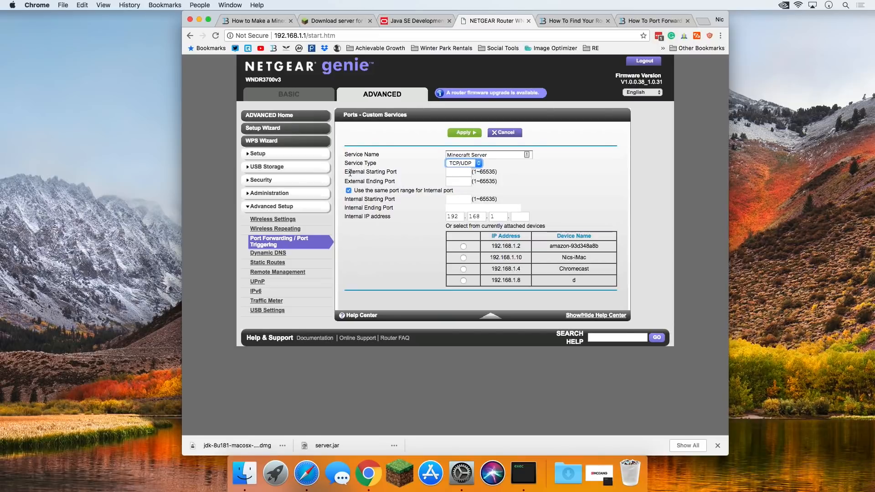
mouse_move(390, 173)
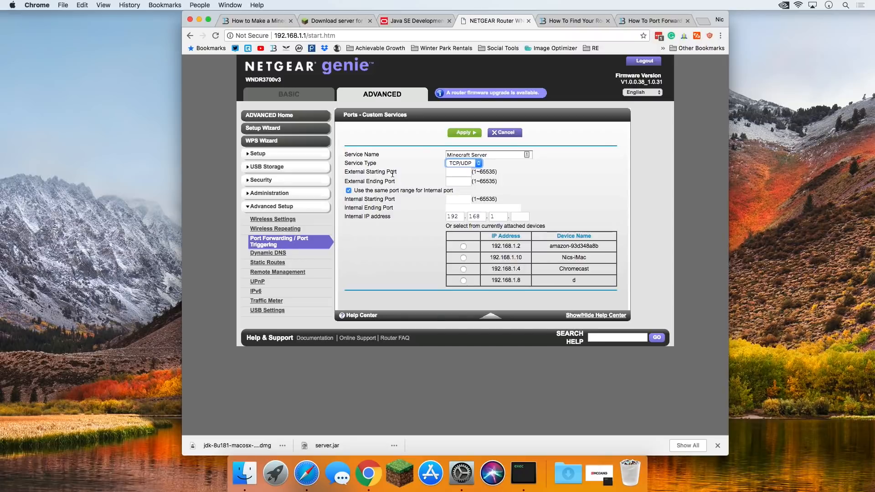
Set external starting port 25565 and choose Nics-iMac 192.168.1.10 as the forwarding target.
click(457, 171)
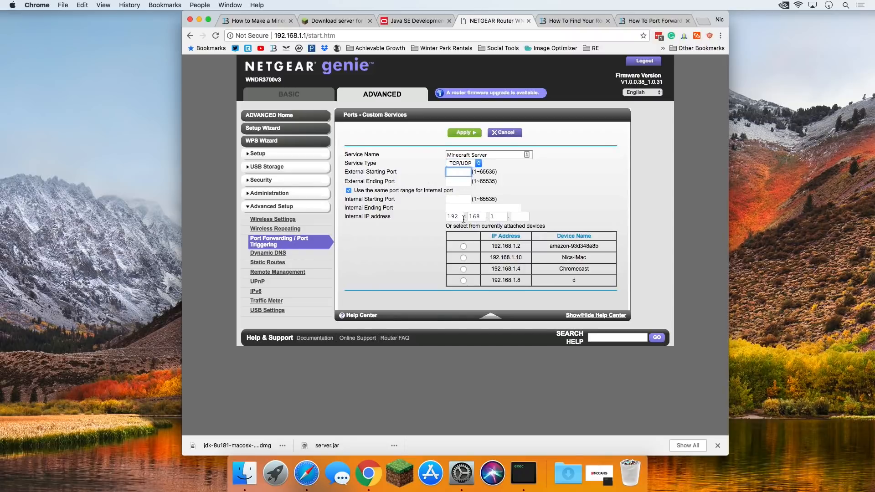
text(25565)
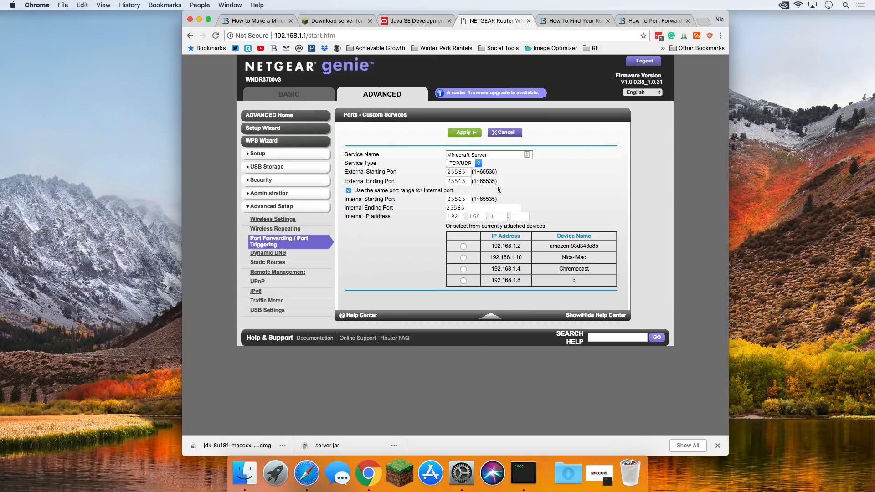
triple_click(457, 171)
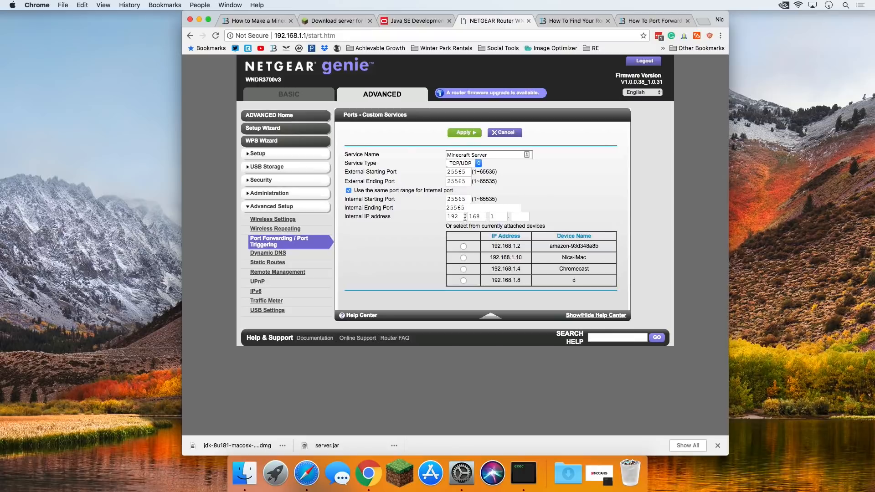
mouse_move(563, 220)
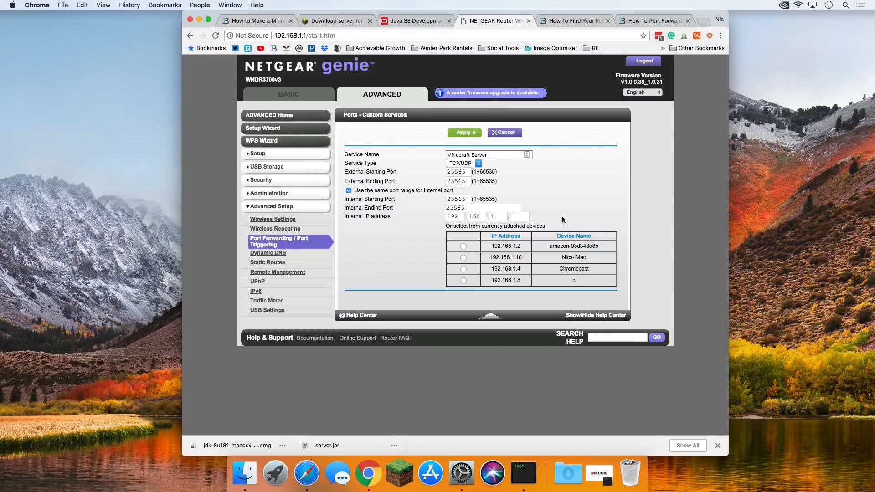
mouse_move(565, 258)
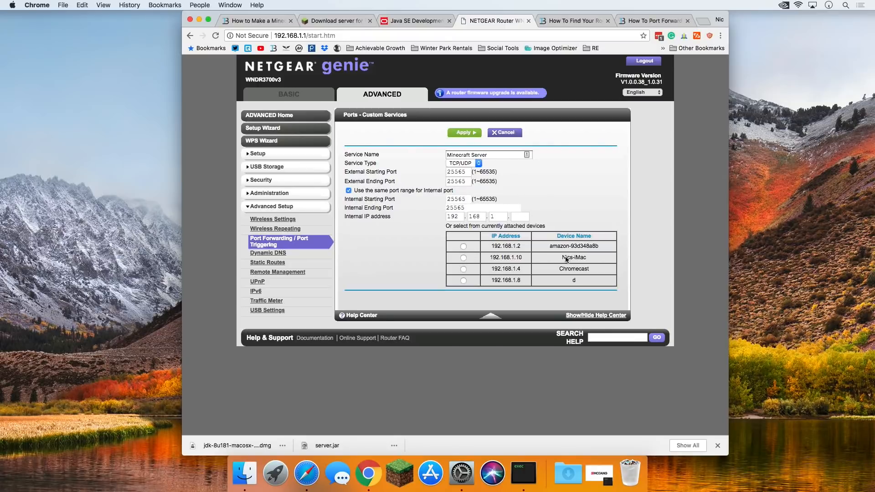
click(464, 257)
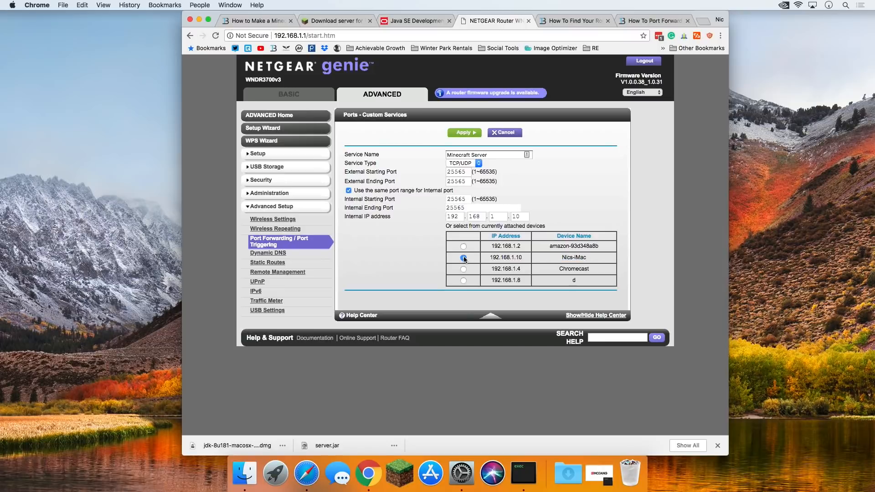
click(463, 257)
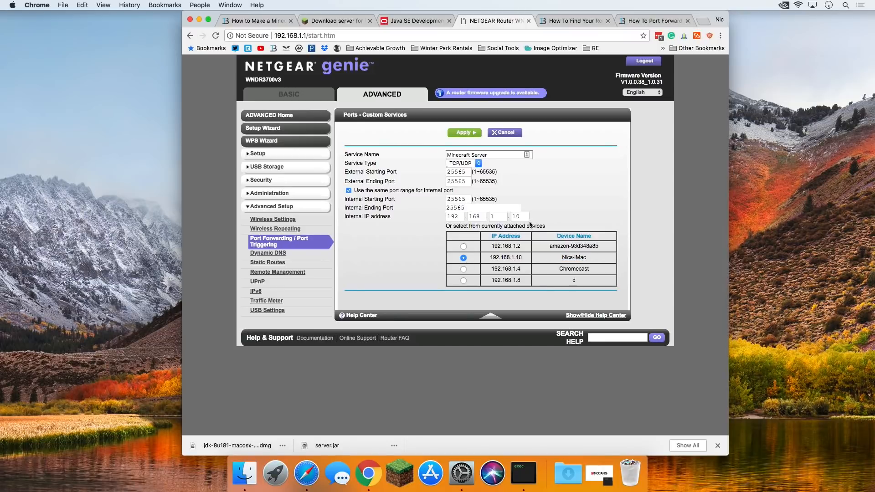
mouse_move(461, 474)
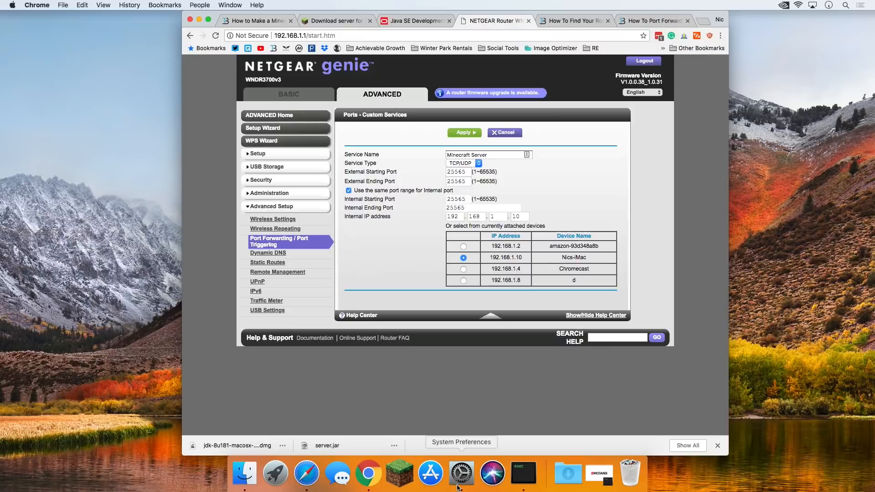
Check the Wi-Fi menu and TCP/IP details confirming the Mac's address 192.168.1.10.
click(461, 474)
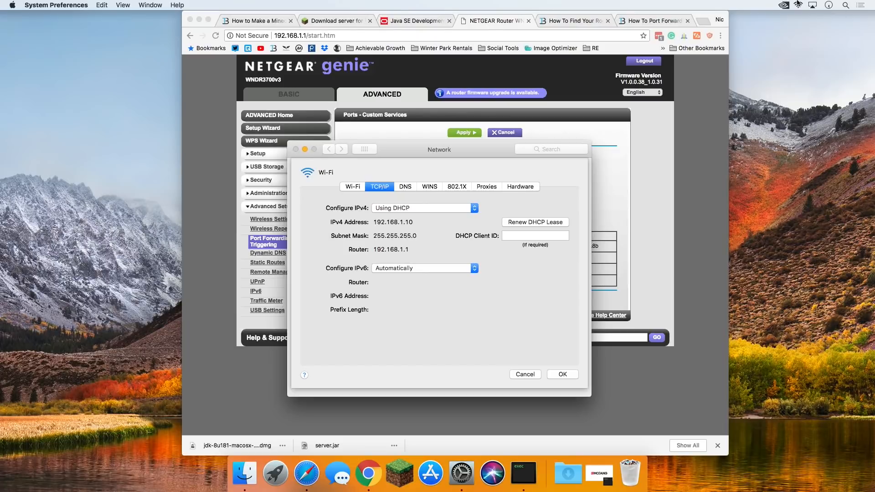
click(798, 6)
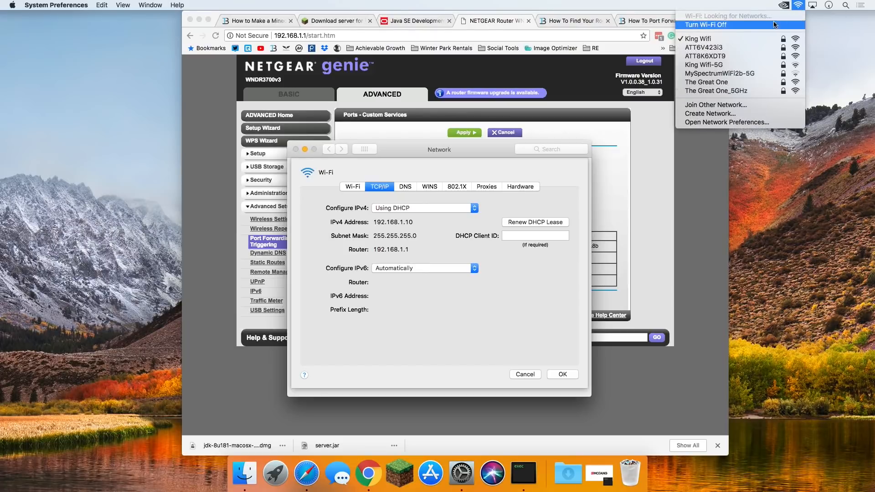
mouse_move(717, 90)
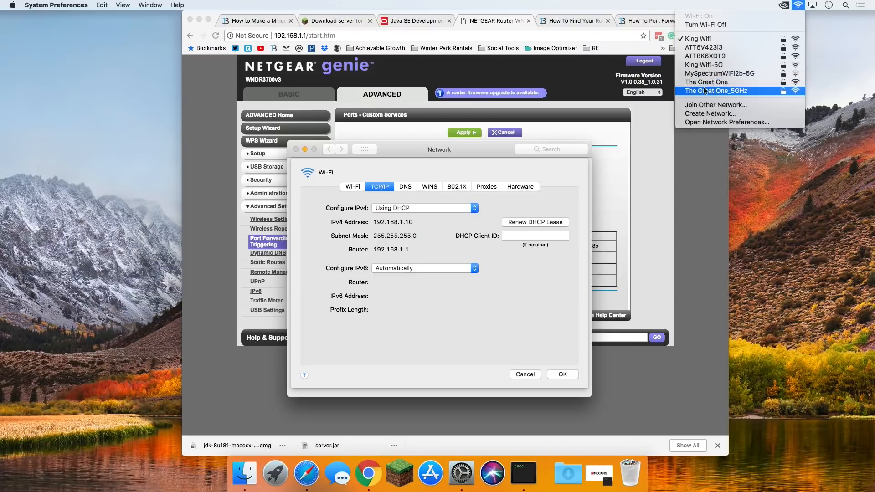
mouse_move(715, 82)
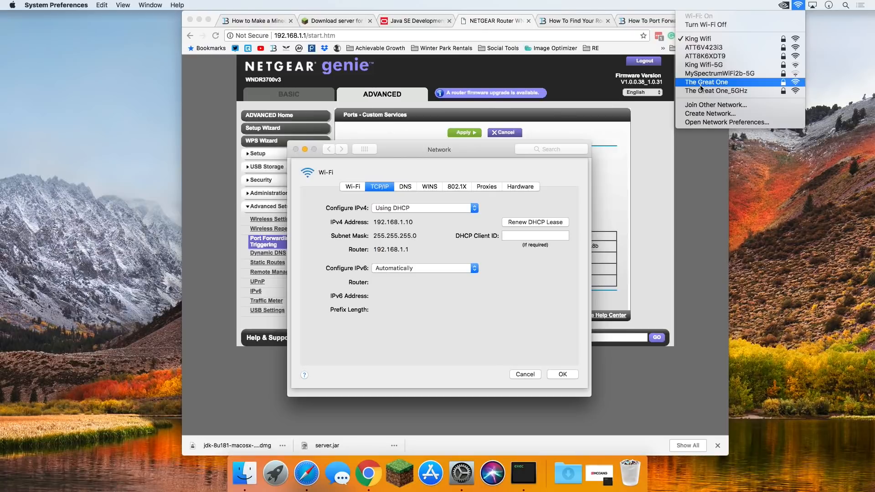
mouse_move(704, 56)
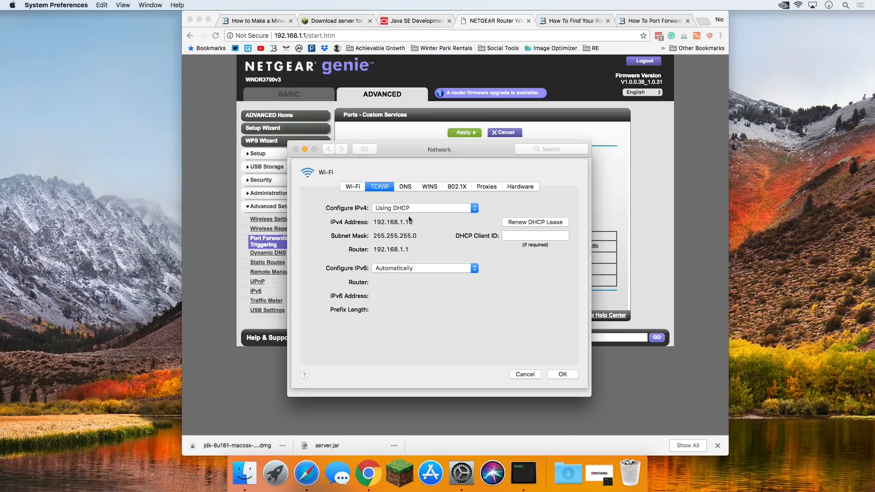
mouse_move(560, 194)
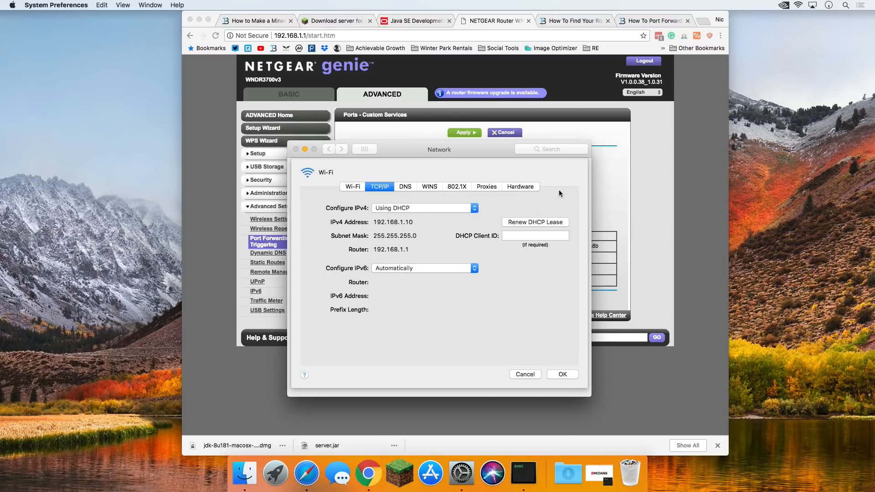
double_click(394, 223)
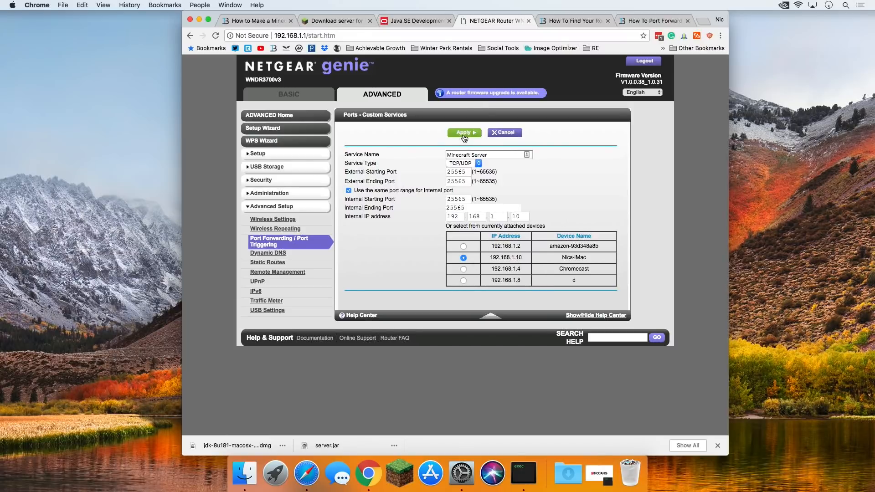
Apply the Minecraft Server rule and compare the Mac's IPv4 address against 192.168.1.10 in the table.
click(464, 133)
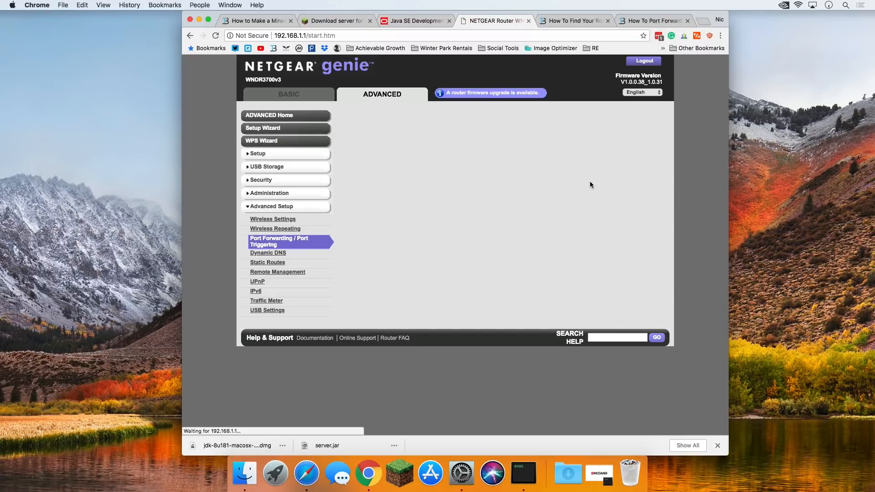
click(279, 241)
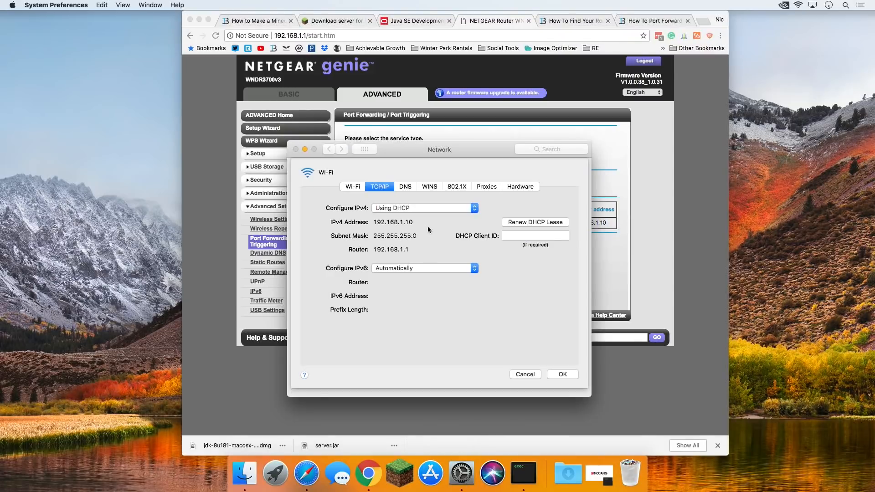
double_click(393, 222)
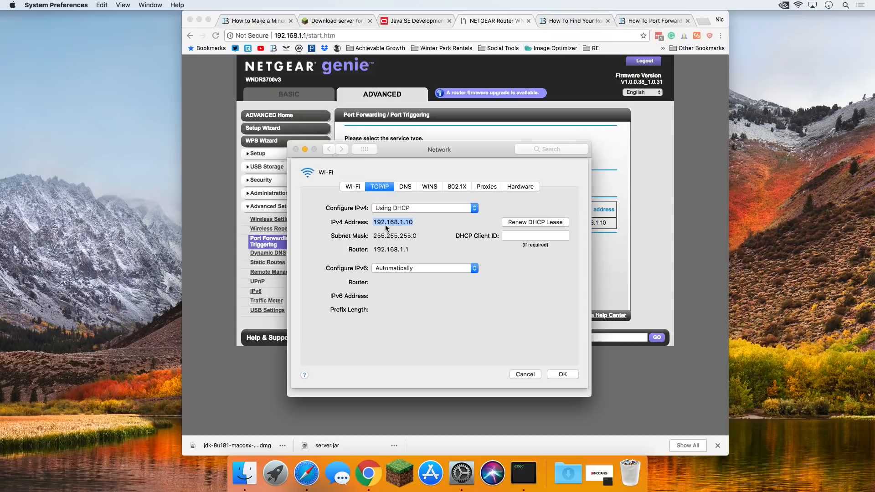
mouse_move(563, 267)
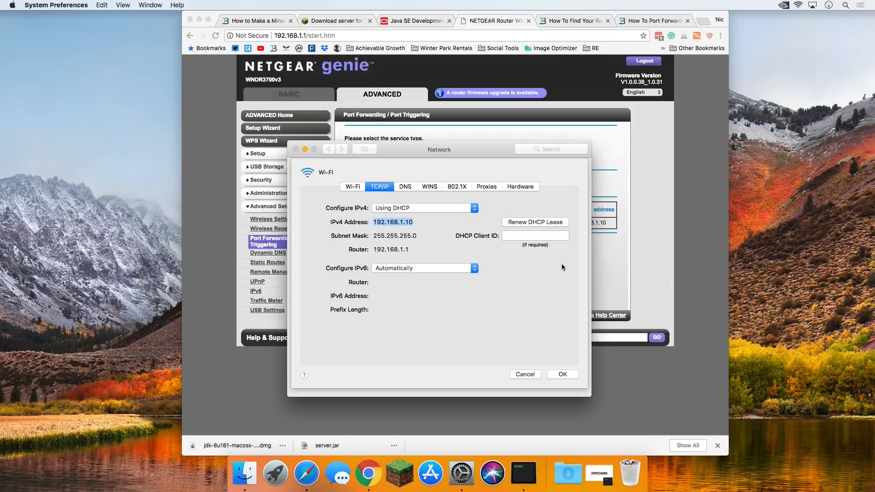
mouse_move(608, 274)
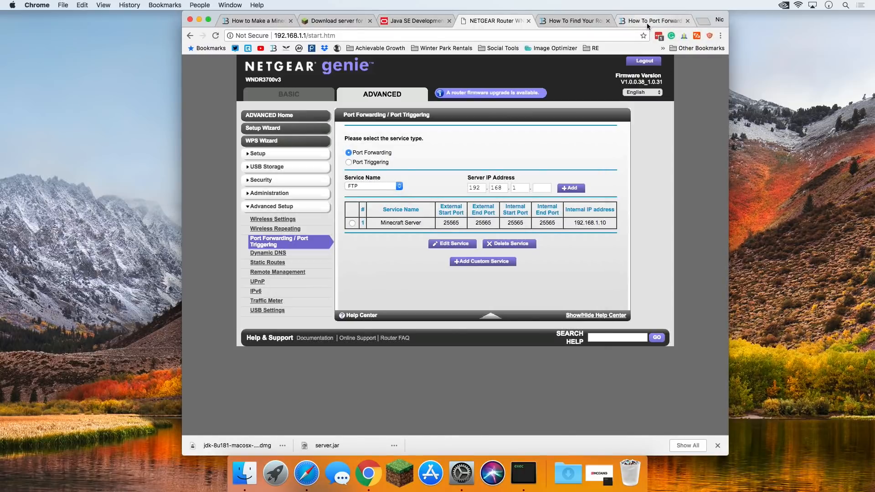
Skim through the 'How To Port Forward Your Router' guide and return to its top.
click(653, 21)
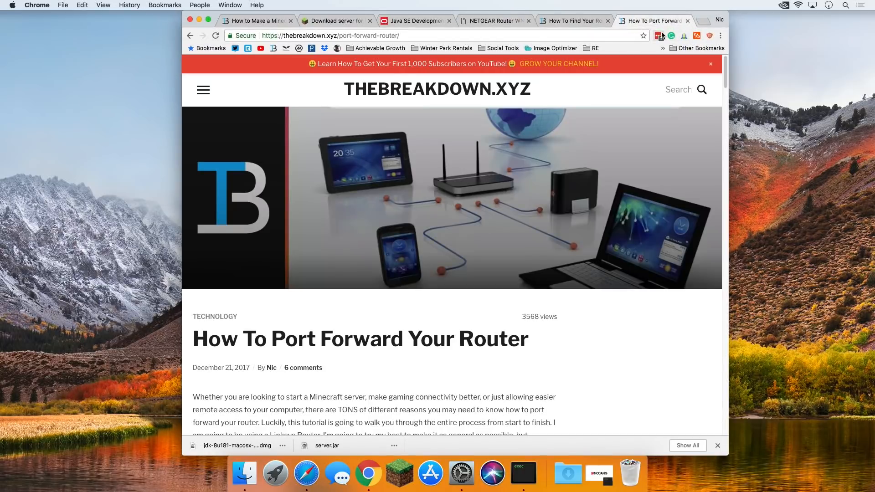
scroll(down, 3)
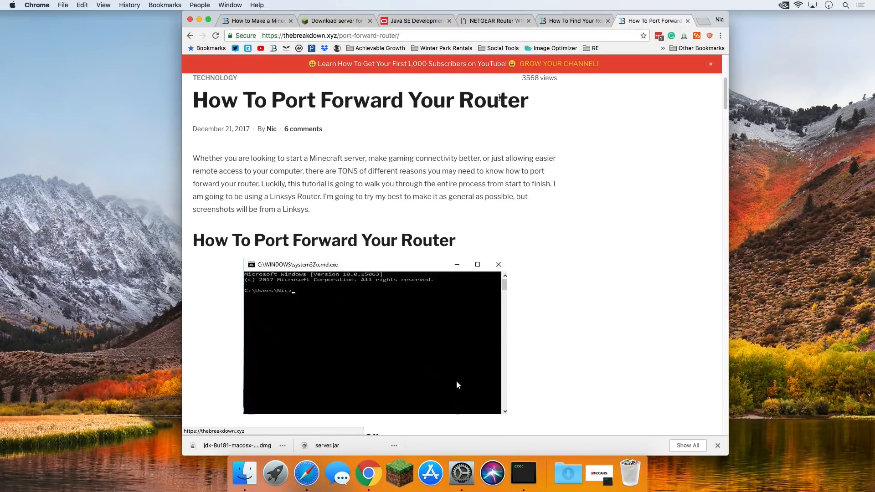
scroll(down, 3)
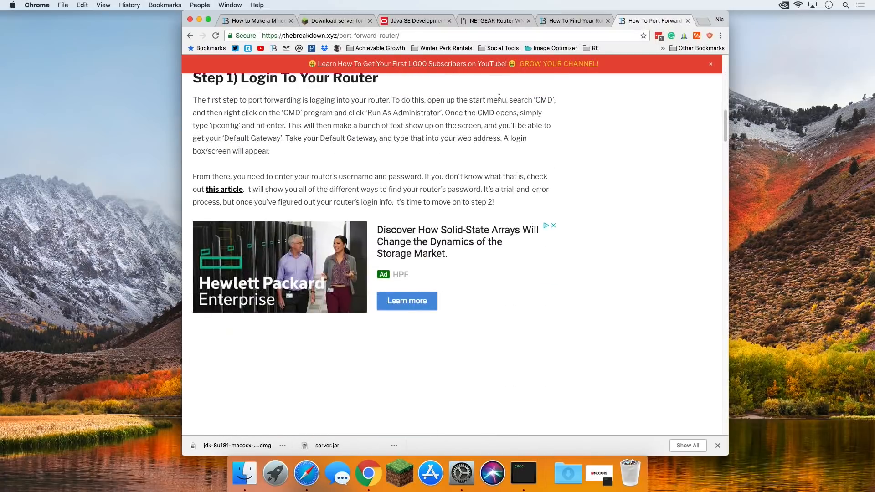
scroll(up, 3)
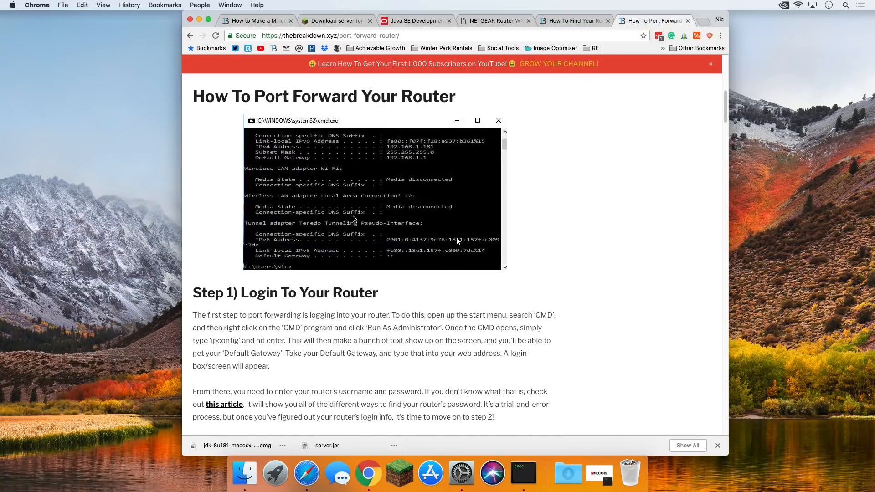
click(460, 474)
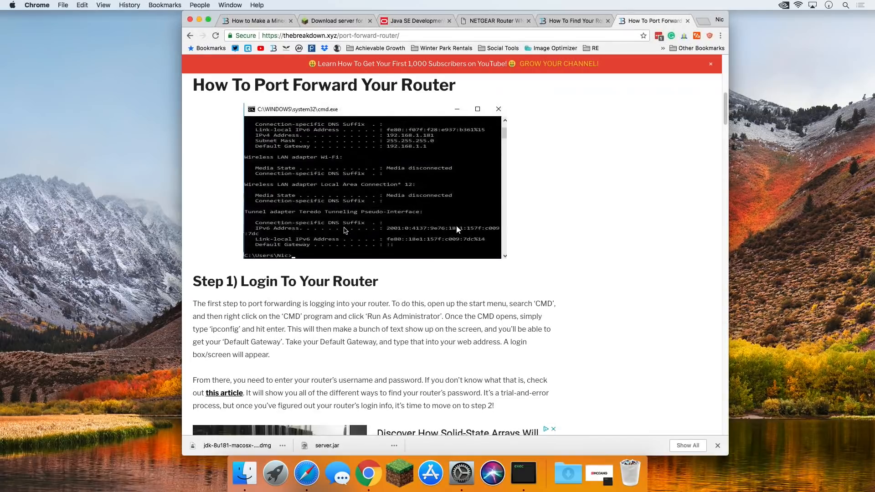
scroll(down, 3)
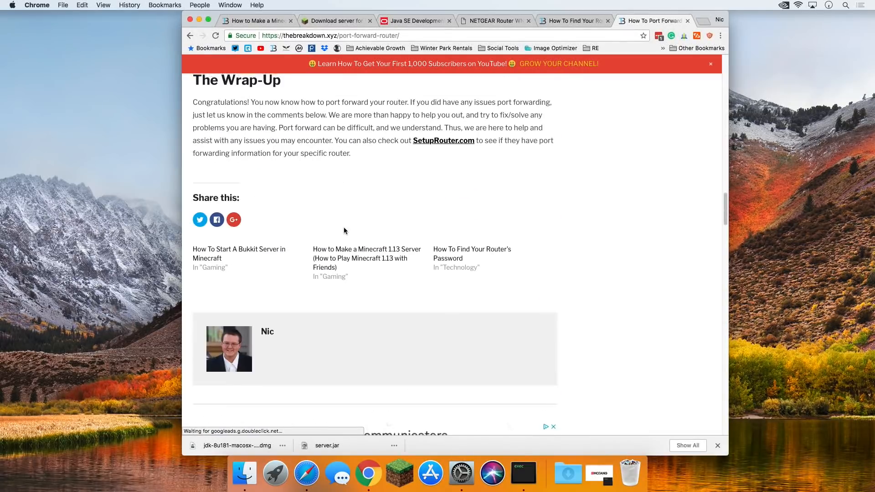
scroll(up, 3)
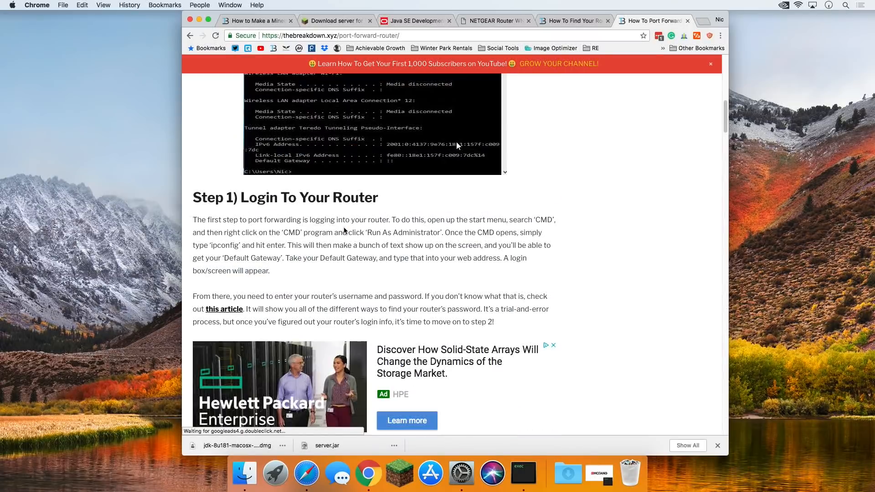
scroll(up, 3)
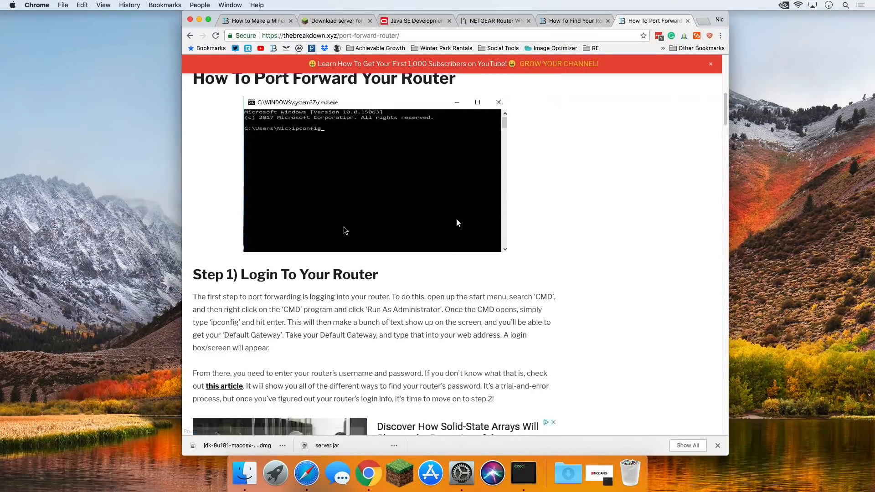
scroll(up, 3)
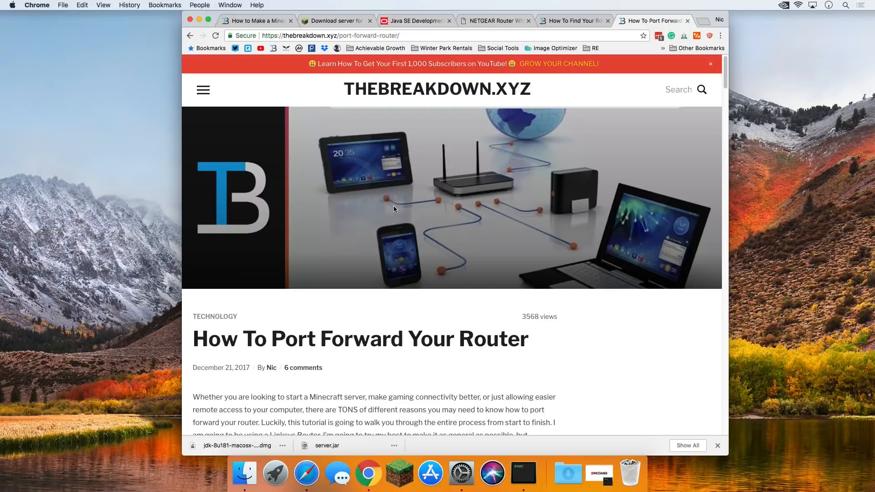
mouse_move(399, 181)
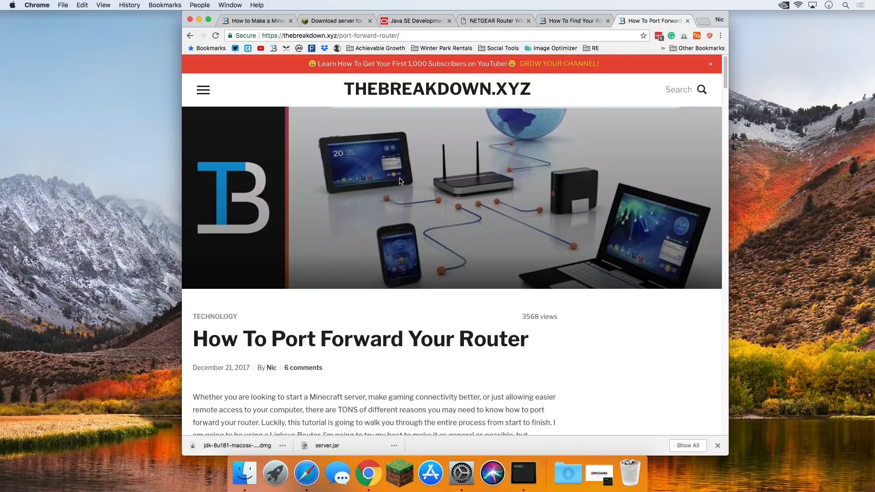
mouse_move(200, 21)
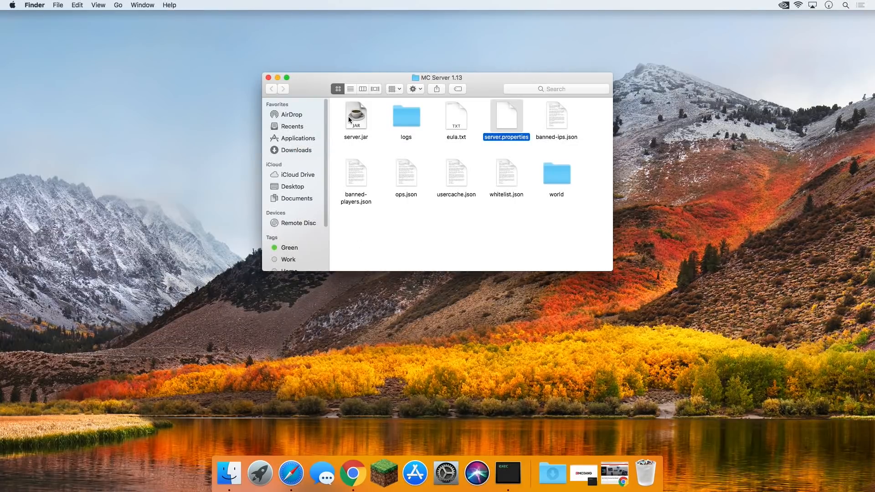
Run server.jar from the MC Server 1.13 folder until it reports Done, then start the Minecraft launcher.
click(356, 116)
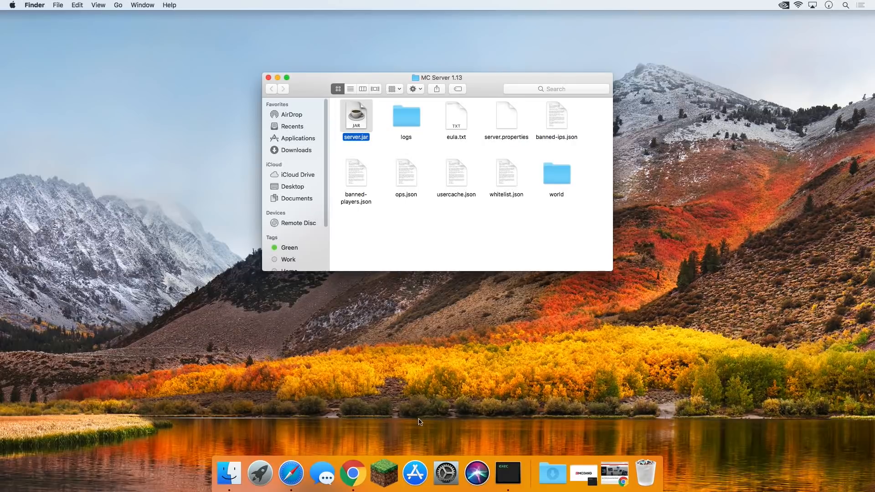
double_click(356, 115)
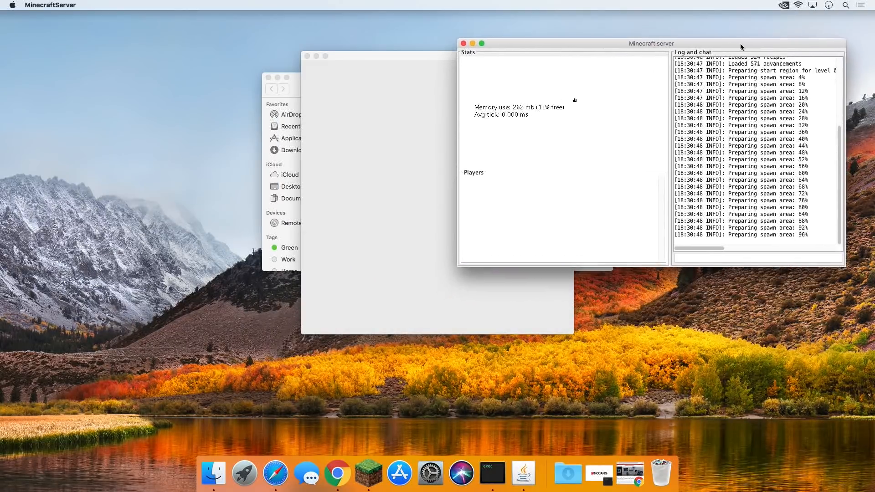
click(436, 167)
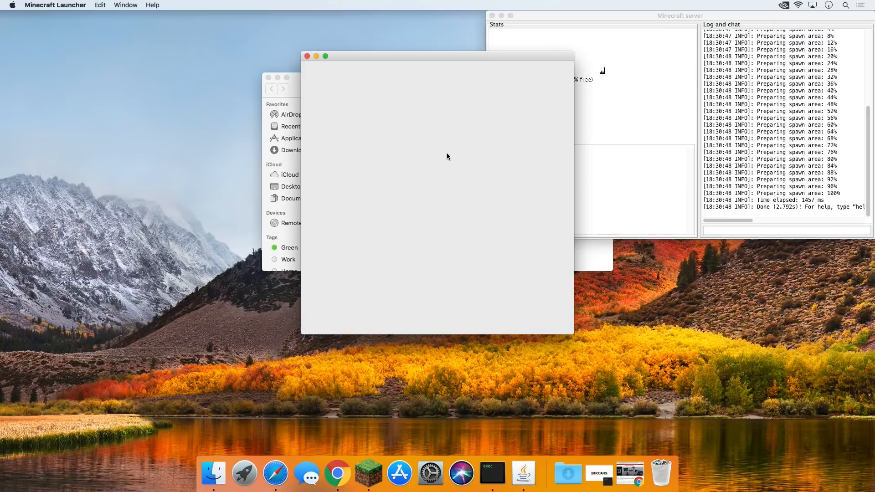
mouse_move(384, 183)
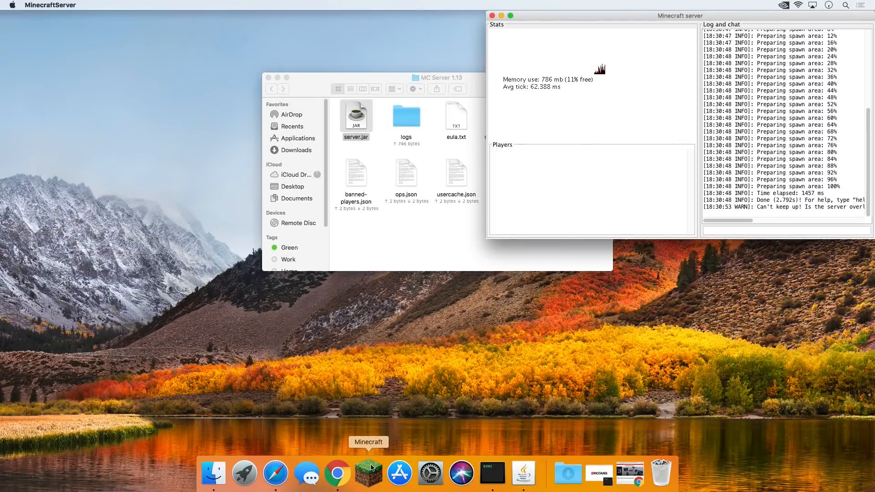
click(367, 474)
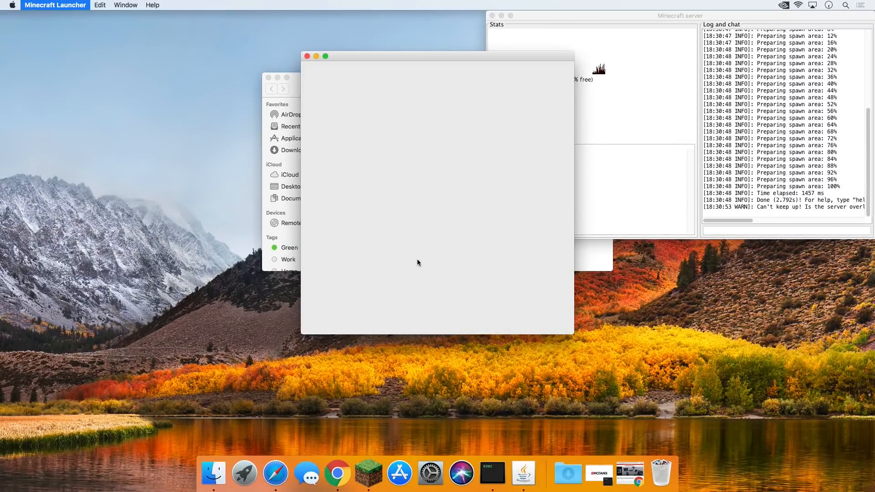
mouse_move(434, 197)
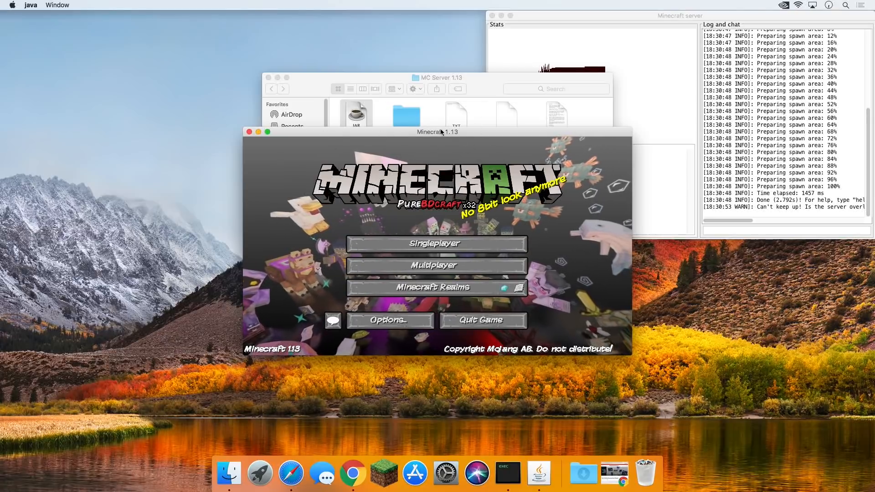
mouse_move(436, 192)
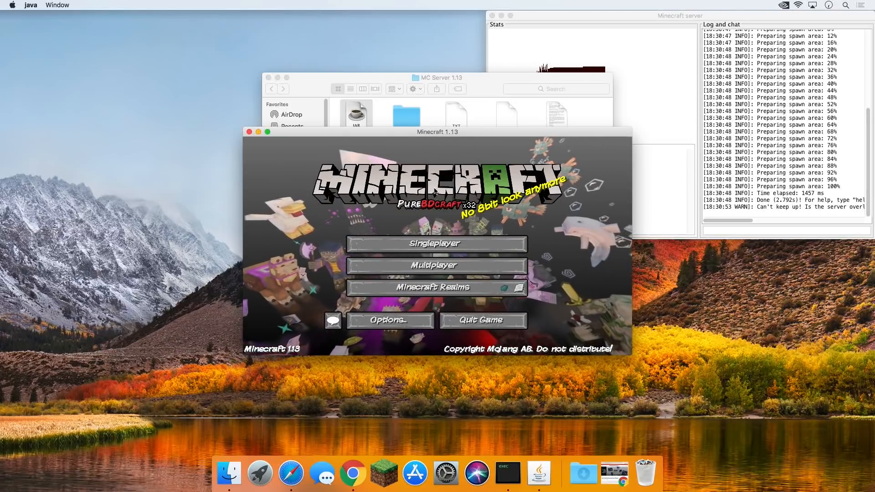
Direct-connect from Multiplayer to the local server address 192.168.1.10 and join it.
click(437, 264)
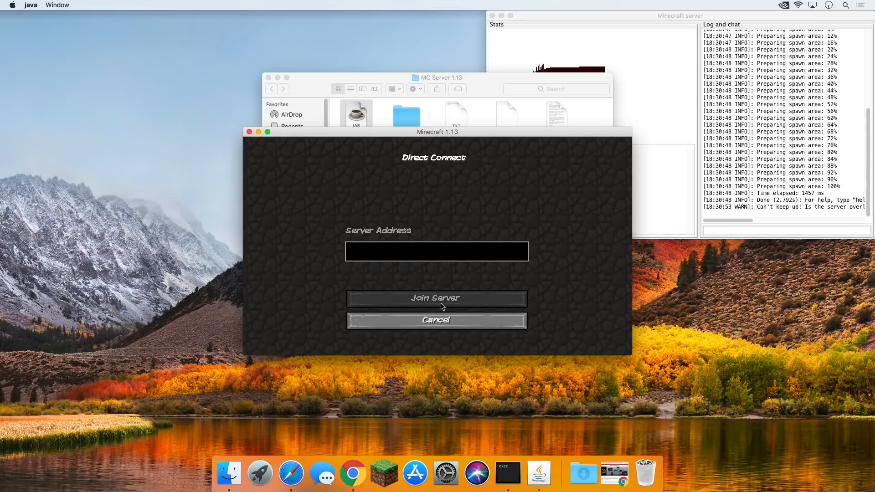
text(25565)
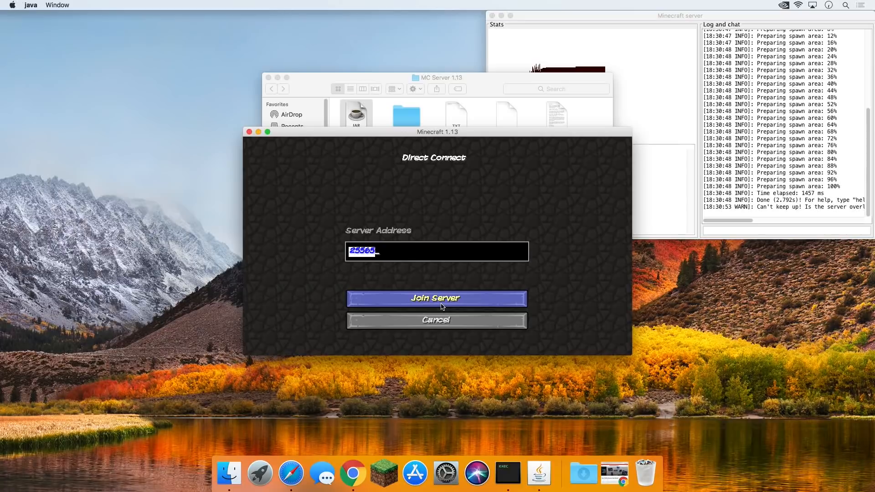
text(192.1)
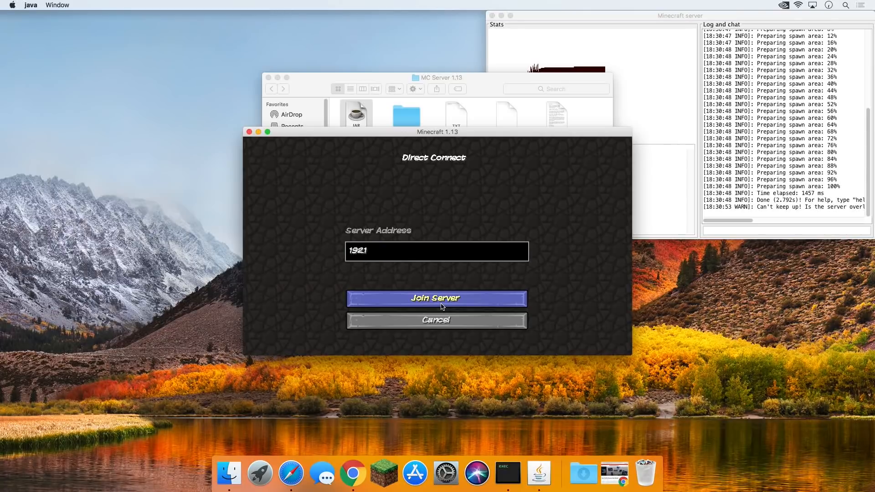
text(68.1.10)
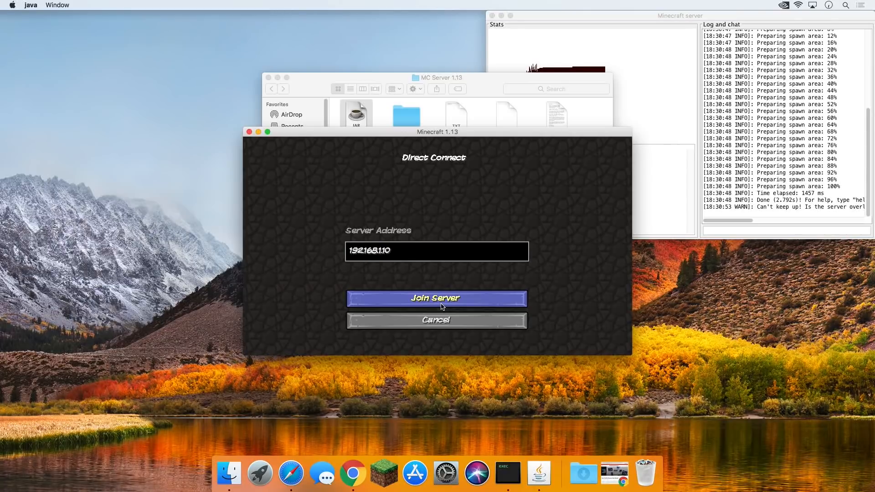
click(437, 298)
text(op)
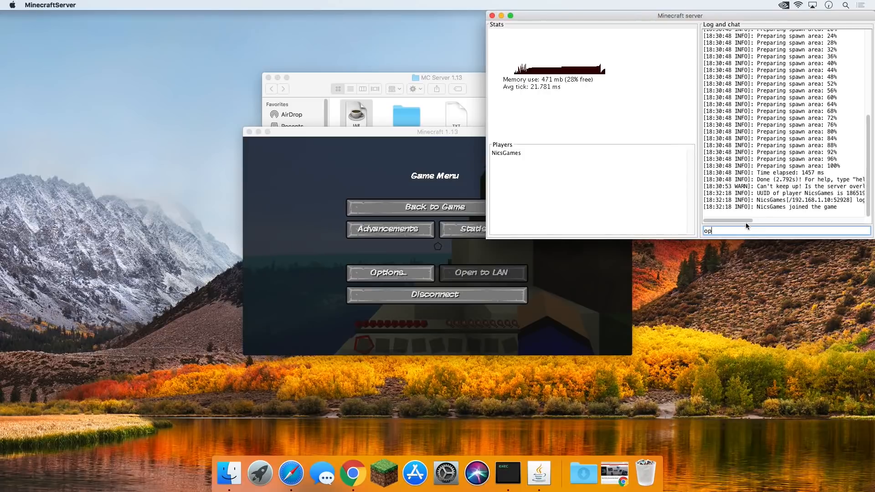
Make the player an operator from the server console and run /gamemode creative in chat.
key(Return)
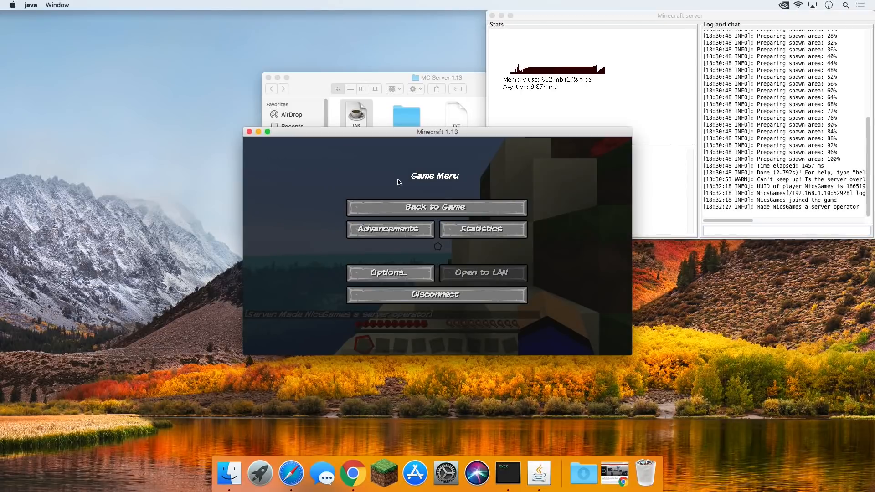
click(436, 208)
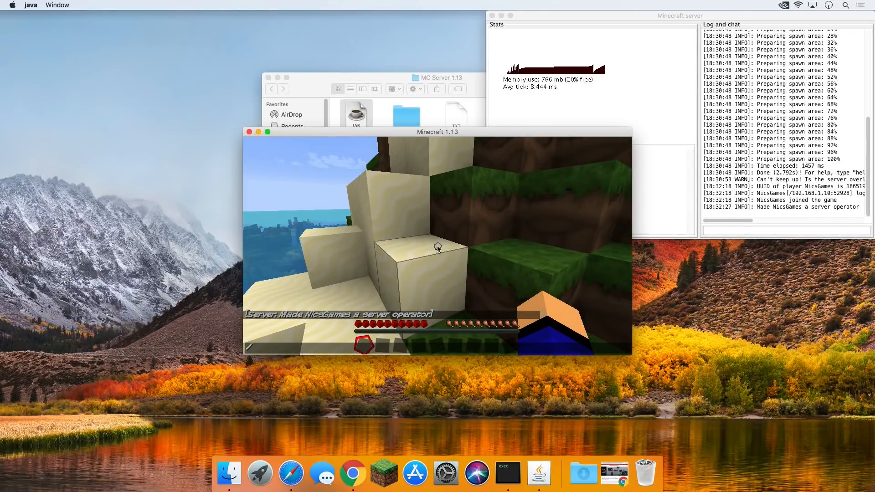
text(/gamemode creative)
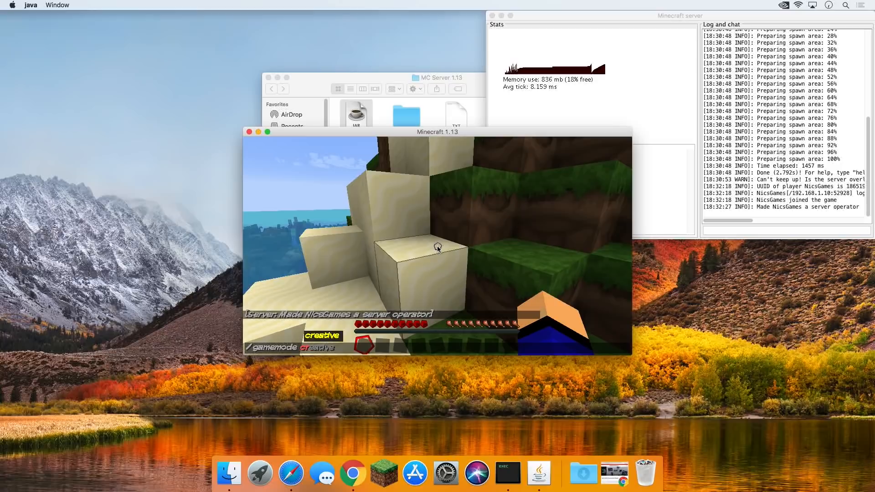
key(Return)
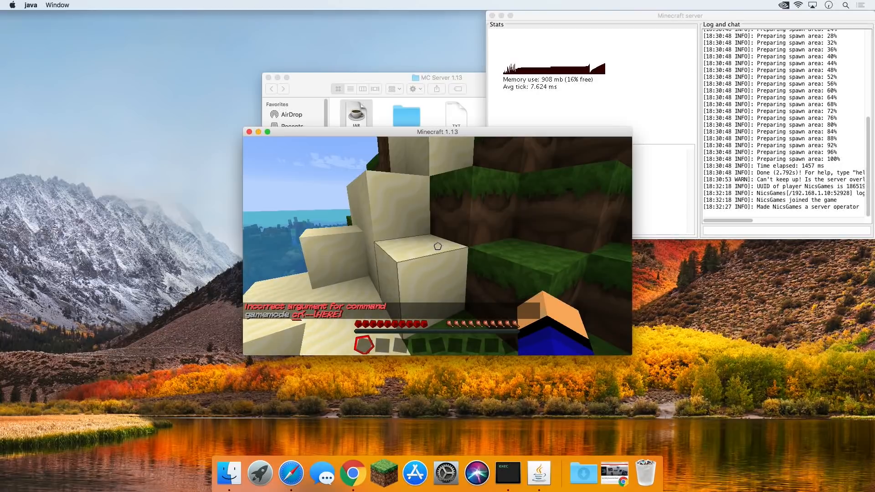
text(/gamemode creative)
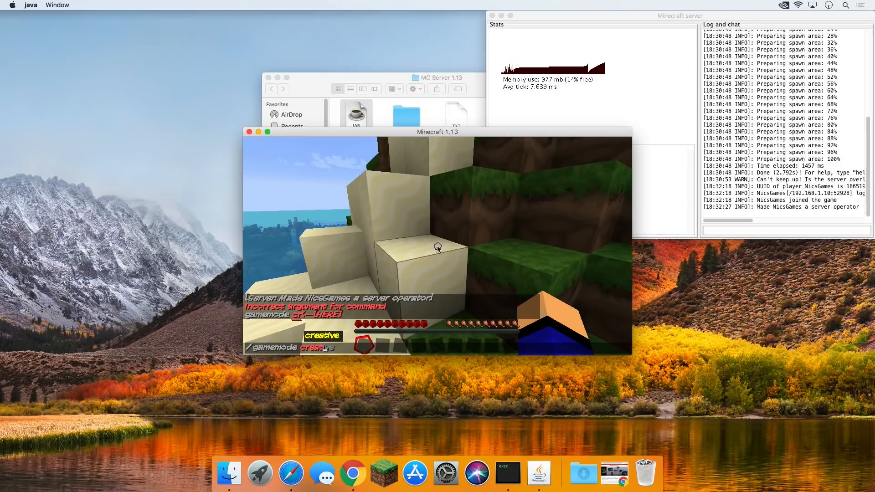
key(Return)
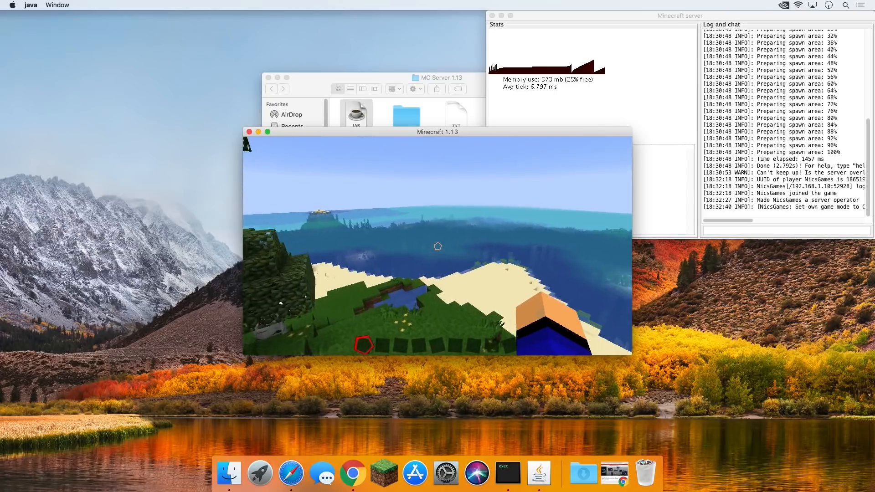
mouse_move(437, 246)
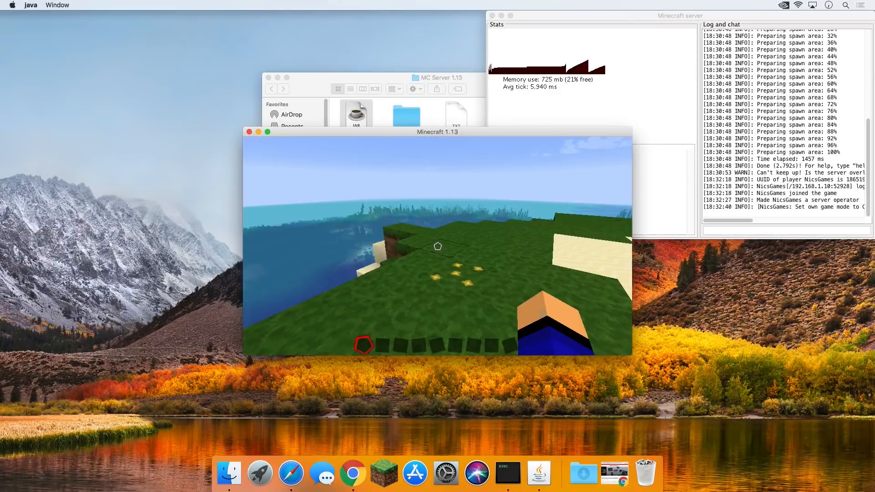
Disconnect from the server through the in-game menu and return to the browser.
key(Escape)
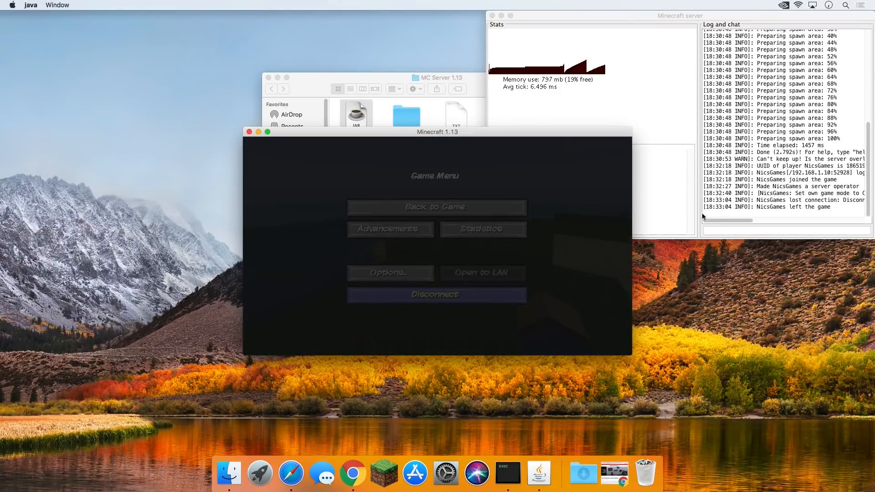
click(436, 294)
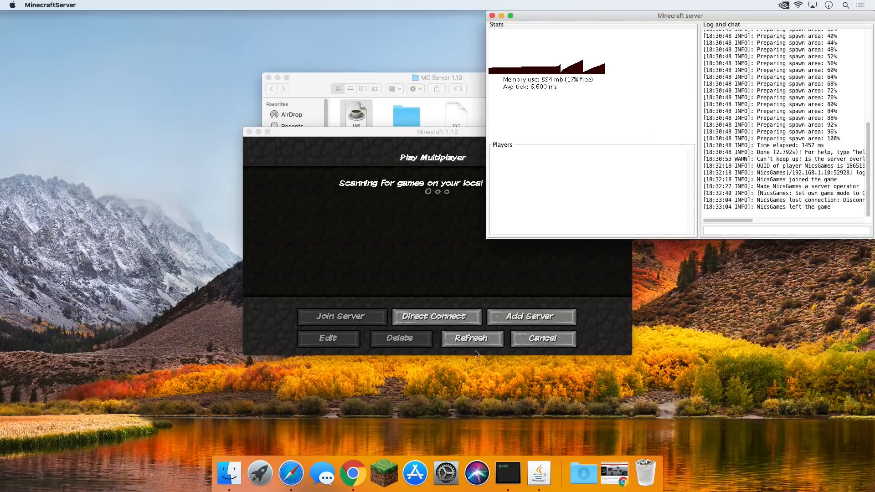
click(368, 474)
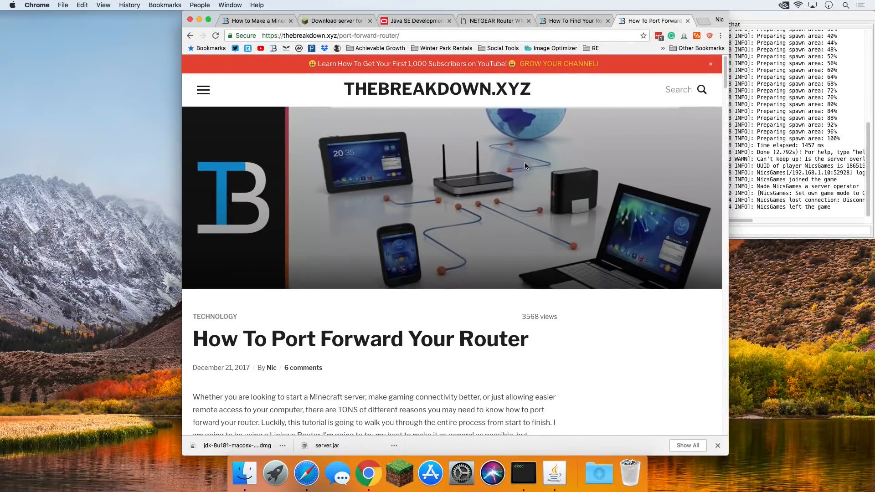
Load whatsmyip.com in a new tab to read the network's public IP address.
click(704, 21)
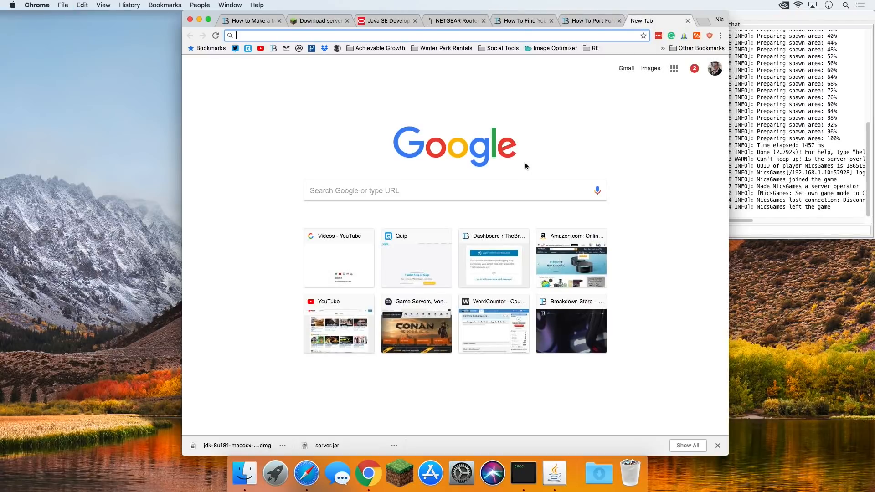
text(whatsmyip.com)
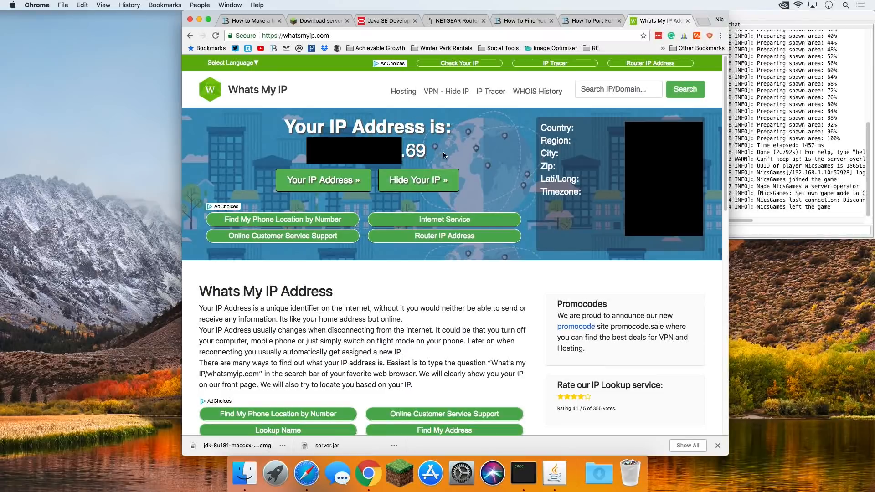
mouse_move(444, 155)
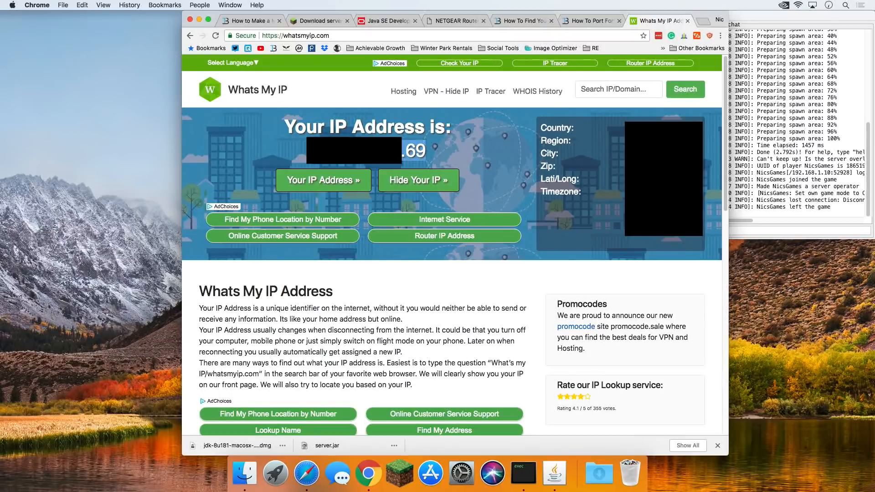
mouse_move(478, 161)
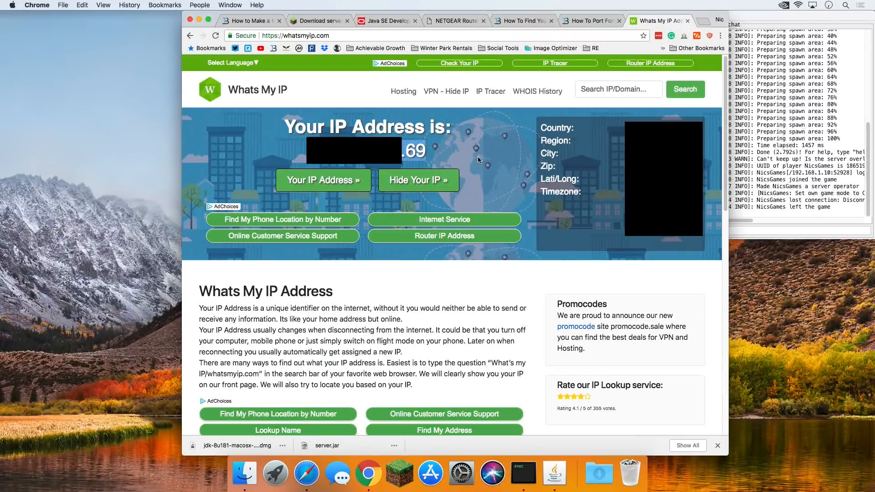
mouse_move(549, 203)
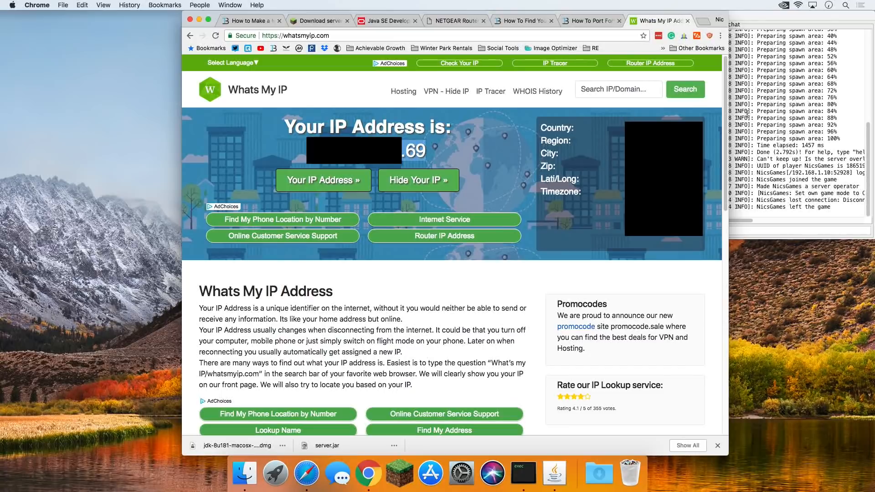
mouse_move(618, 154)
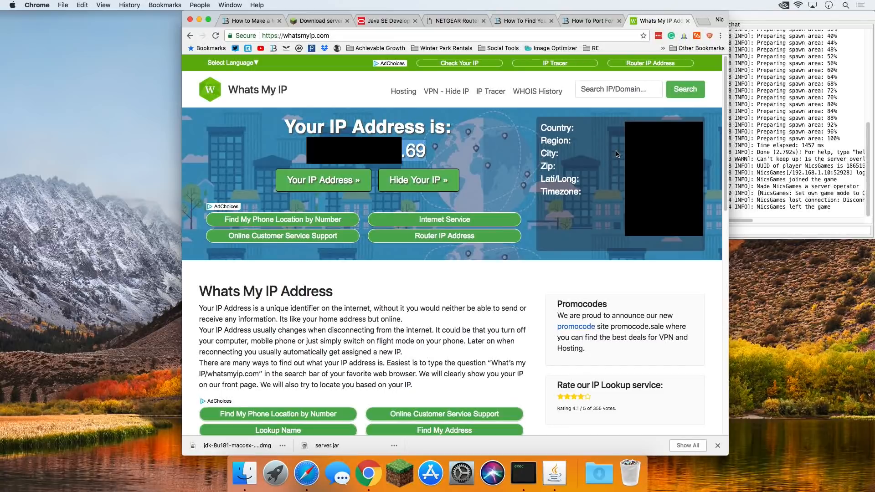
mouse_move(534, 161)
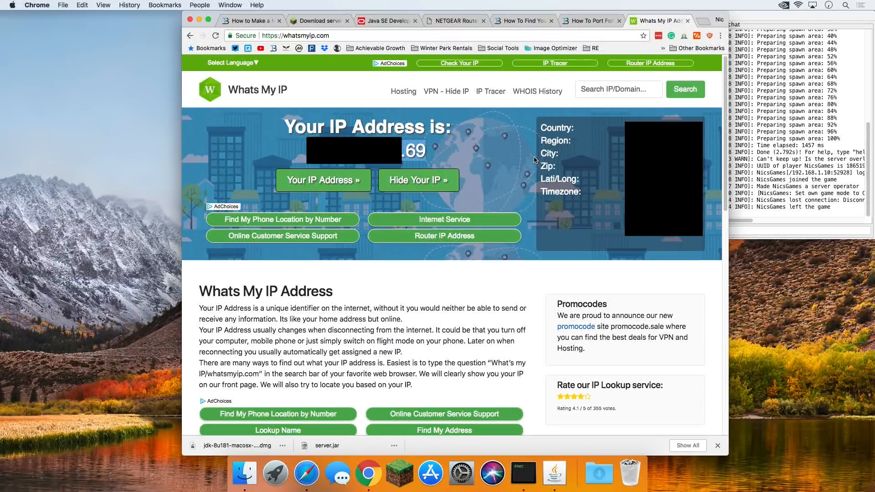
mouse_move(295, 156)
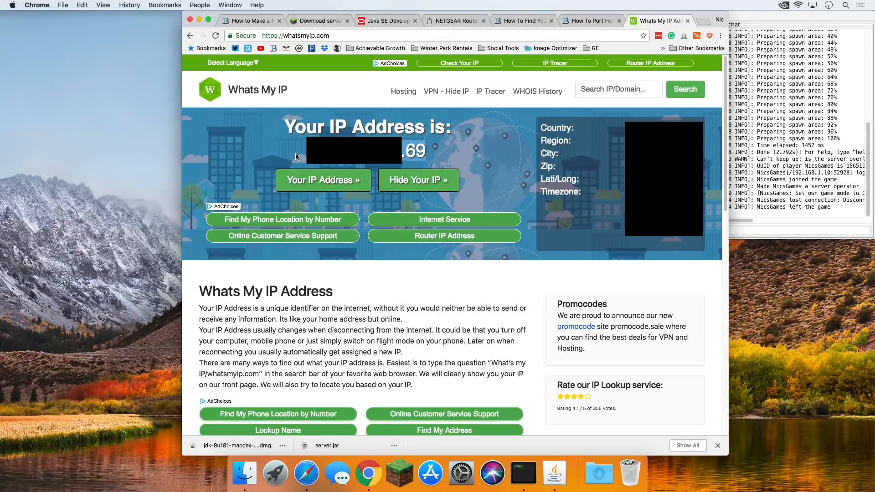
mouse_move(438, 150)
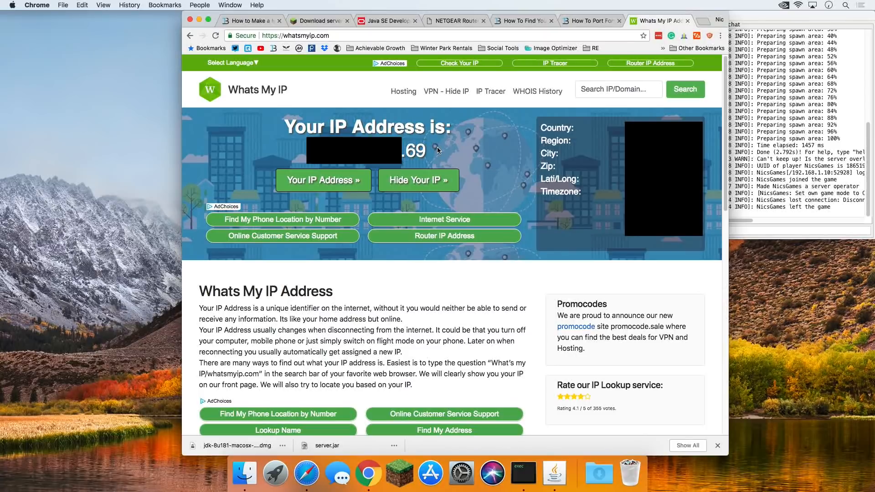
mouse_move(554, 473)
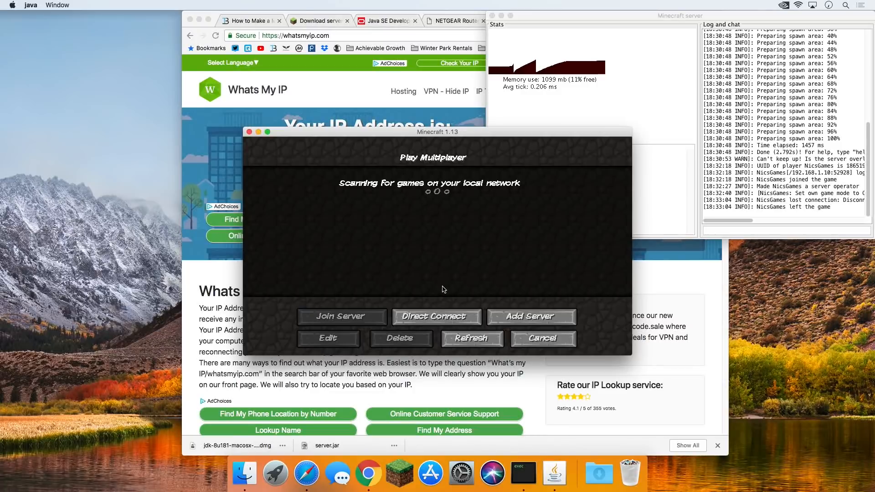
Direct-connect to the server through the public IP address and check the creative inventory.
click(436, 316)
text(69)
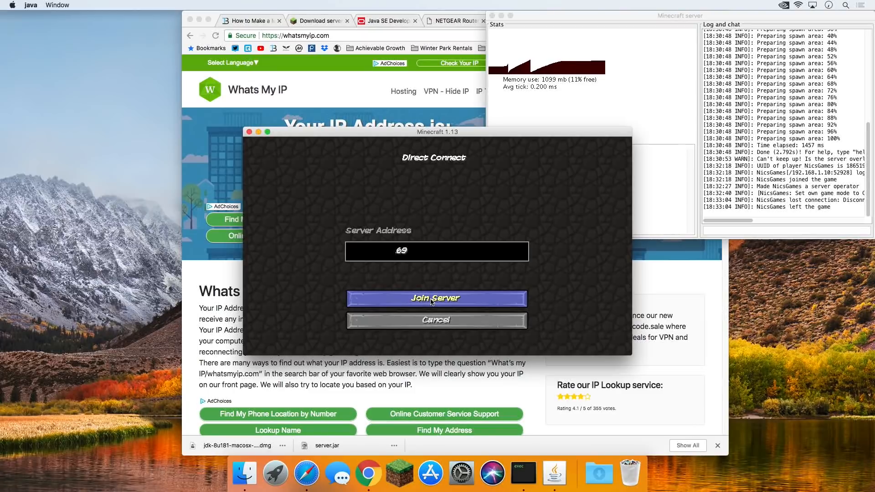
click(436, 298)
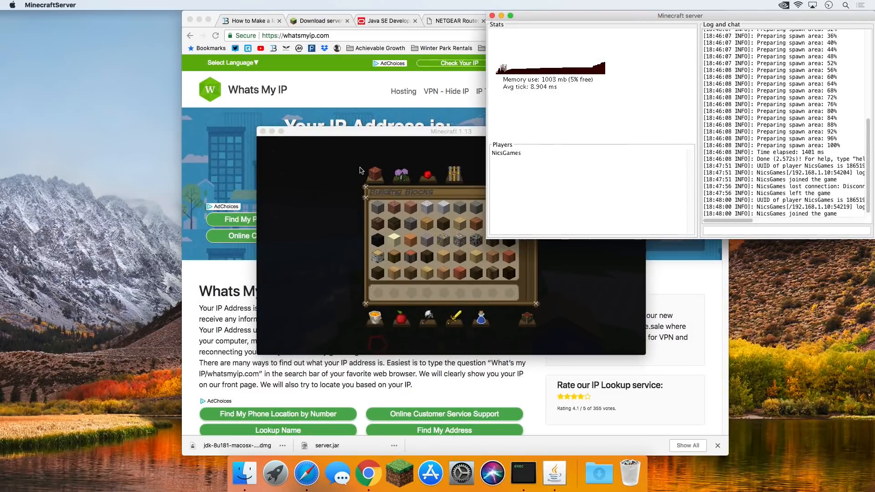
key(Escape)
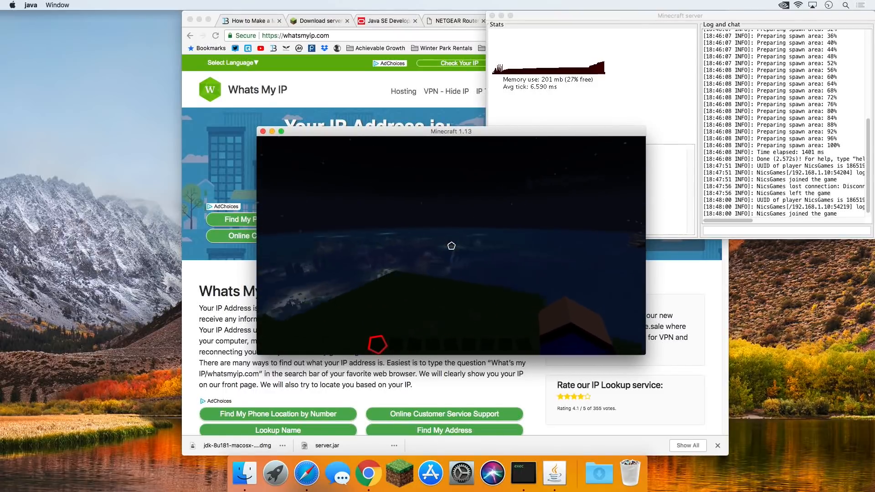
key(e)
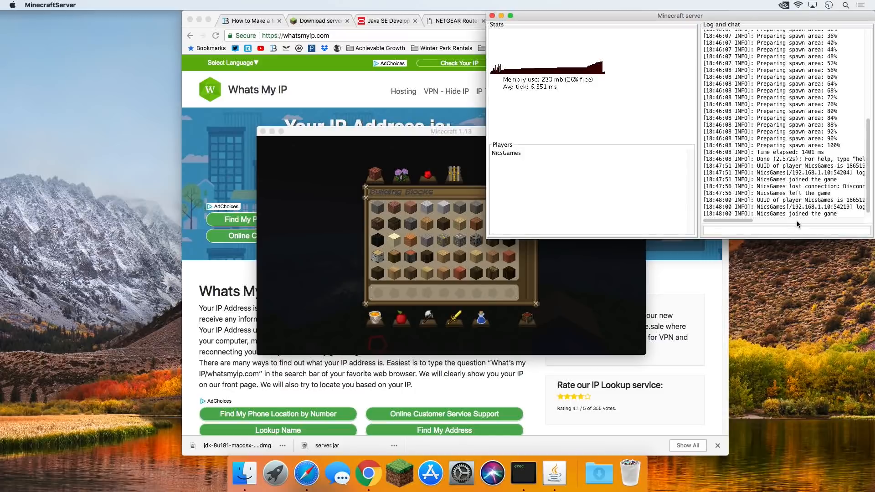